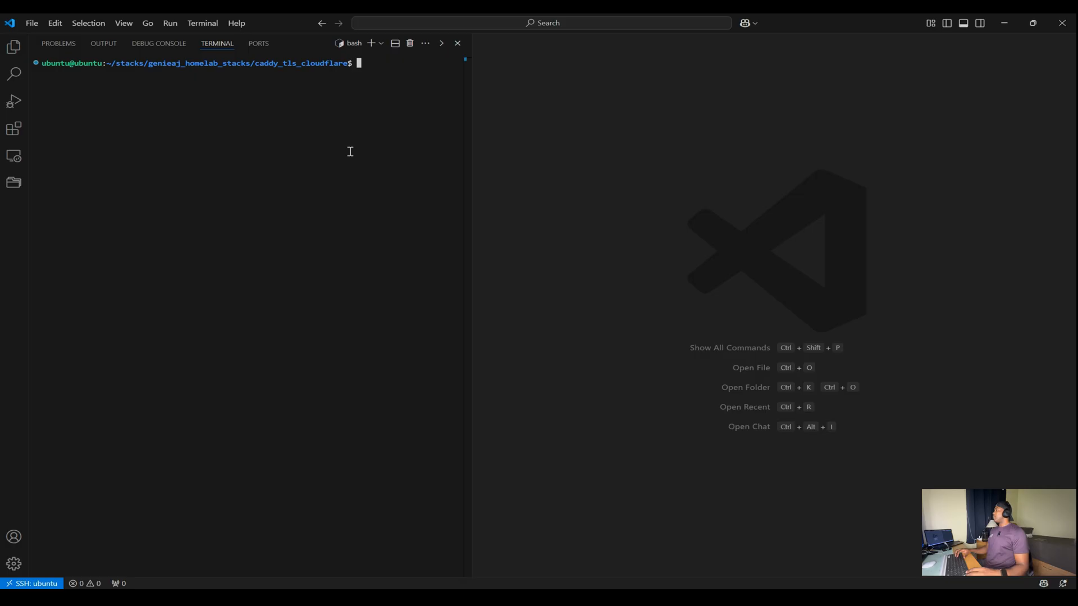
mouse_move(357, 157)
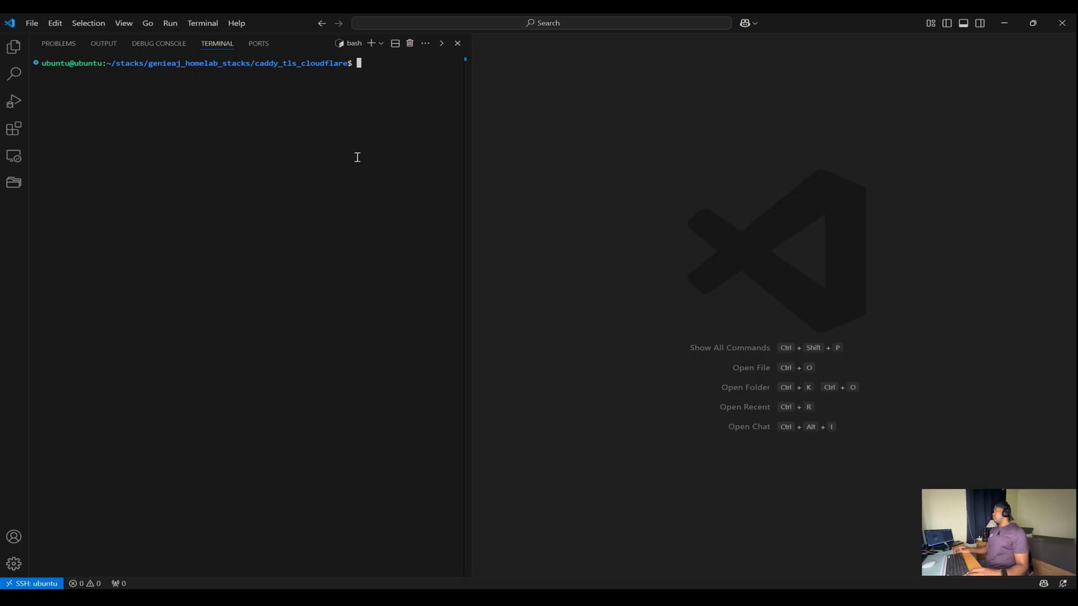
mouse_move(984, 150)
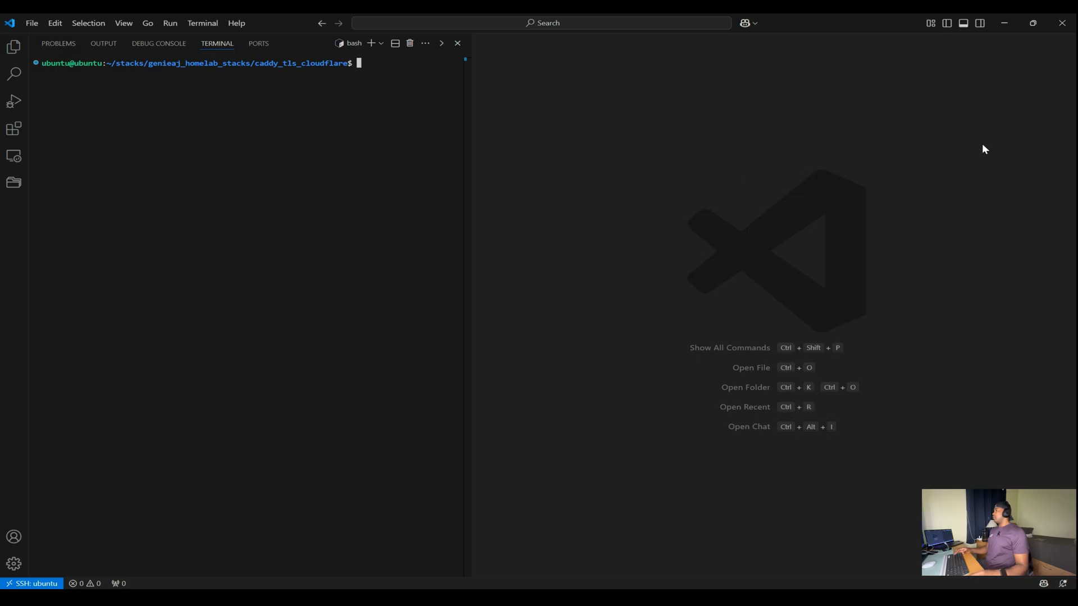
mouse_move(637, 202)
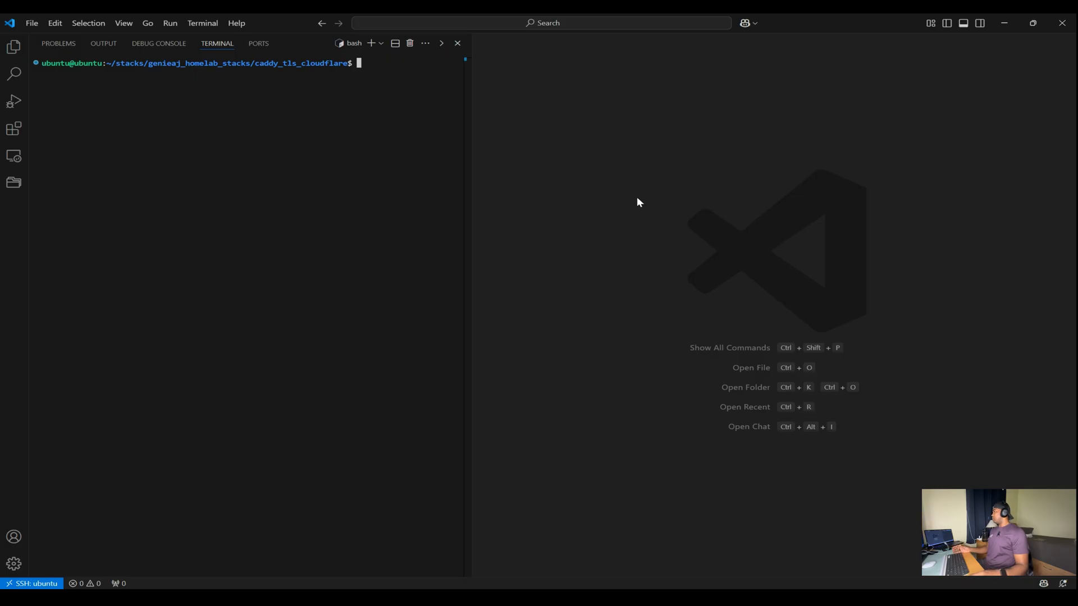
mouse_move(589, 203)
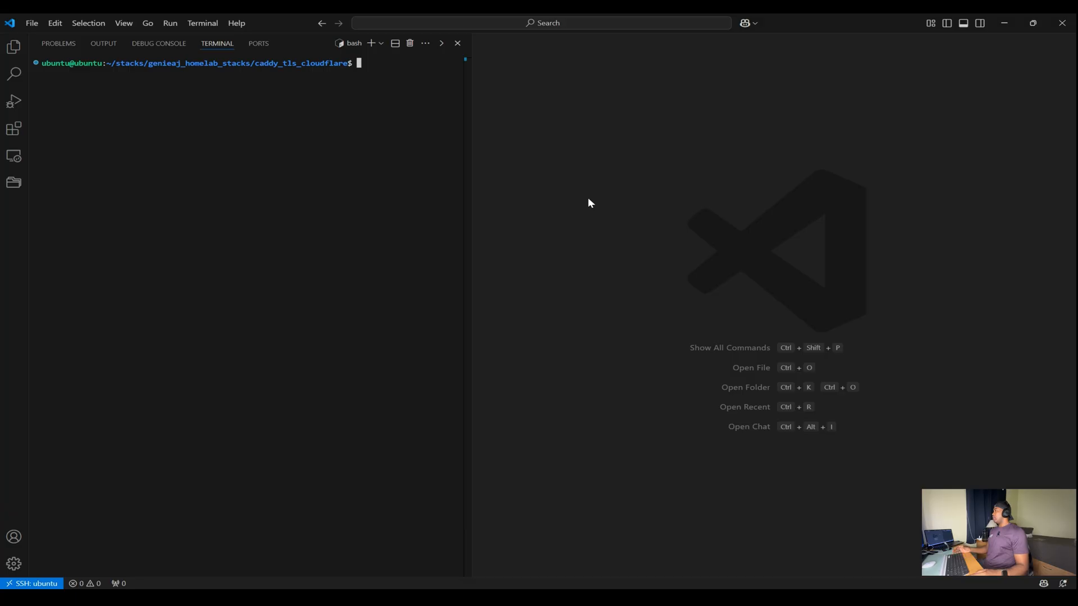
mouse_move(547, 205)
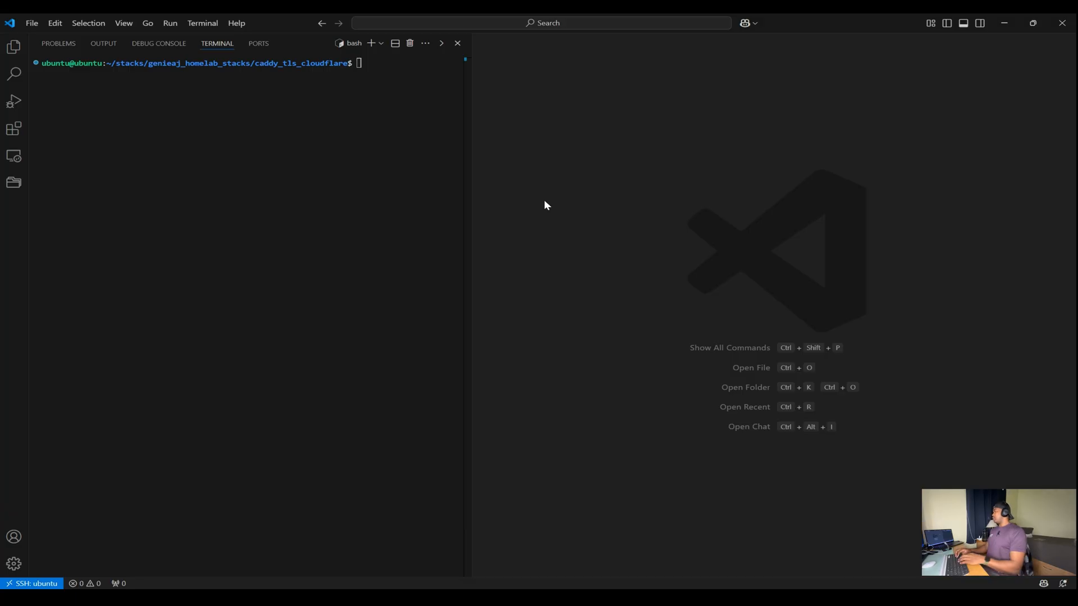
mouse_move(422, 191)
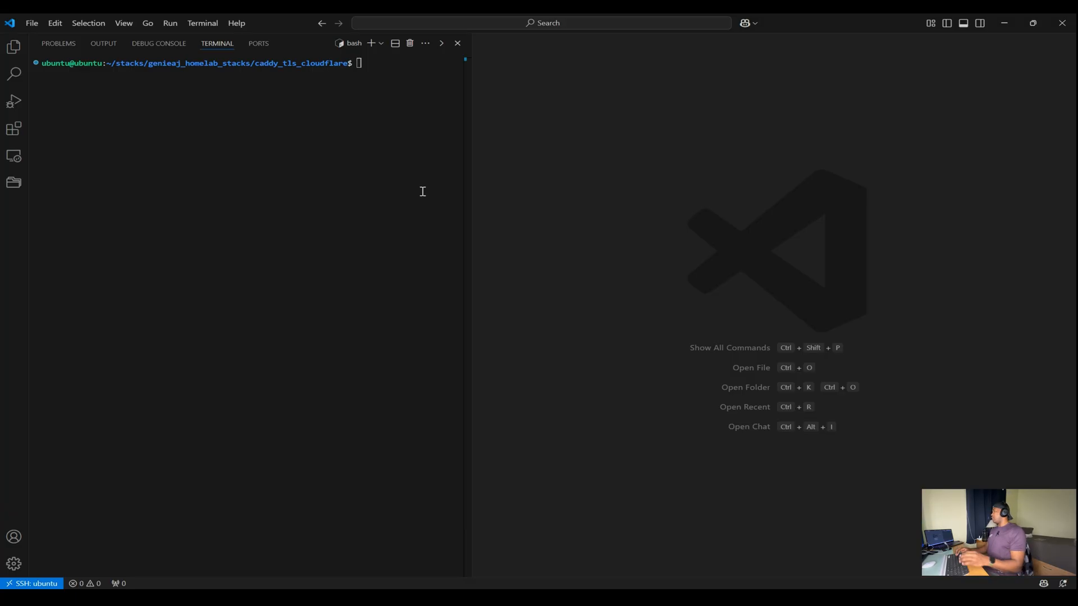
List the caddy_tls_cloudflare folder's files and open compose.yaml in the editor
text(co)
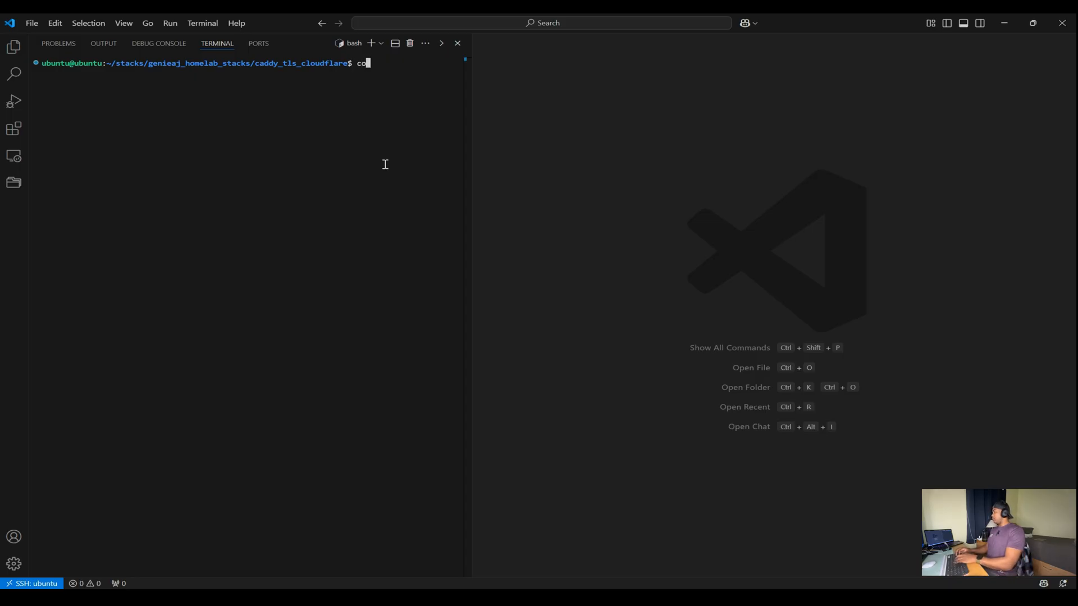
text(ls)
key(Return)
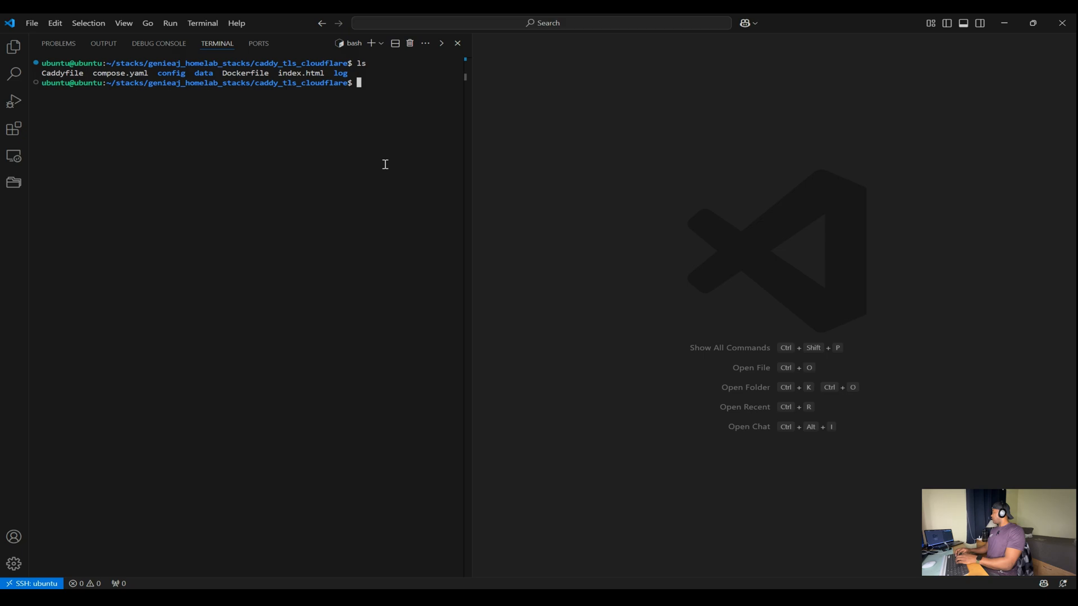
text(code compose.yaml)
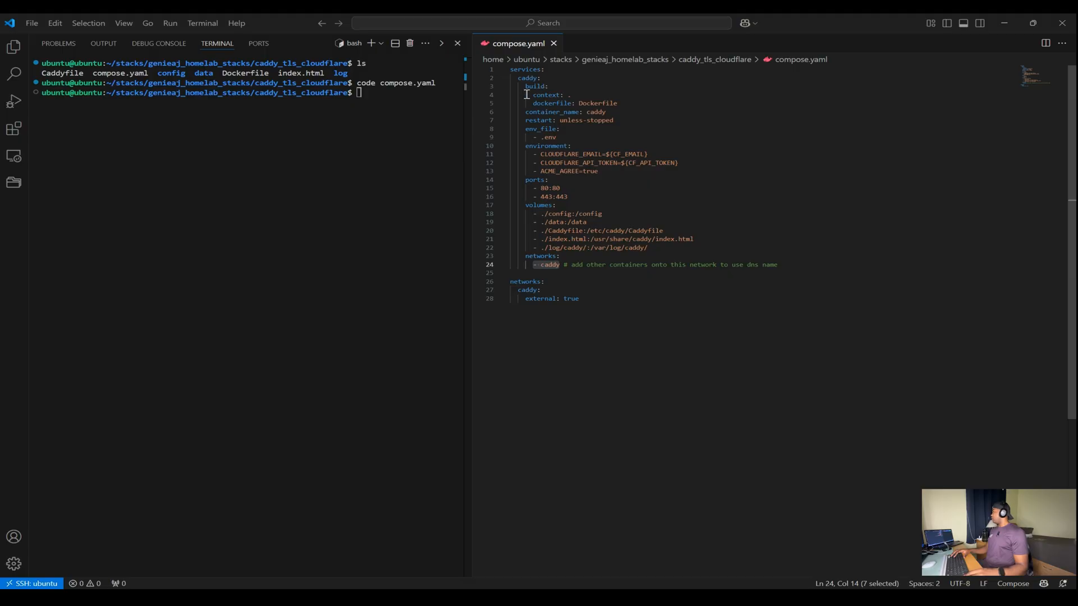
double_click(528, 77)
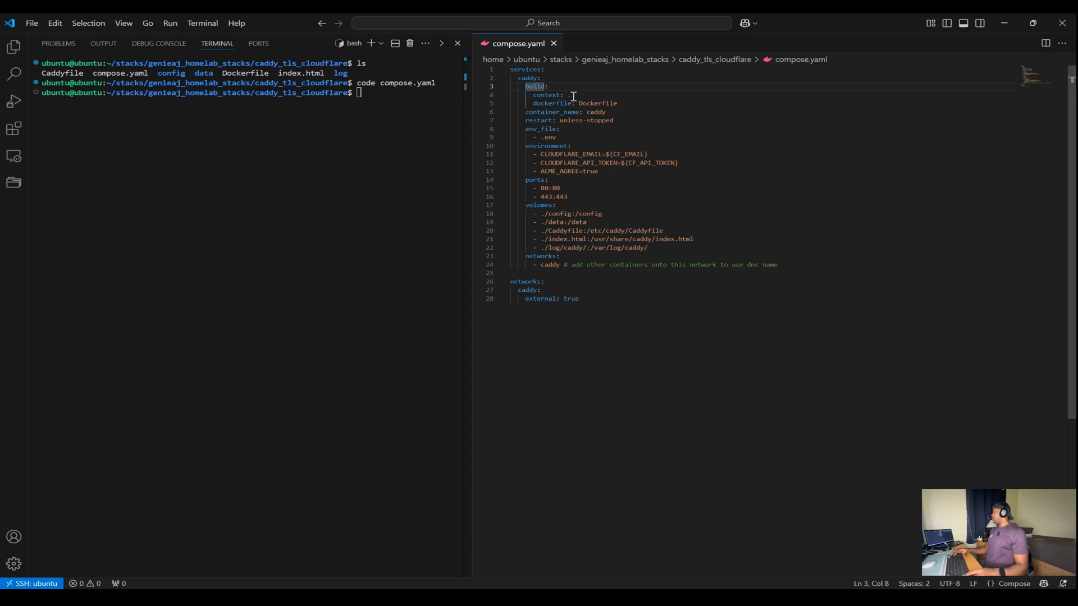
click(570, 94)
text(code Dockerfile)
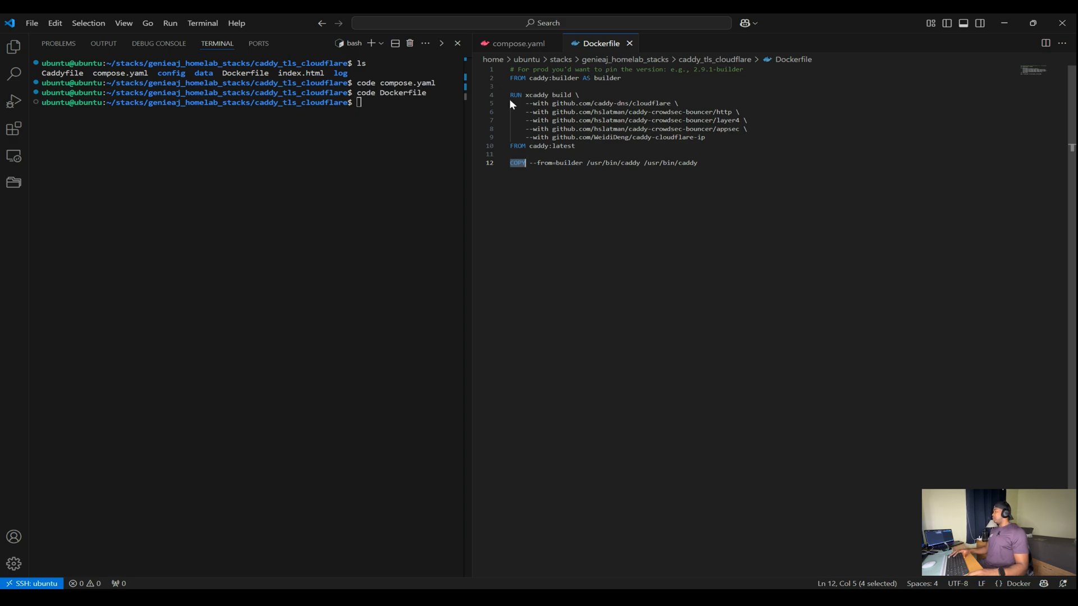
mouse_move(564, 94)
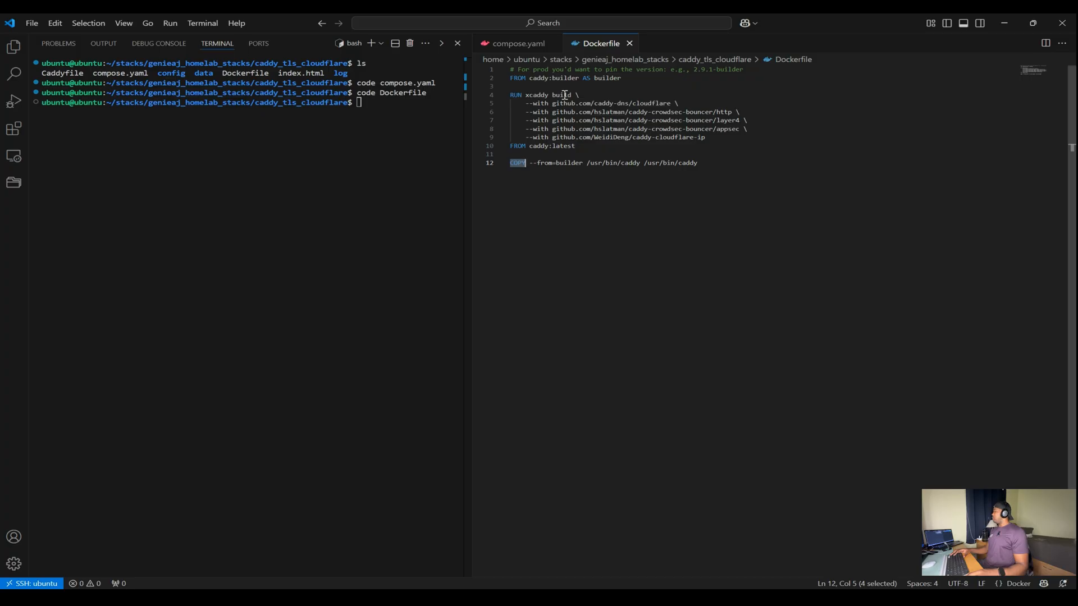
mouse_move(531, 103)
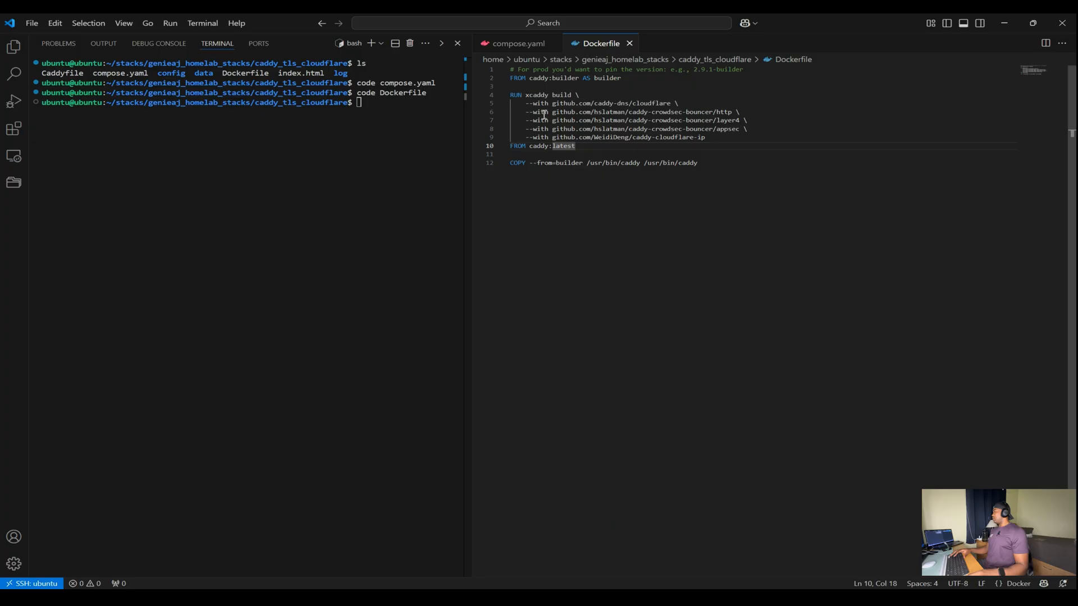
mouse_move(617, 151)
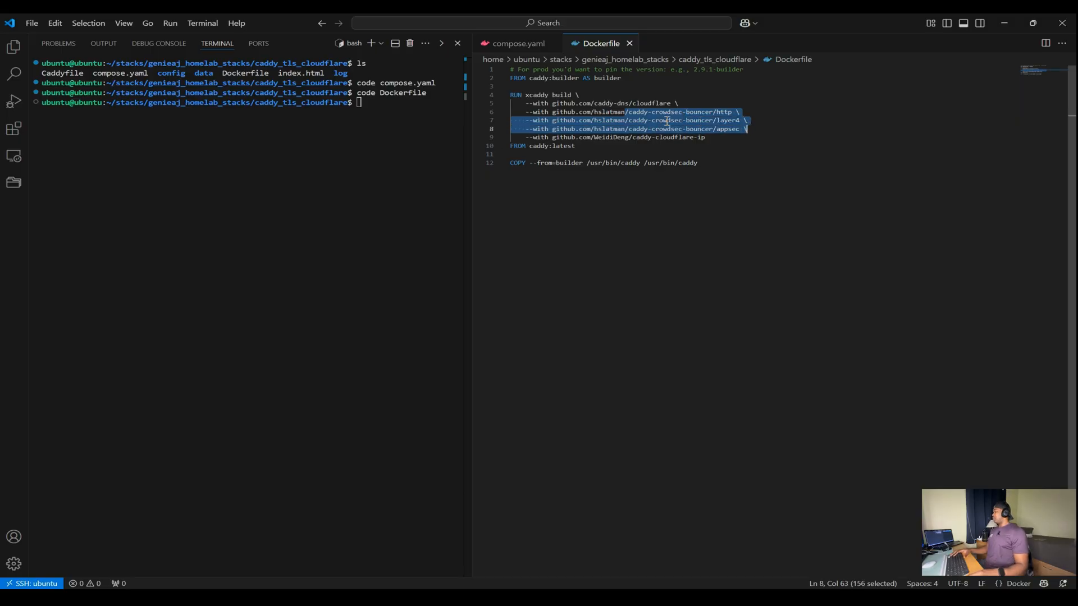
mouse_move(681, 128)
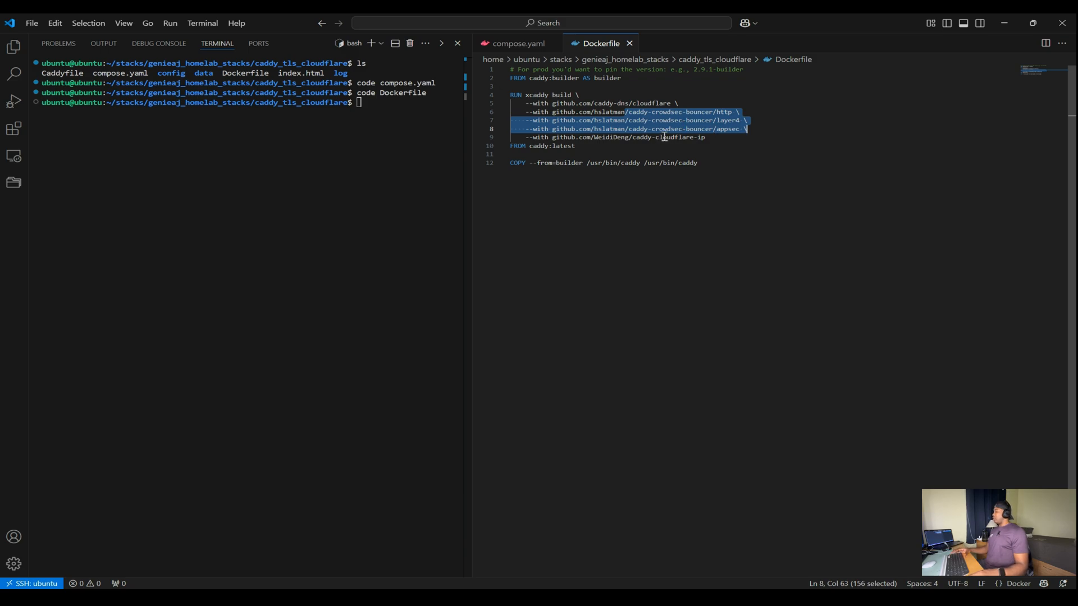
mouse_move(629, 148)
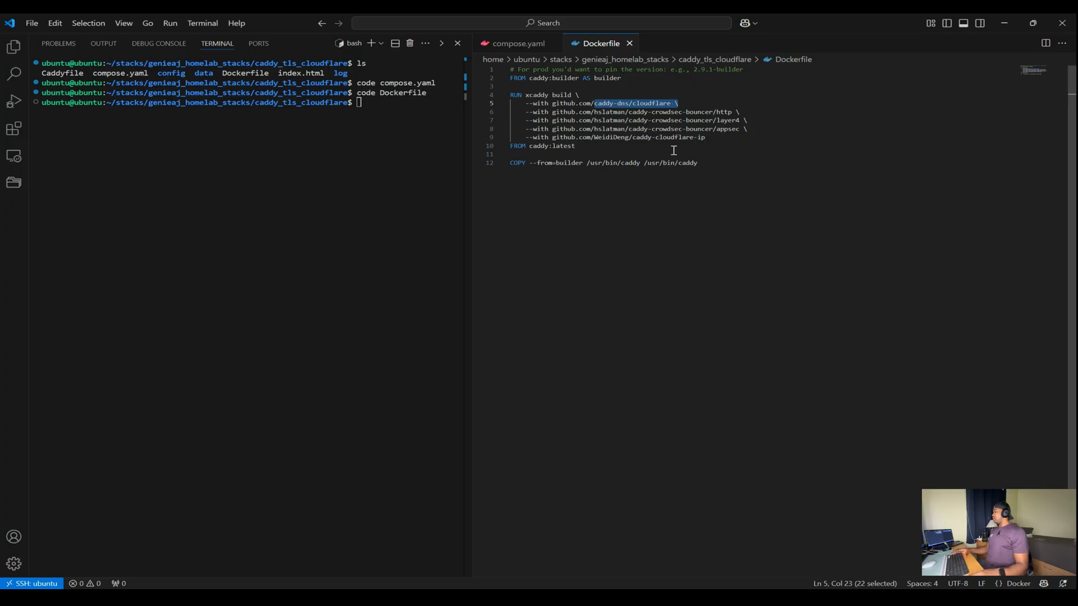
right_click(729, 259)
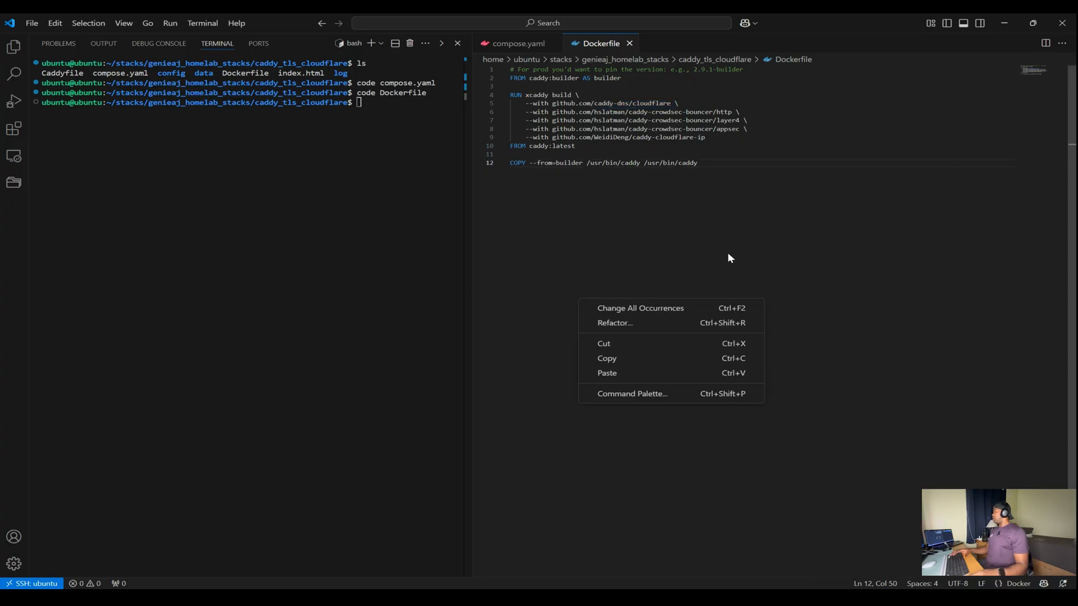
click(628, 160)
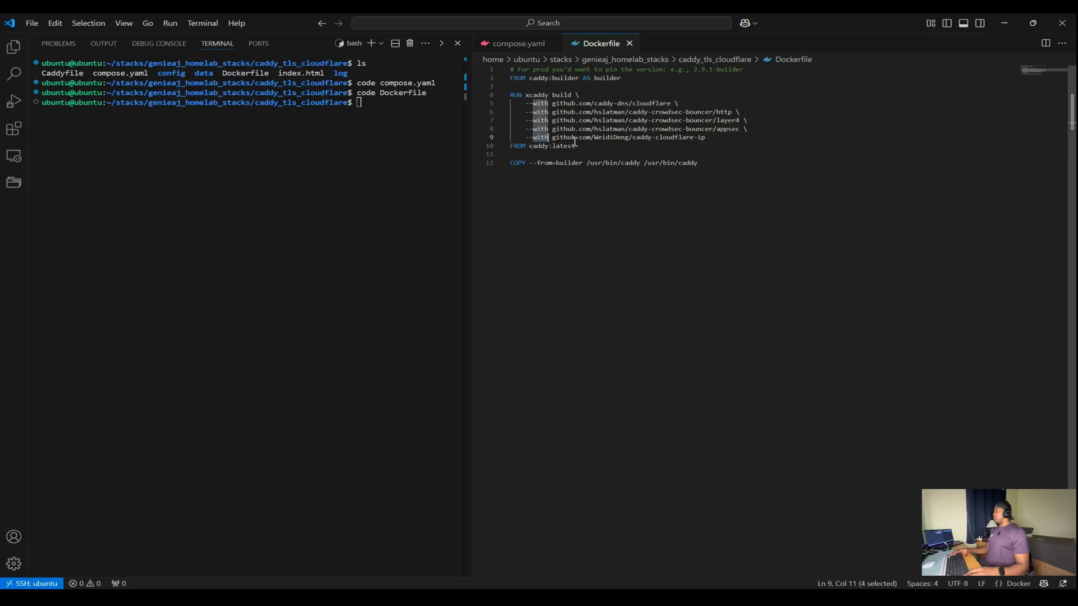
click(537, 146)
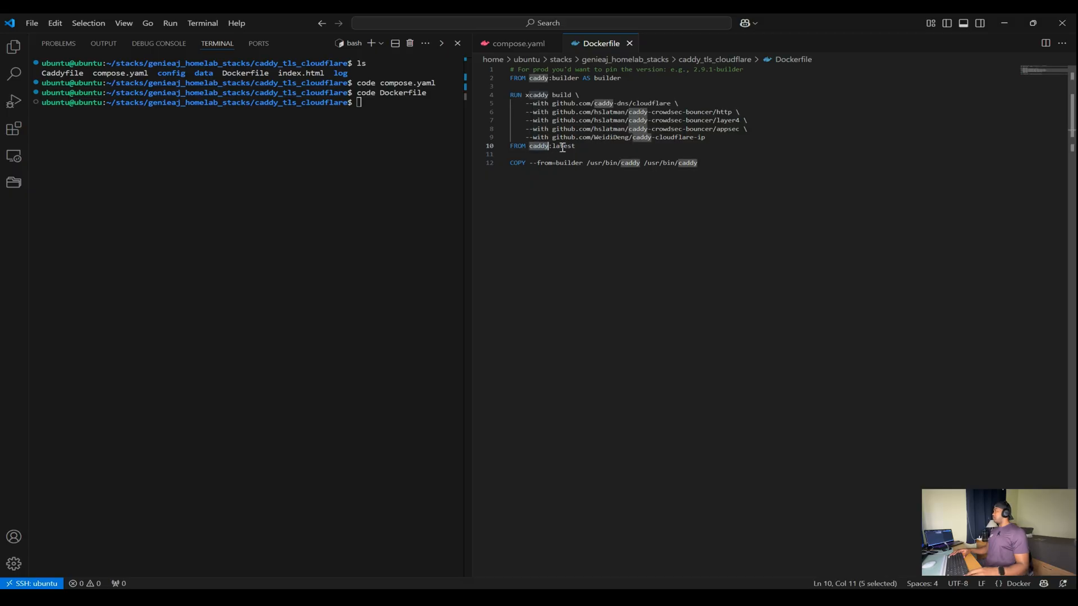
click(576, 146)
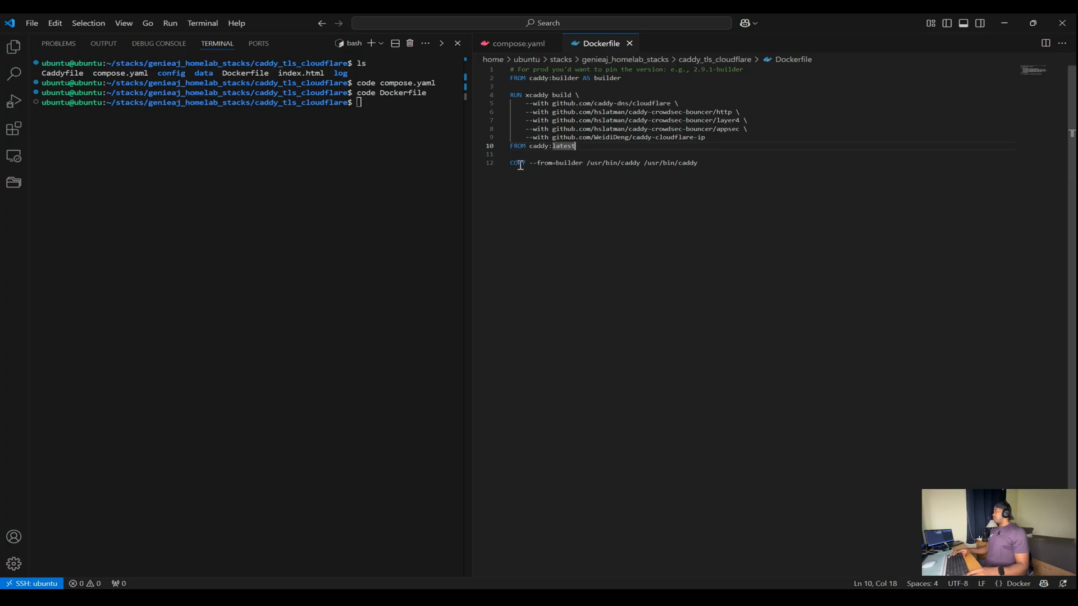
mouse_move(546, 166)
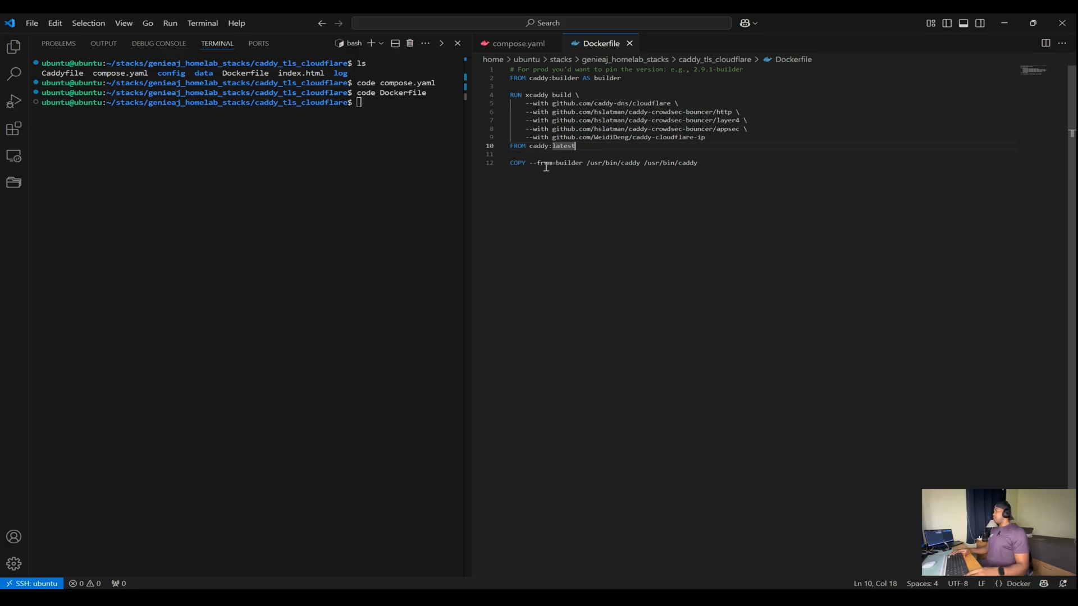
click(633, 163)
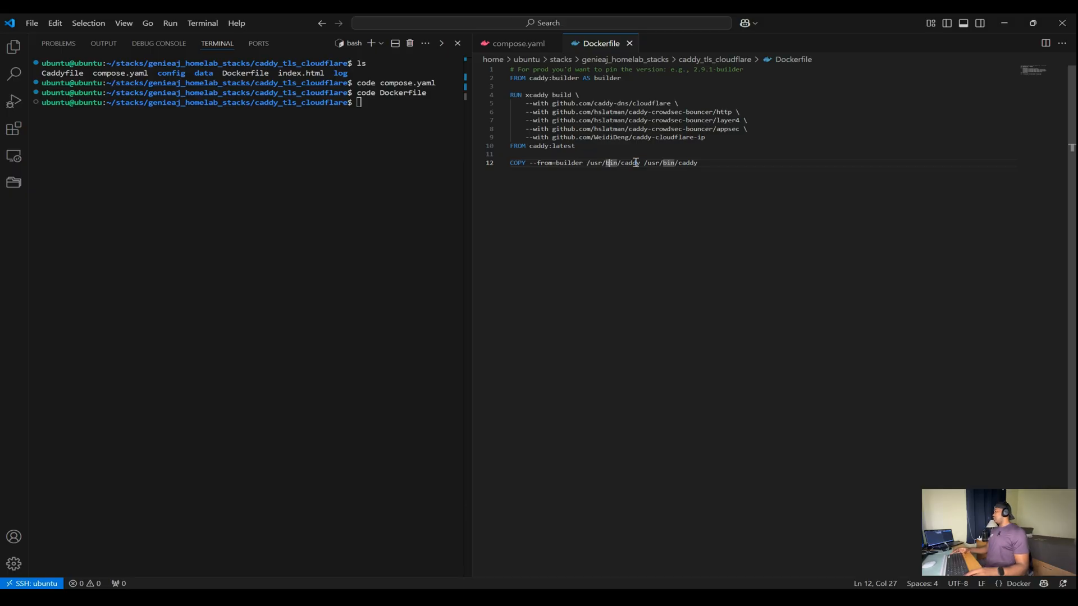
mouse_move(736, 166)
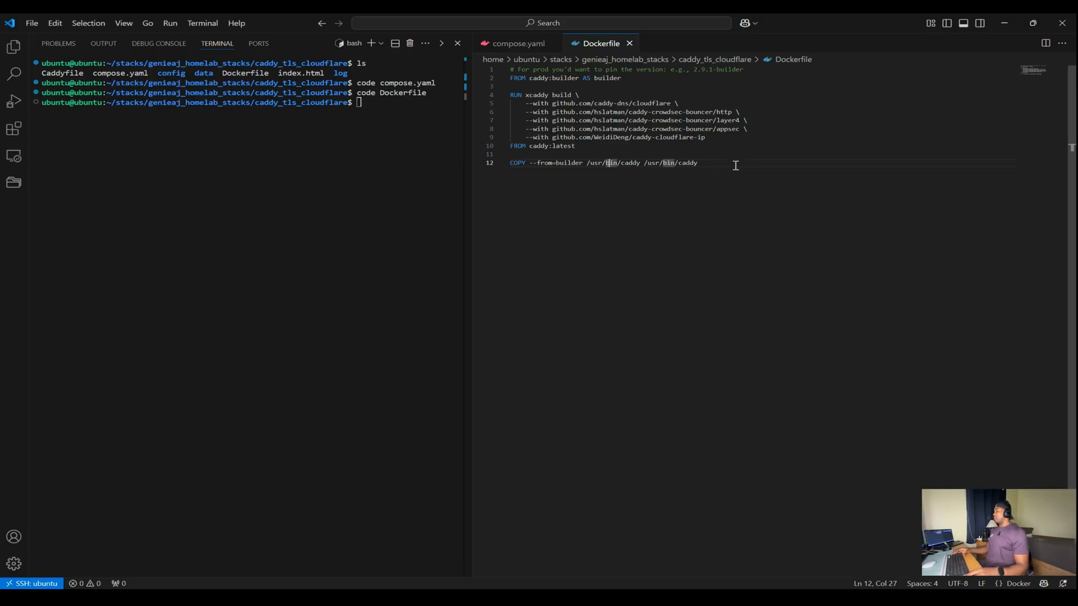
click(516, 44)
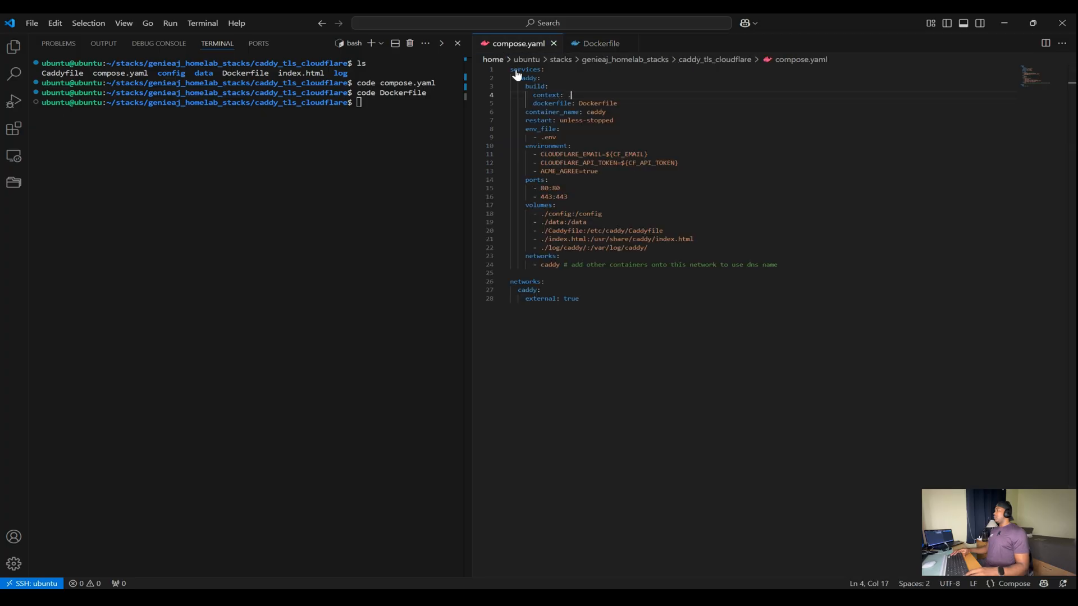
mouse_move(517, 75)
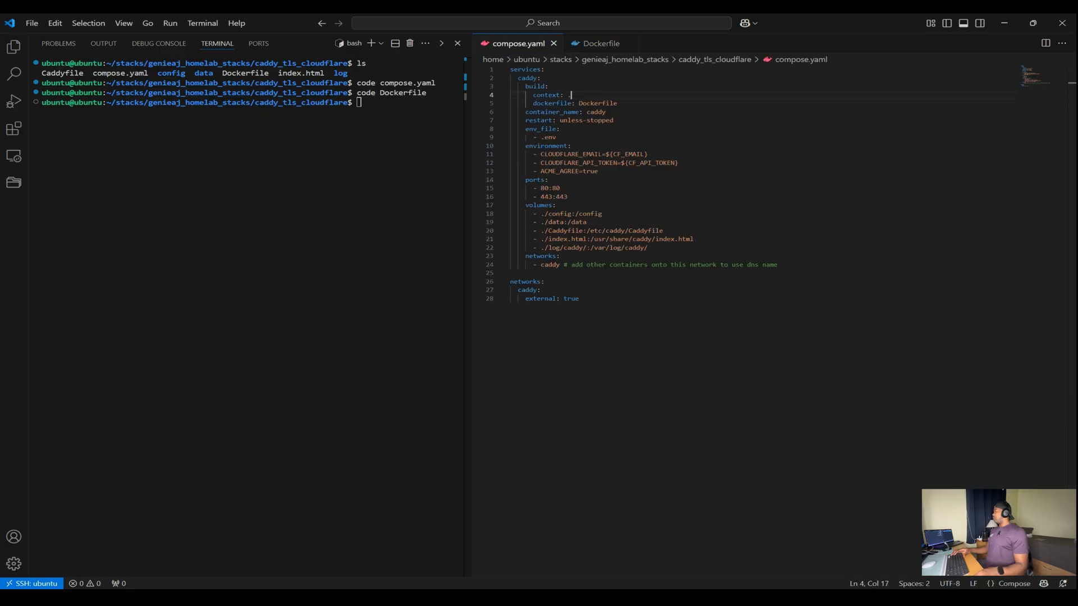
mouse_move(897, 129)
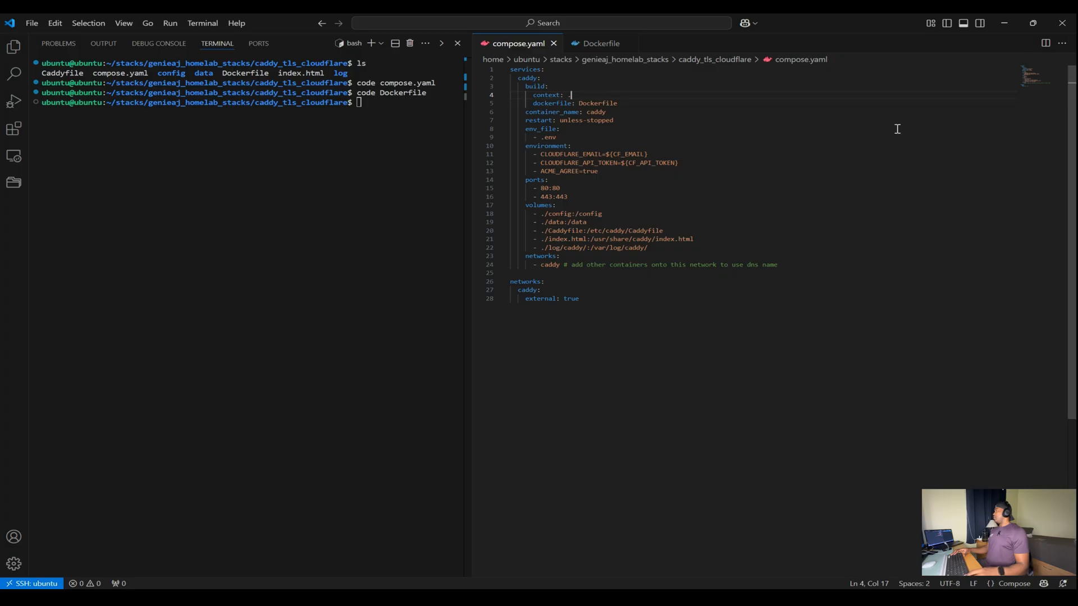
mouse_move(567, 76)
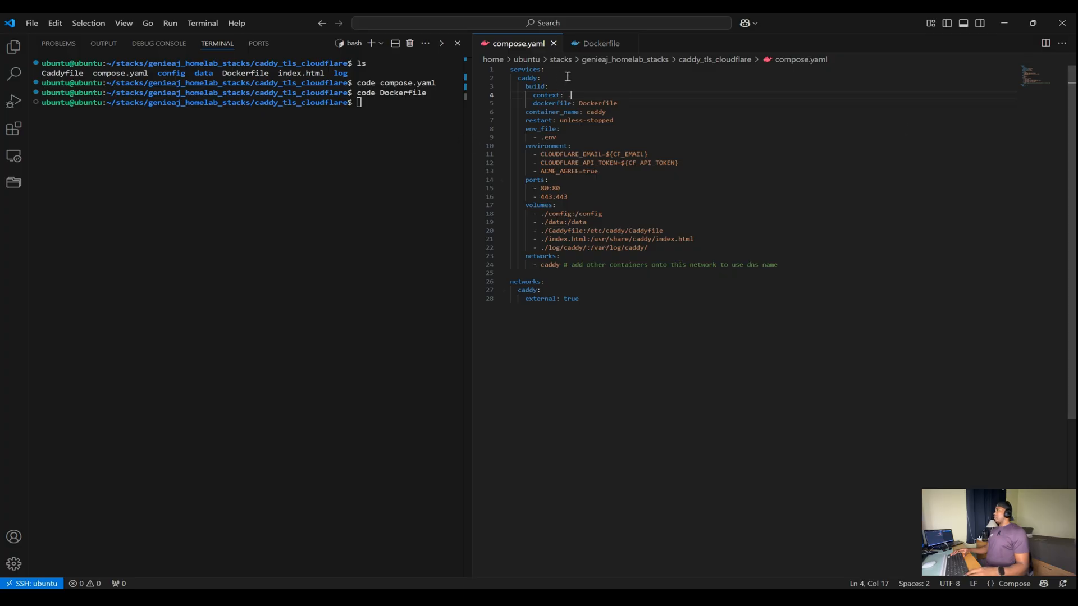
double_click(544, 112)
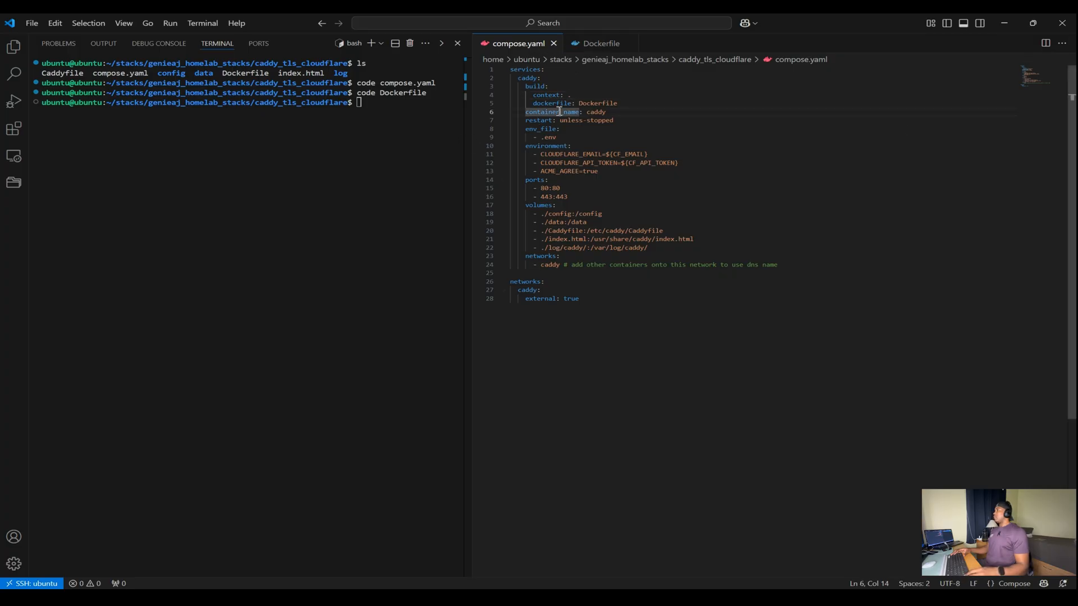
double_click(547, 112)
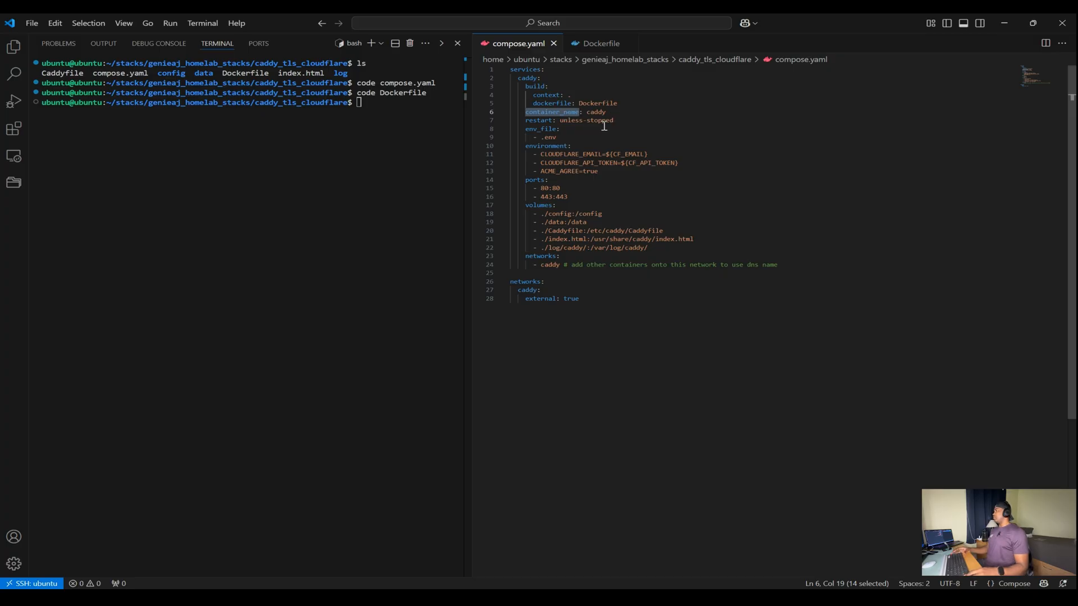
mouse_move(581, 121)
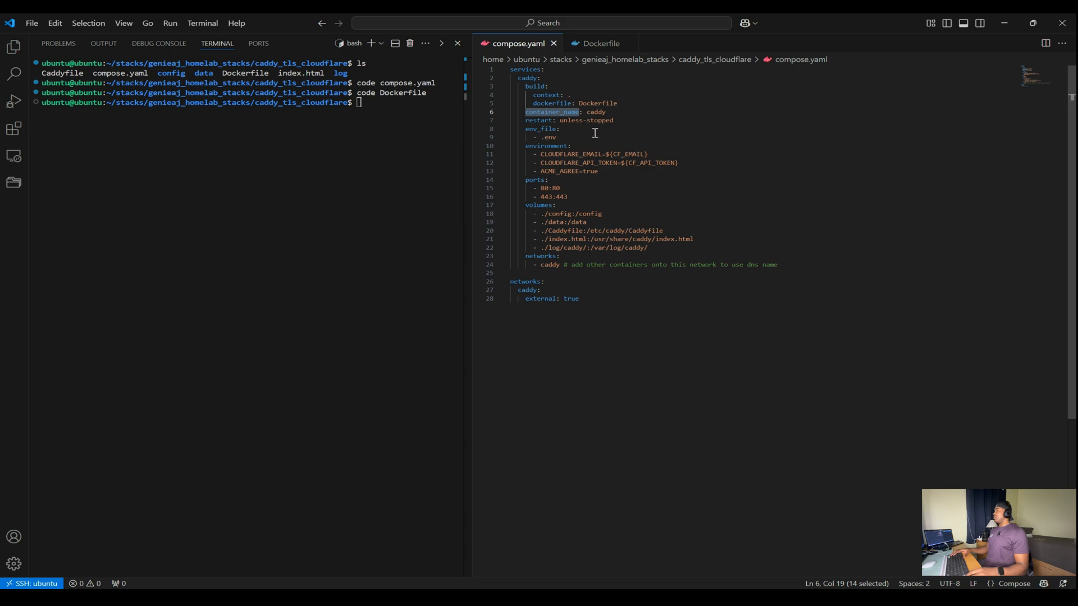
mouse_move(597, 112)
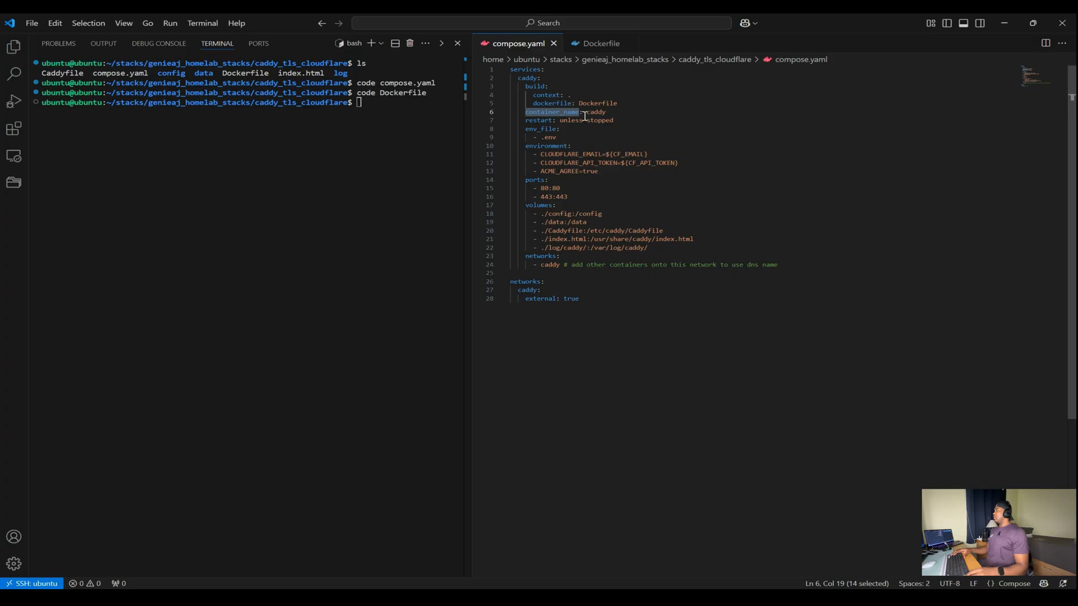
mouse_move(614, 133)
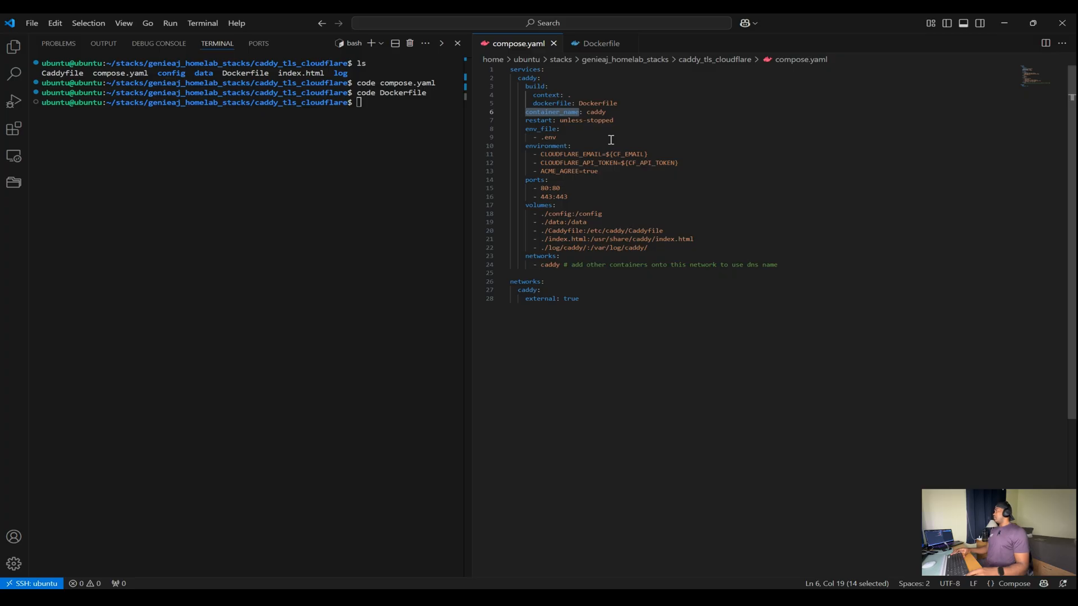
mouse_move(585, 125)
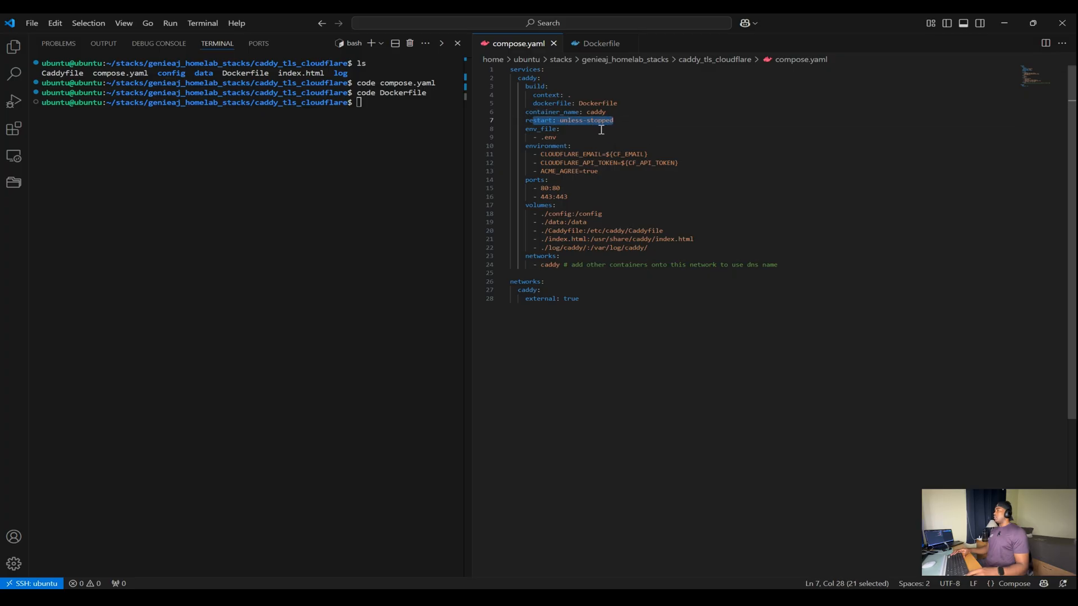
mouse_move(598, 149)
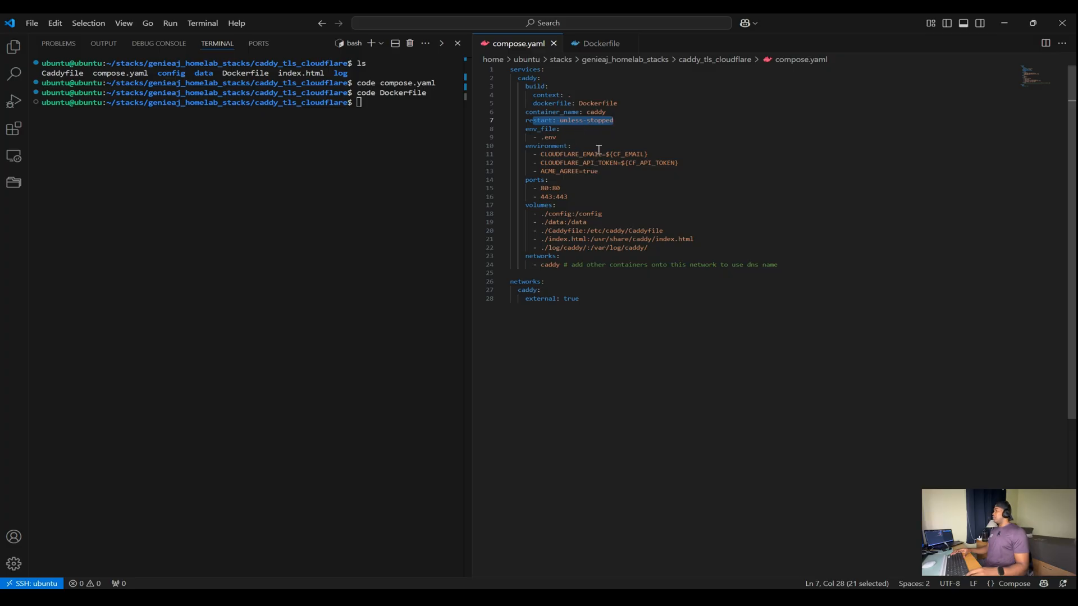
mouse_move(439, 240)
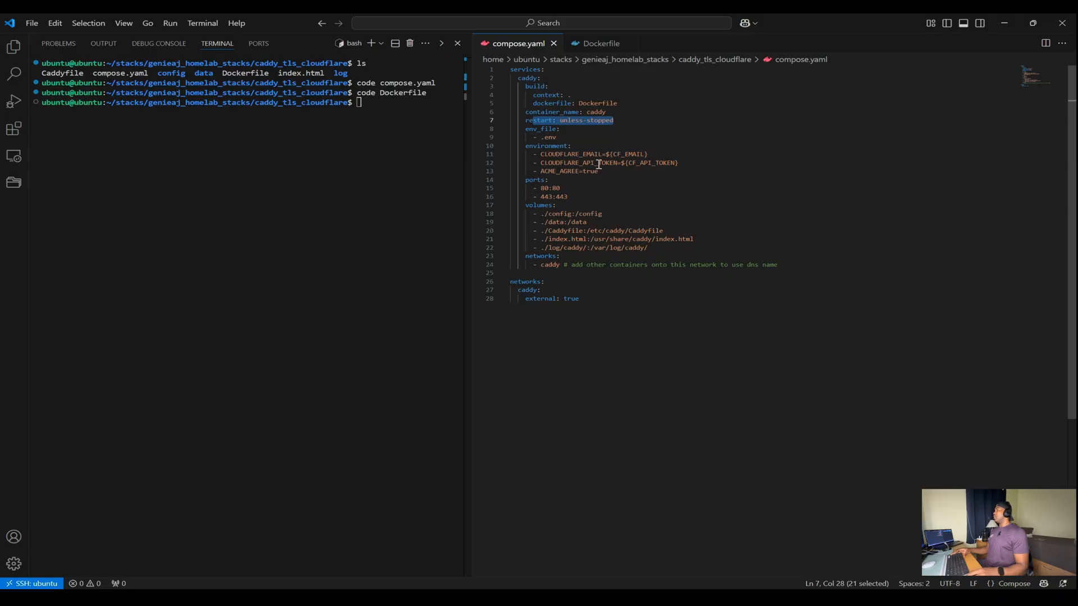
mouse_move(643, 161)
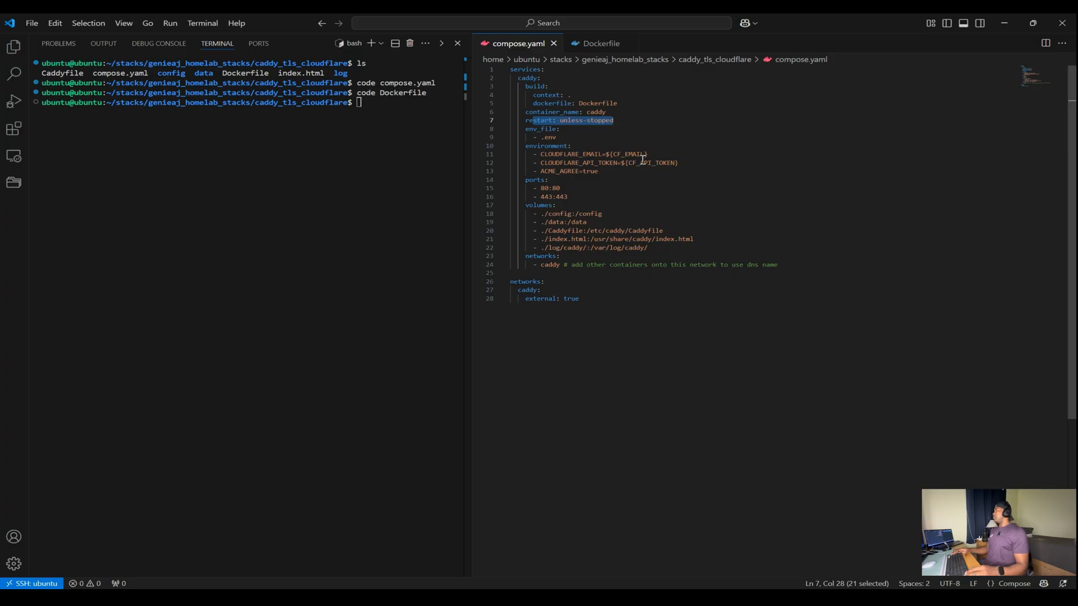
mouse_move(668, 148)
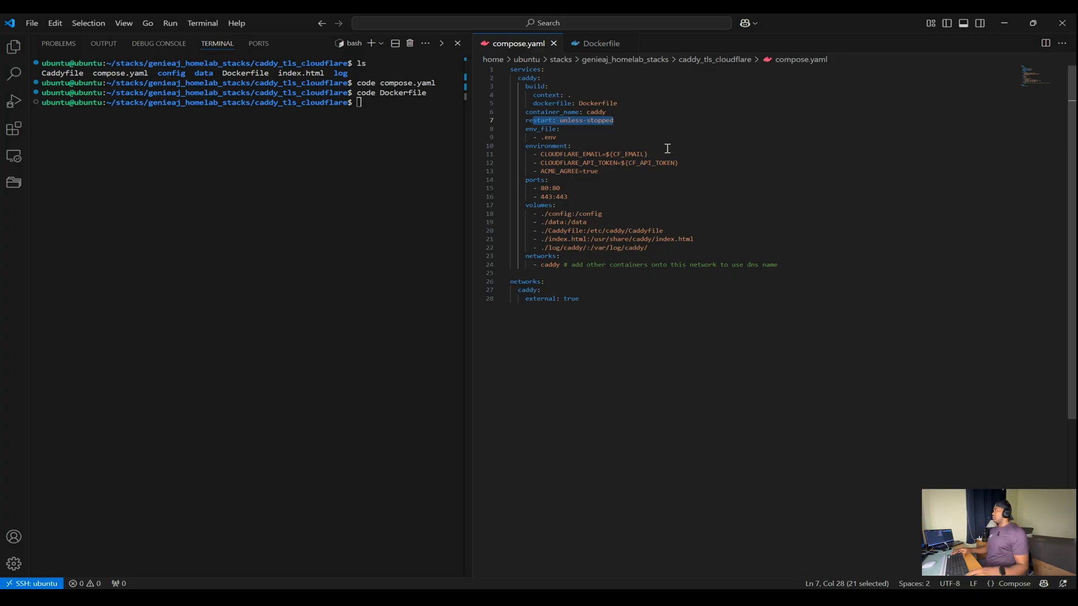
mouse_move(625, 229)
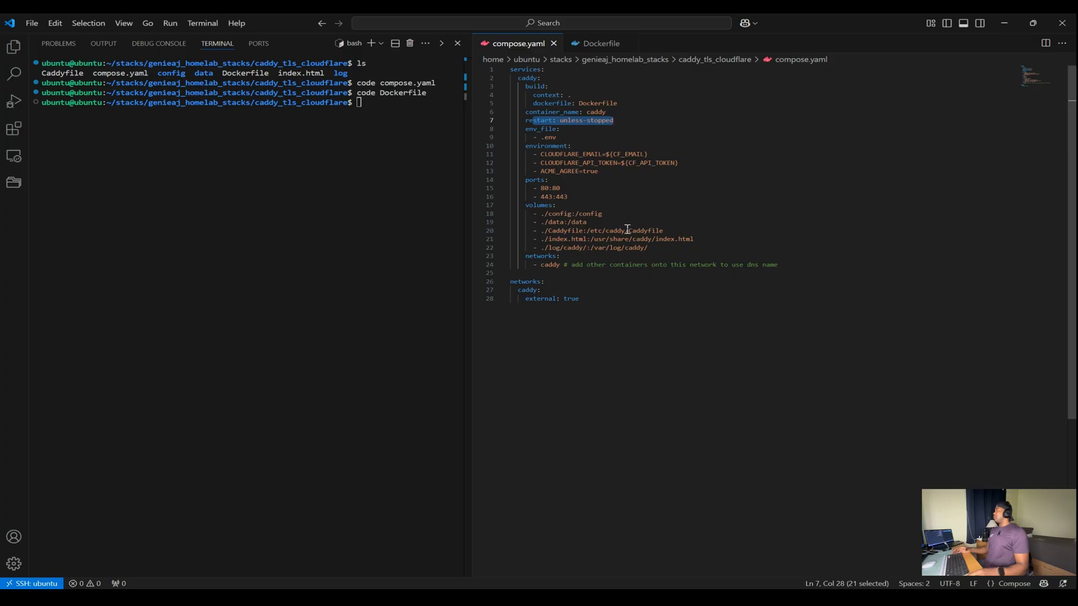
mouse_move(595, 153)
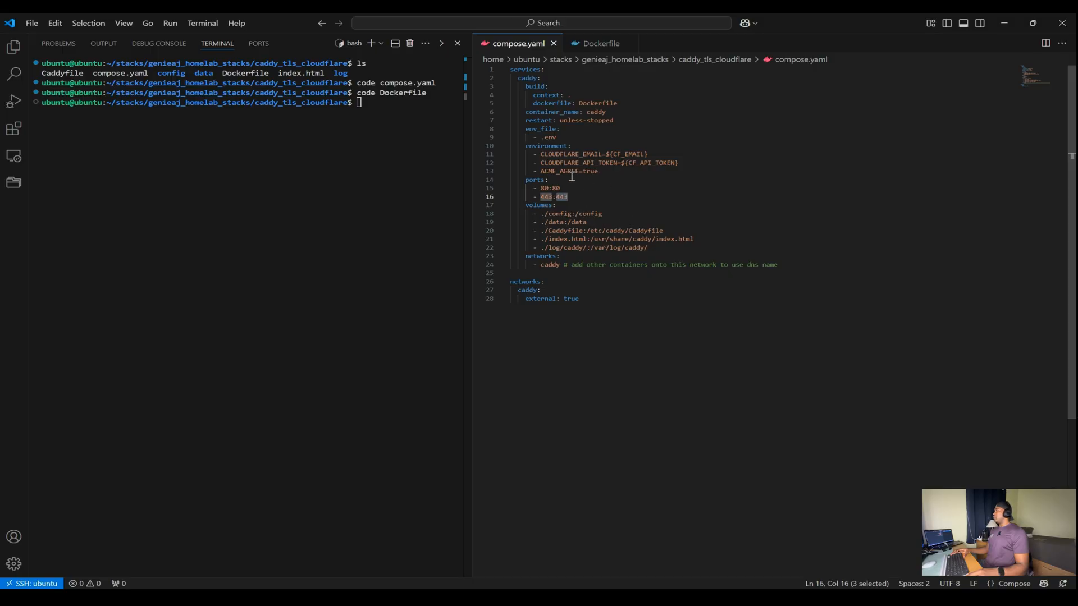
mouse_move(555, 204)
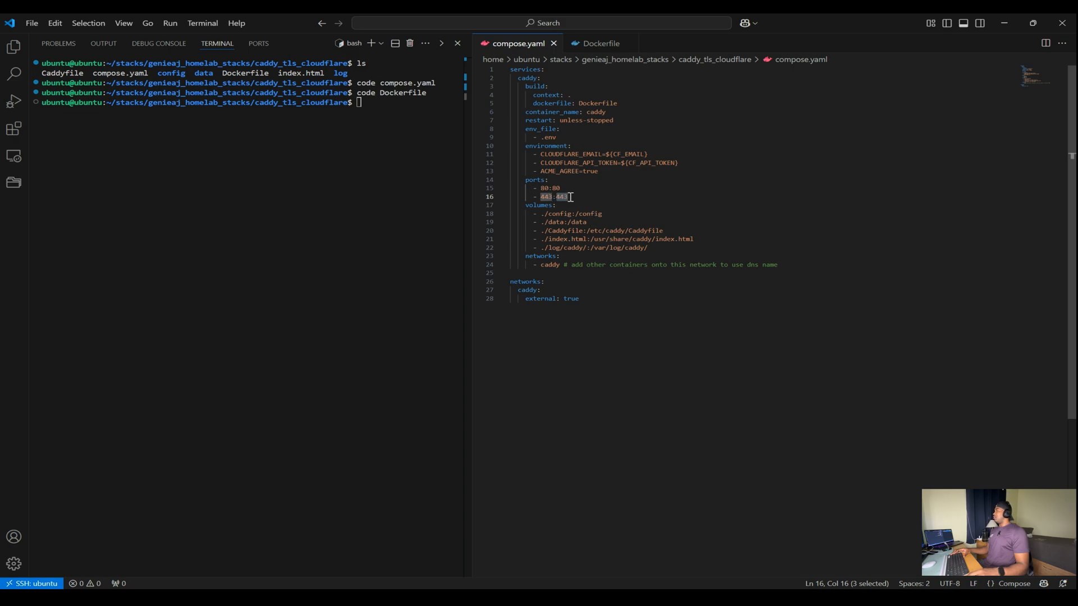
mouse_move(619, 217)
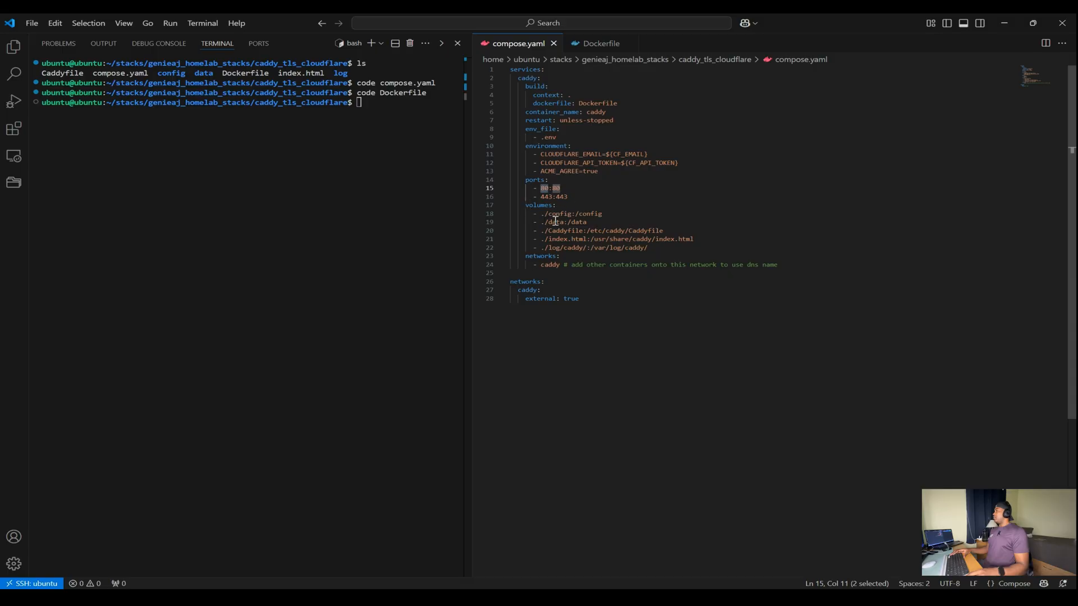
mouse_move(583, 219)
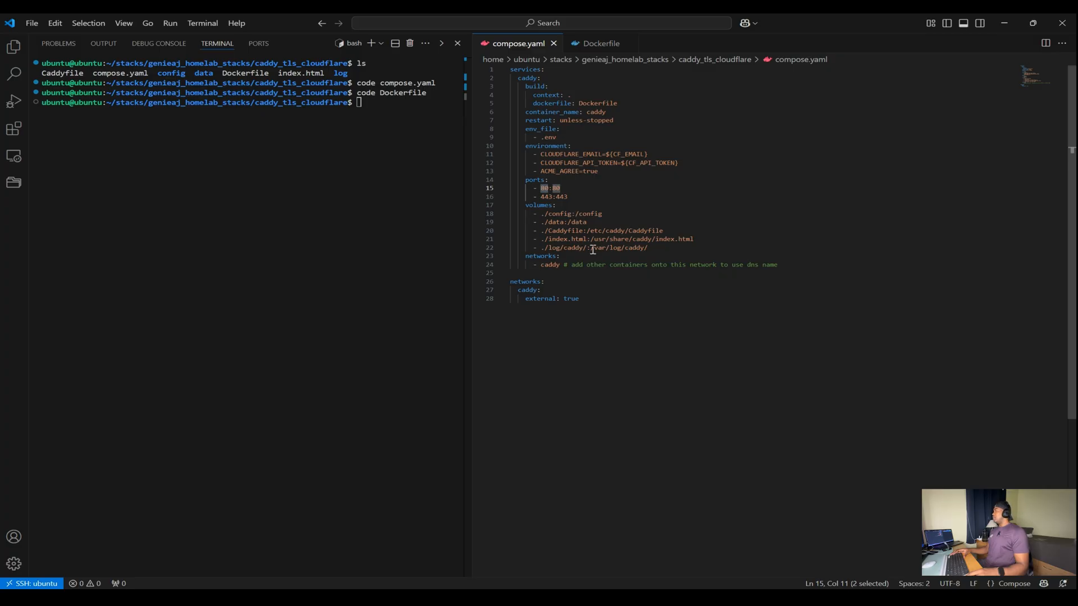
mouse_move(594, 219)
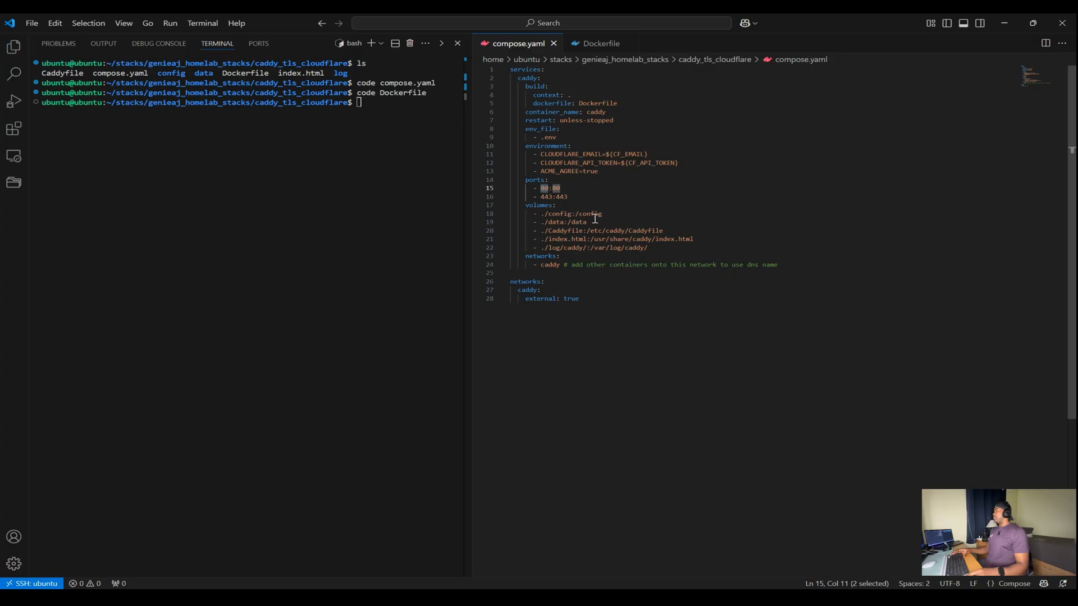
double_click(552, 213)
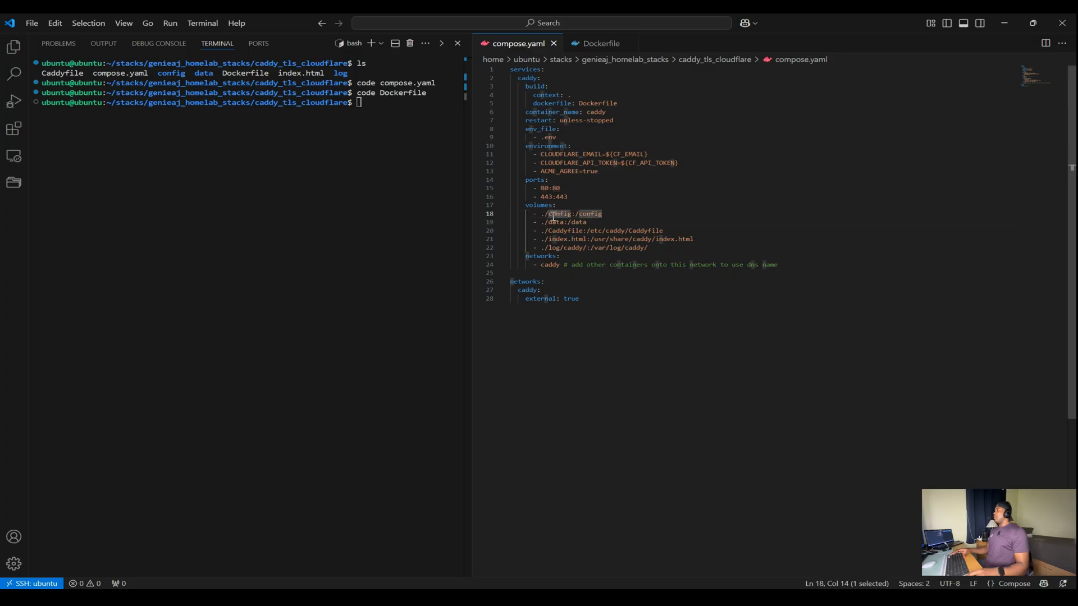
double_click(590, 213)
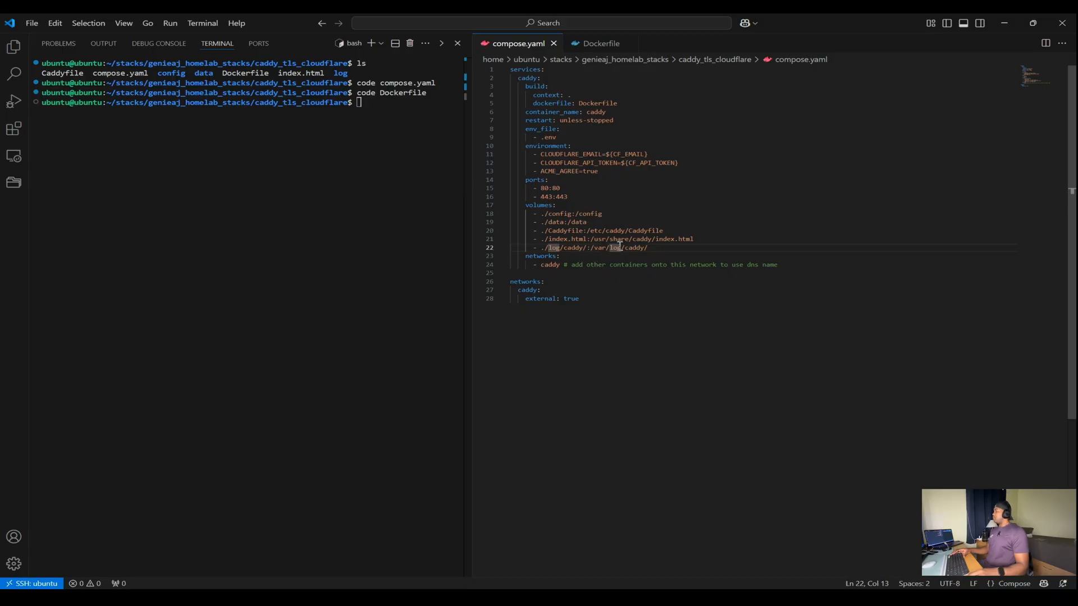
double_click(550, 264)
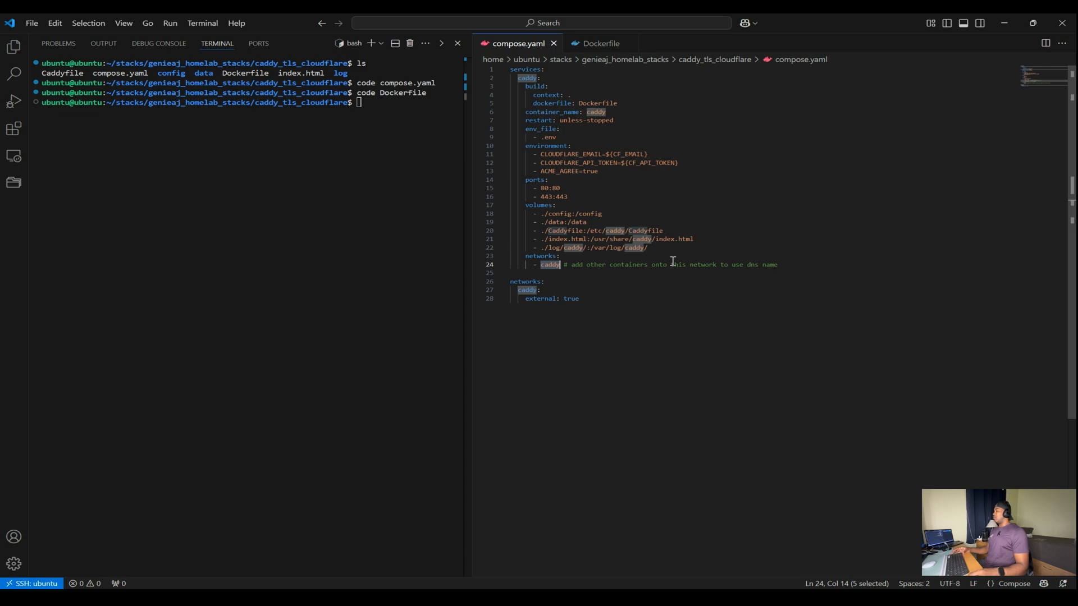
mouse_move(803, 293)
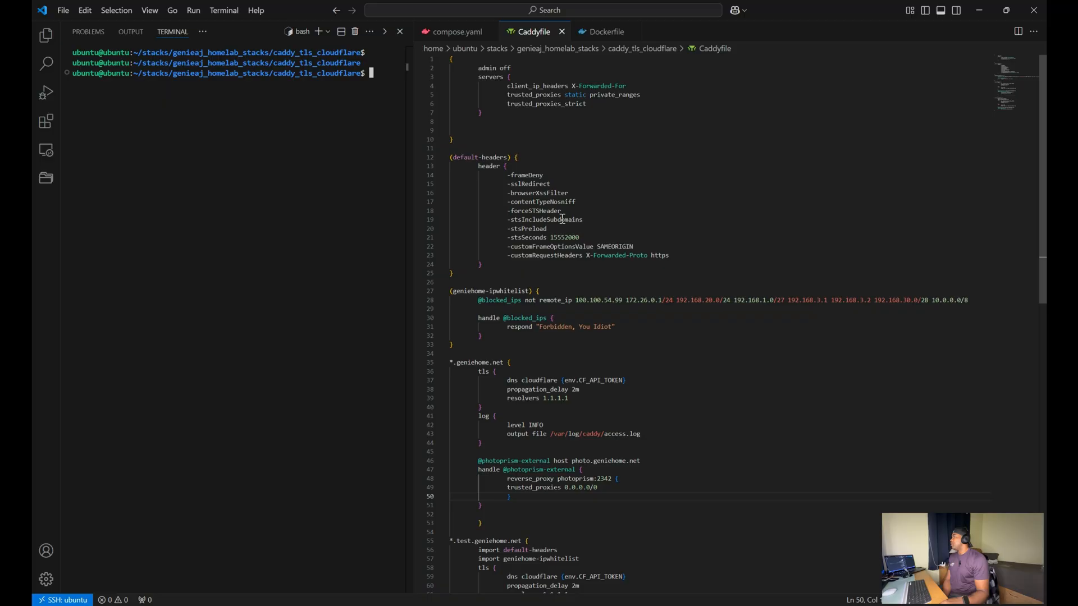
mouse_move(593, 209)
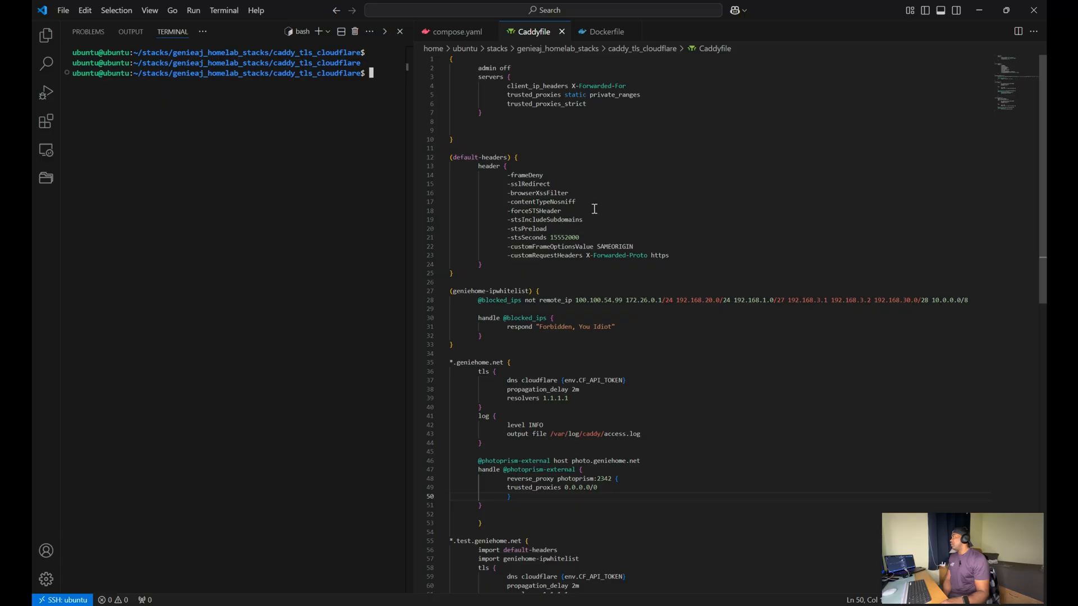
mouse_move(415, 241)
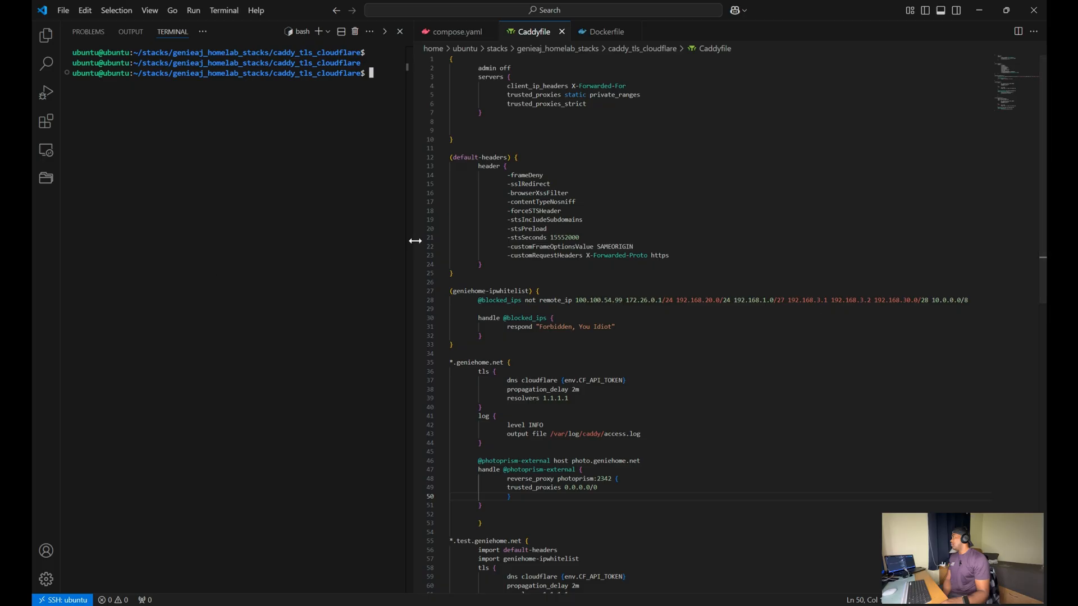
mouse_move(540, 125)
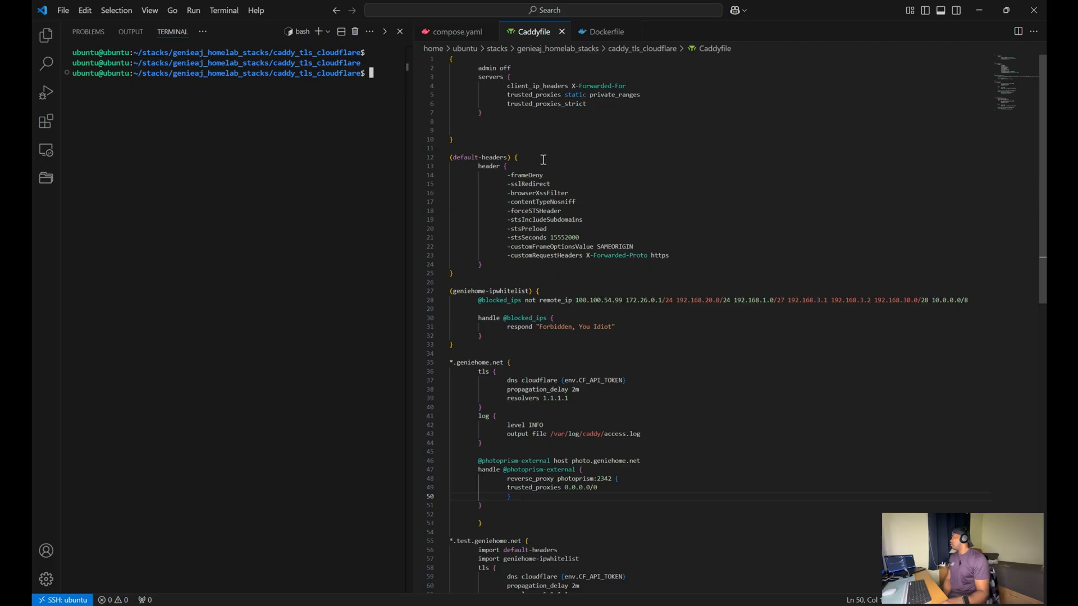
mouse_move(515, 171)
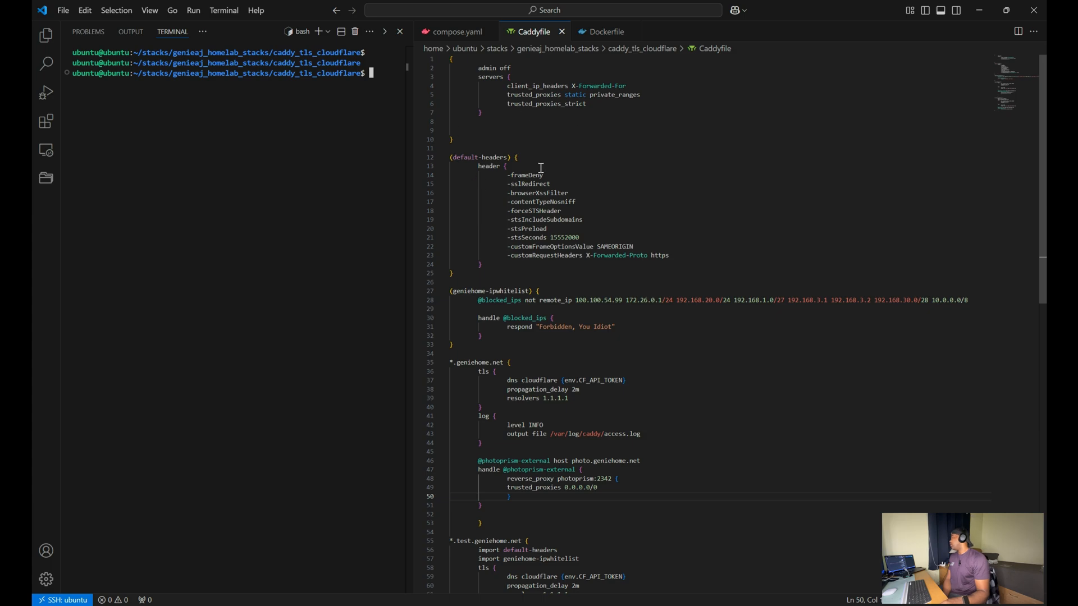
mouse_move(532, 104)
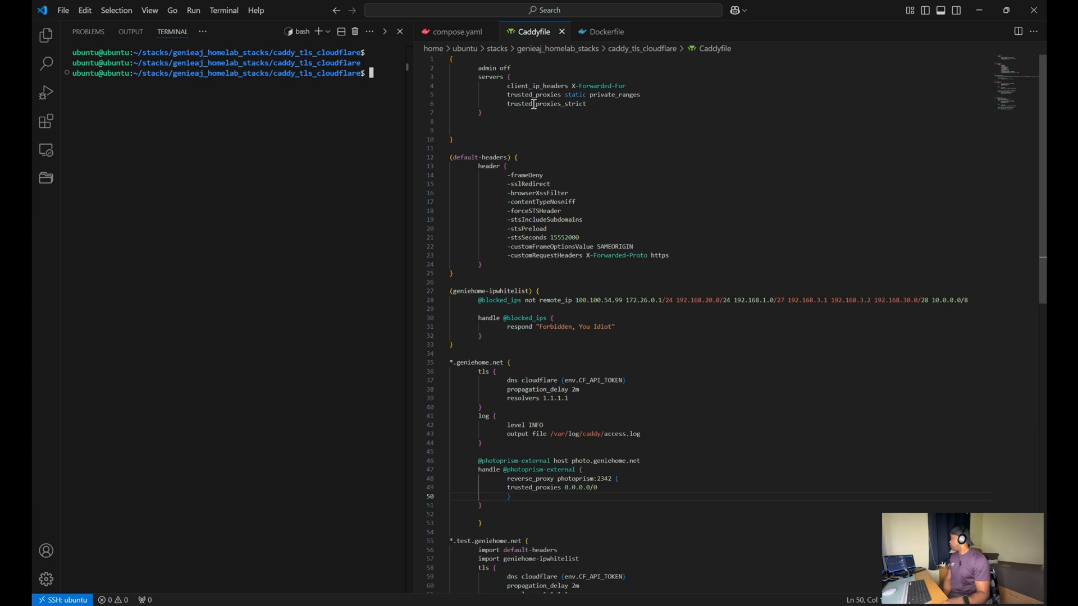
mouse_move(498, 157)
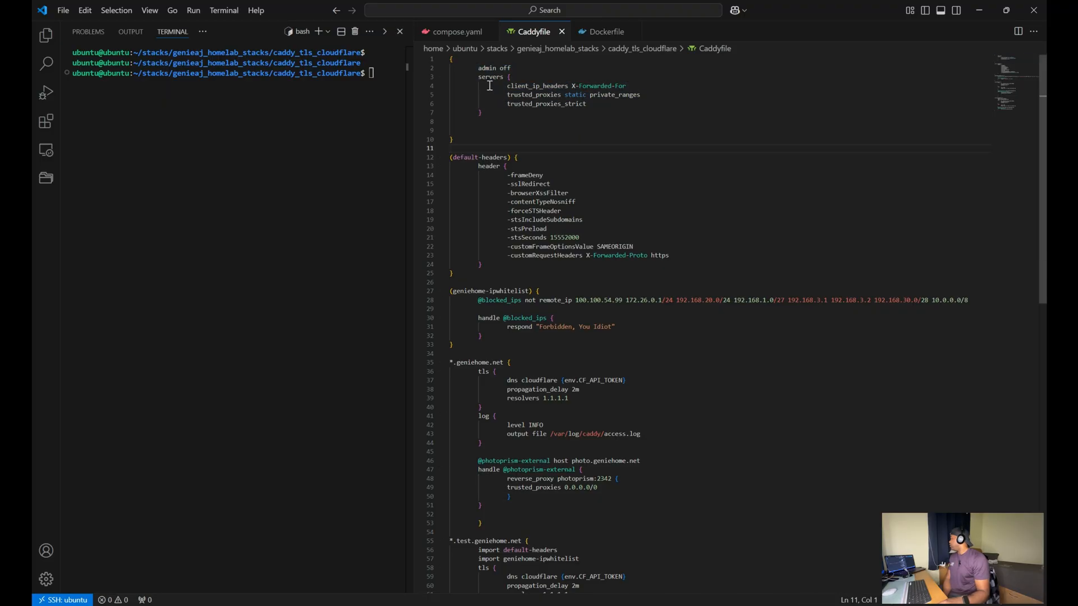
click(476, 69)
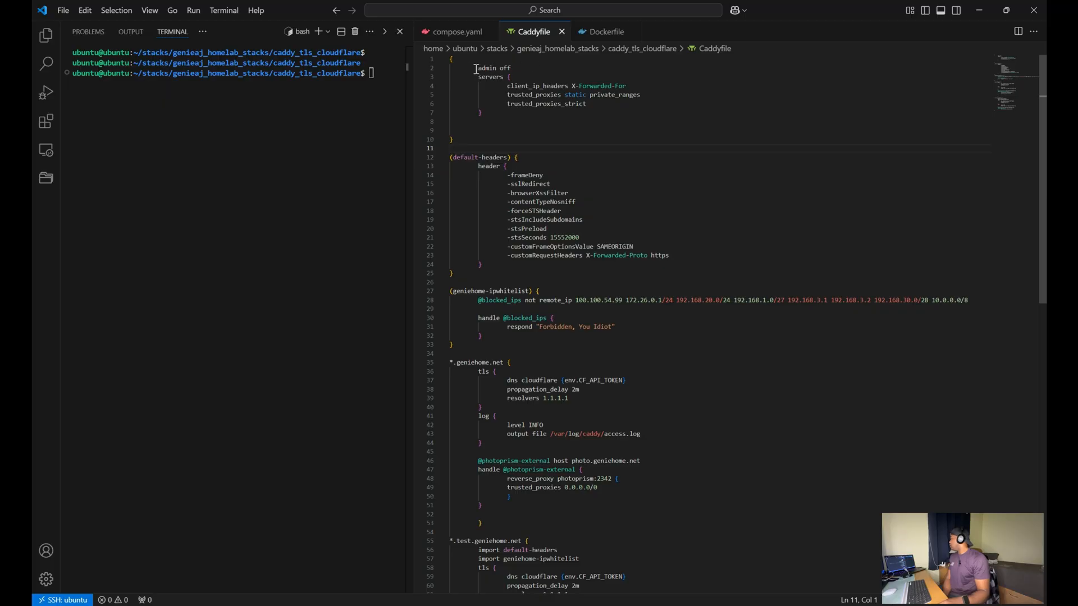
mouse_move(471, 91)
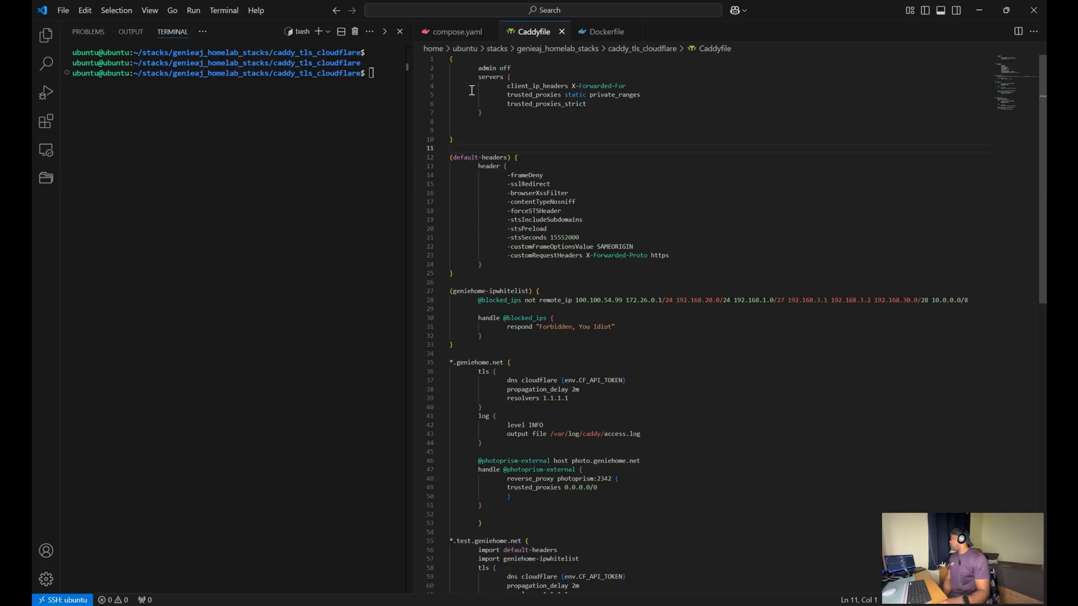
mouse_move(488, 113)
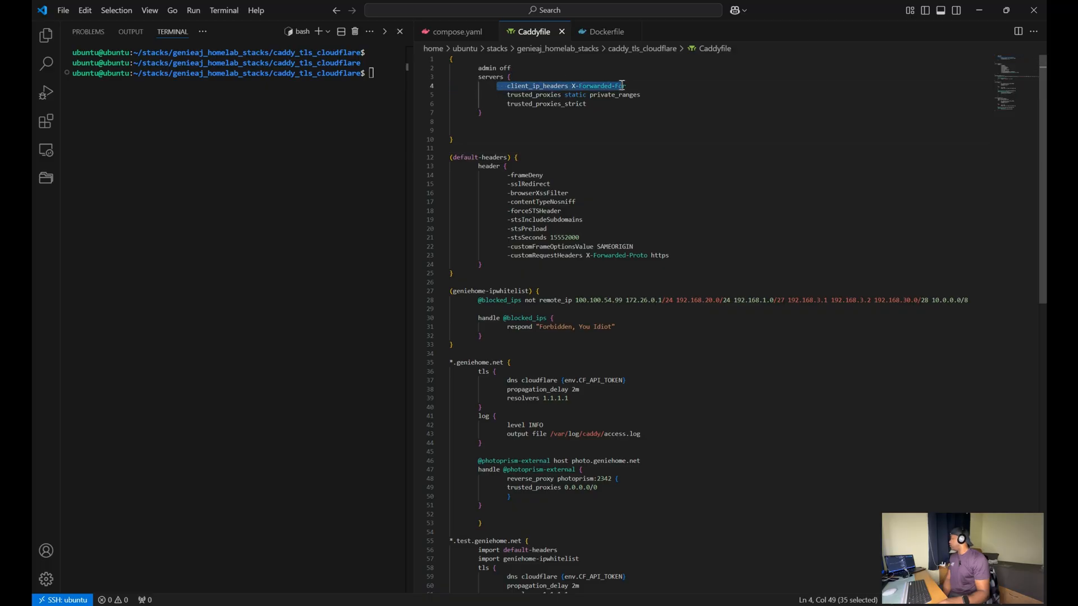
mouse_move(548, 168)
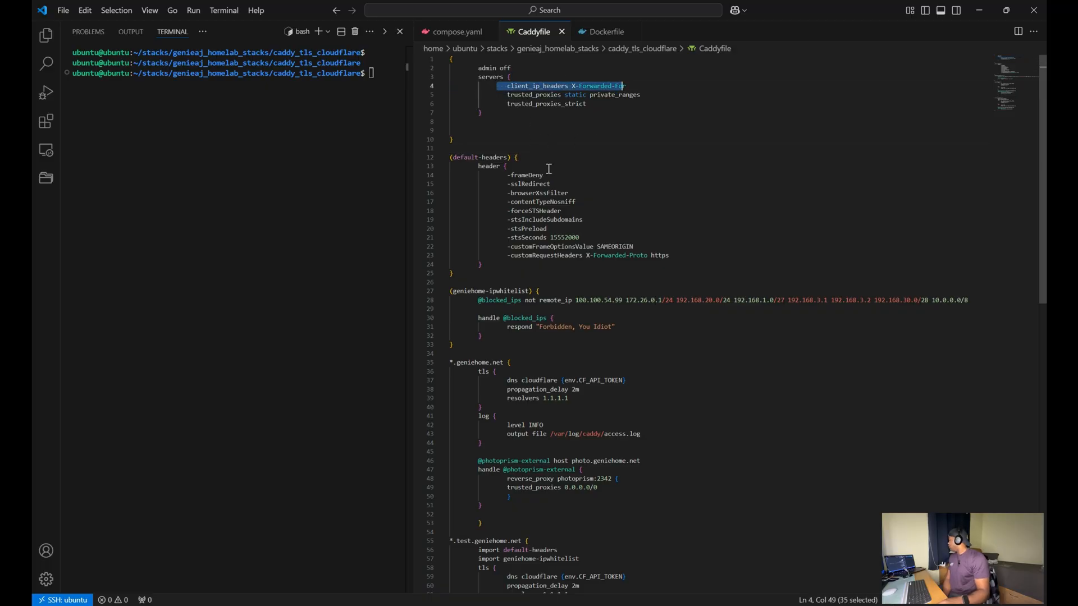
mouse_move(604, 102)
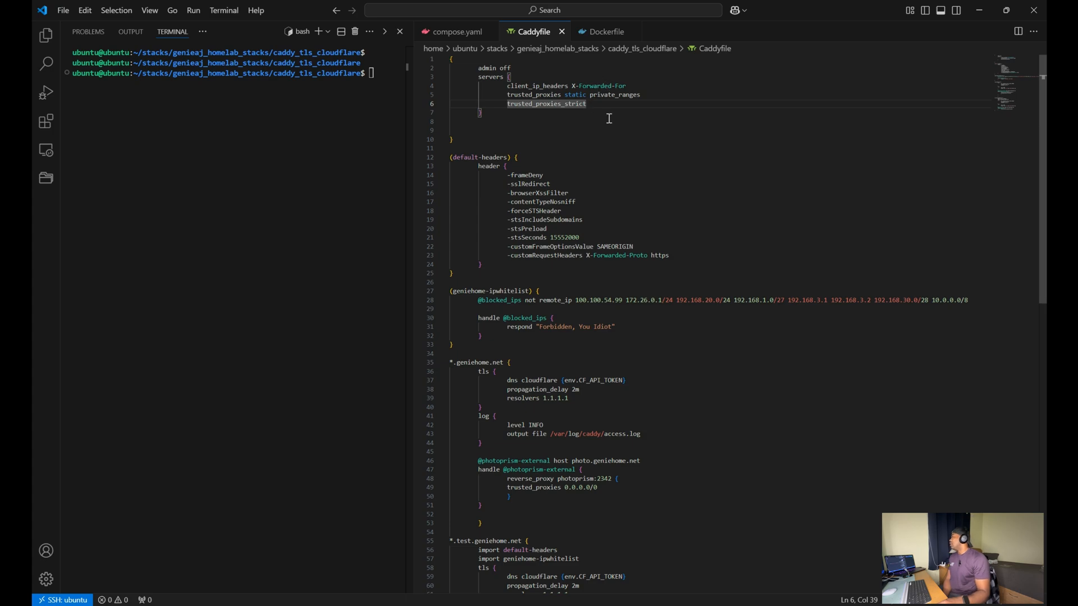
mouse_move(618, 93)
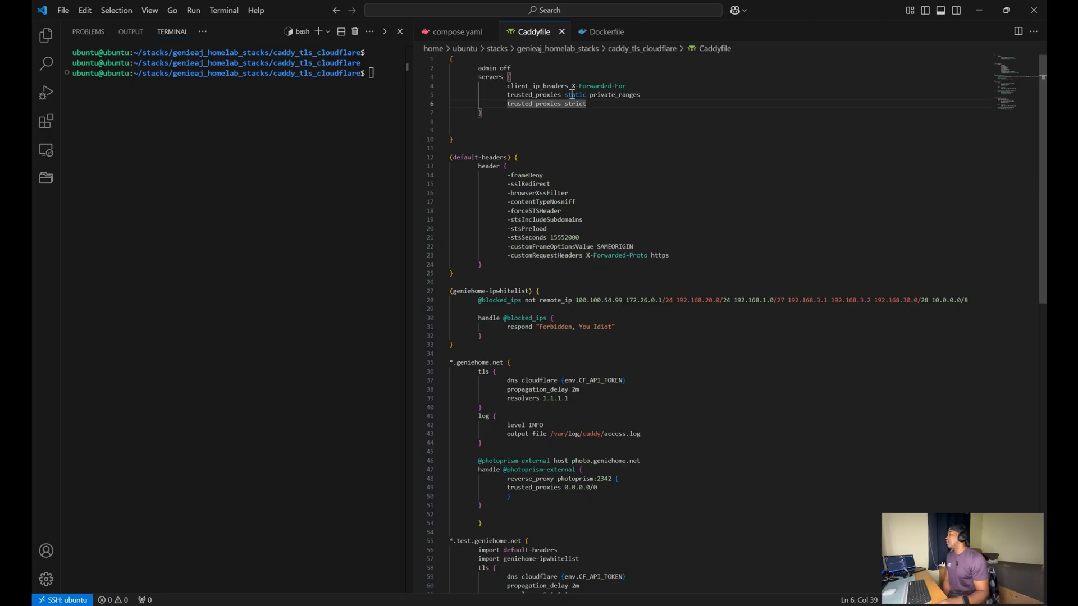
mouse_move(570, 93)
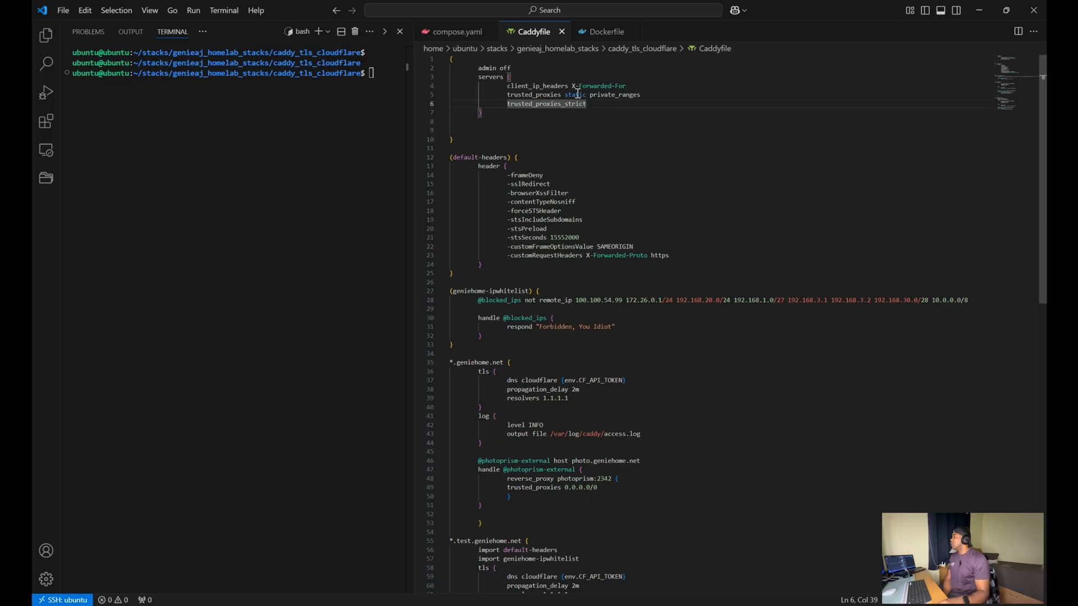
mouse_move(621, 130)
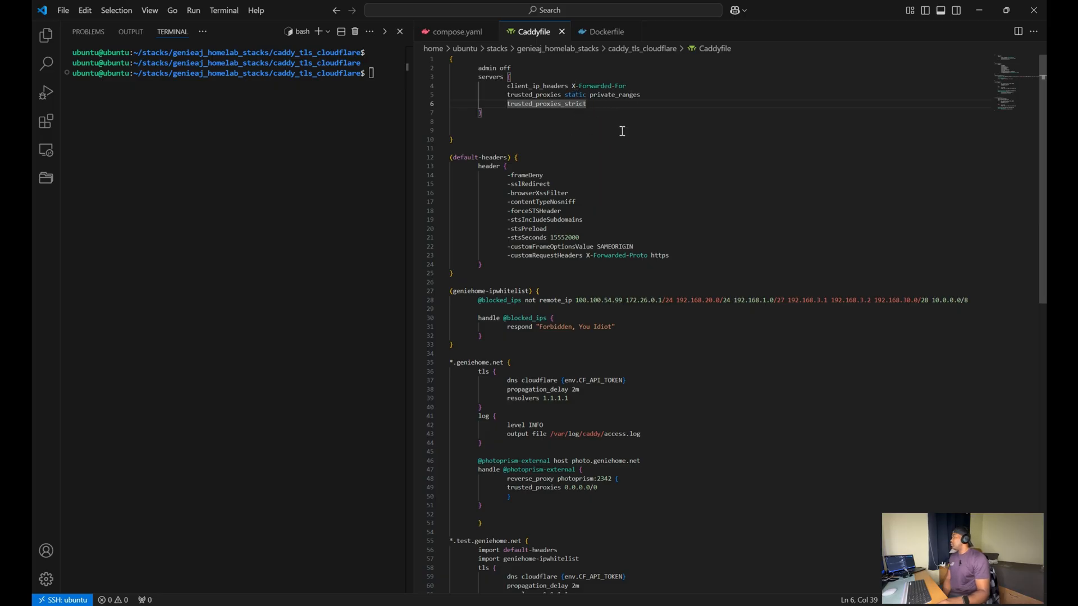
mouse_move(577, 204)
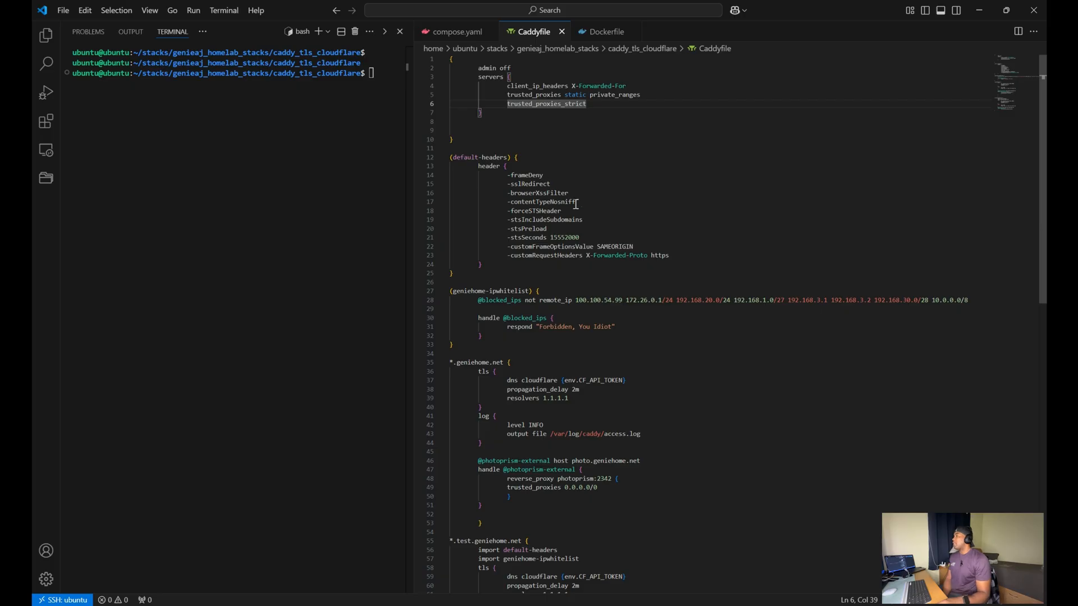
mouse_move(584, 247)
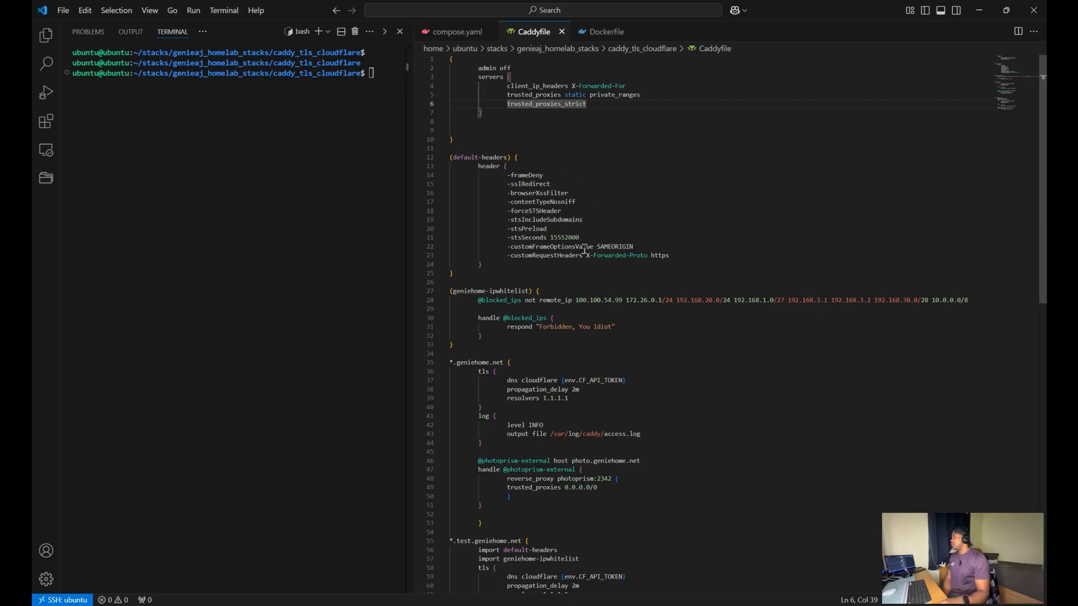
mouse_move(610, 236)
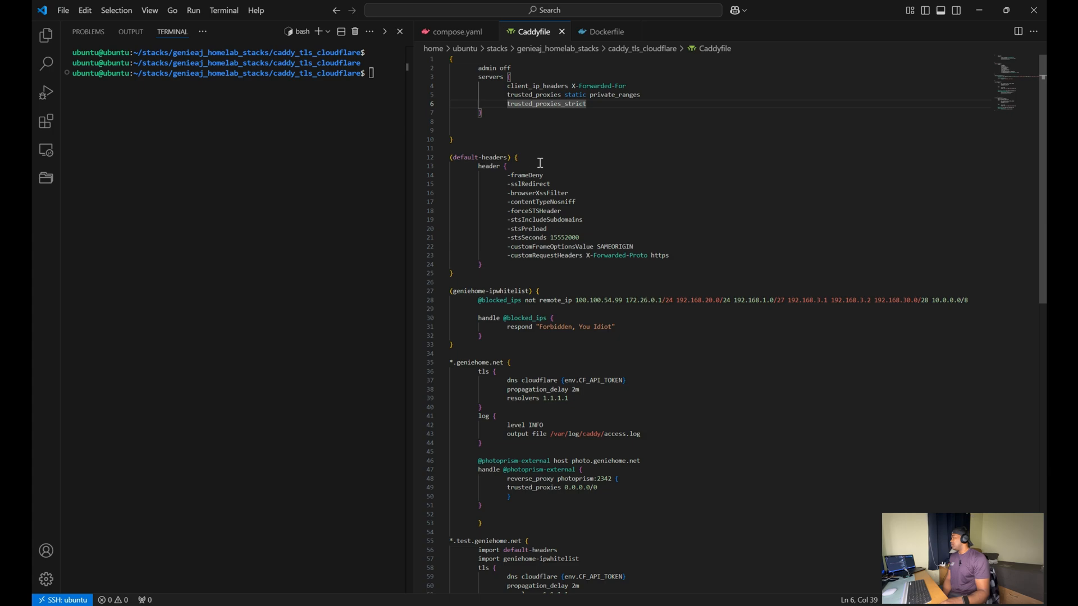
mouse_move(546, 224)
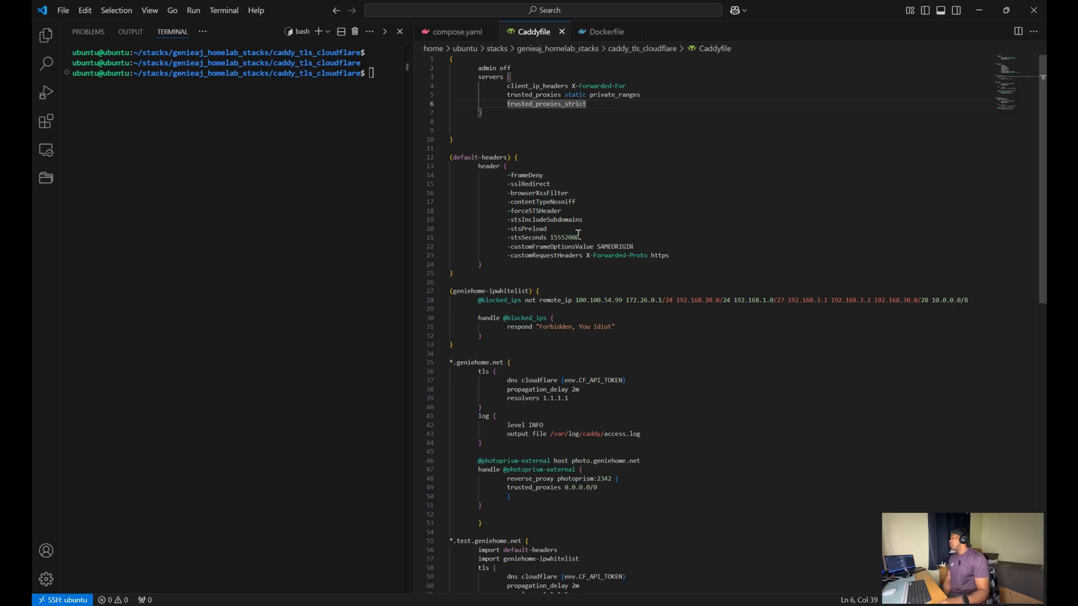
mouse_move(592, 222)
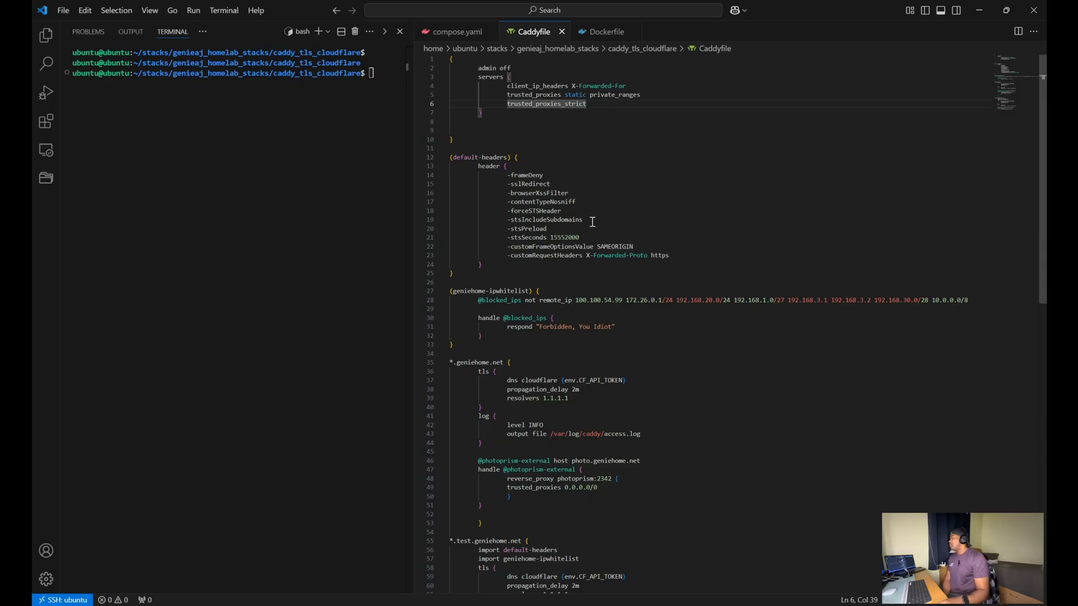
mouse_move(541, 227)
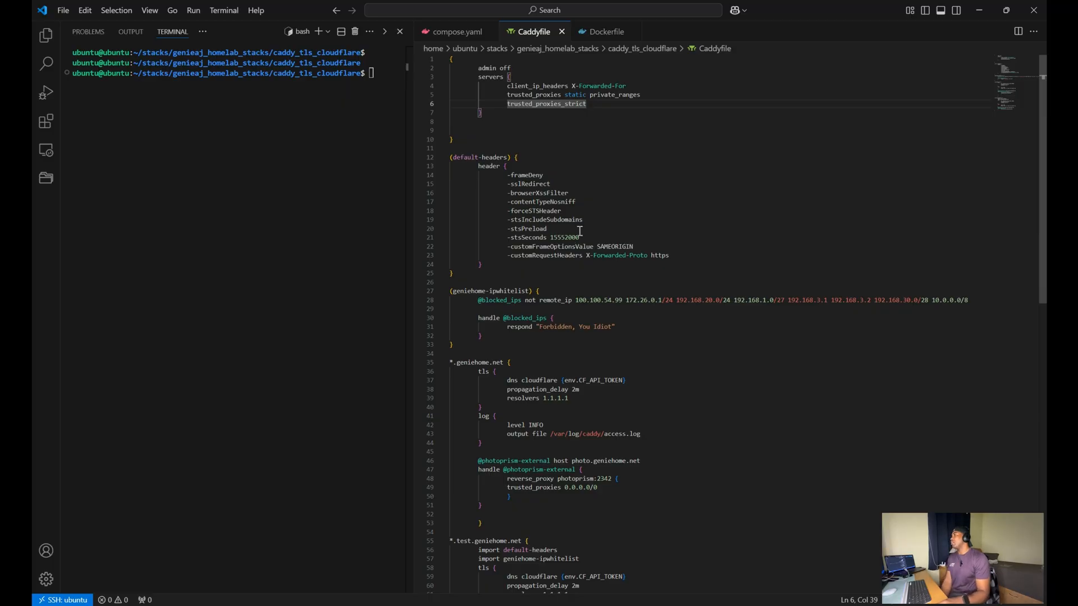
mouse_move(560, 236)
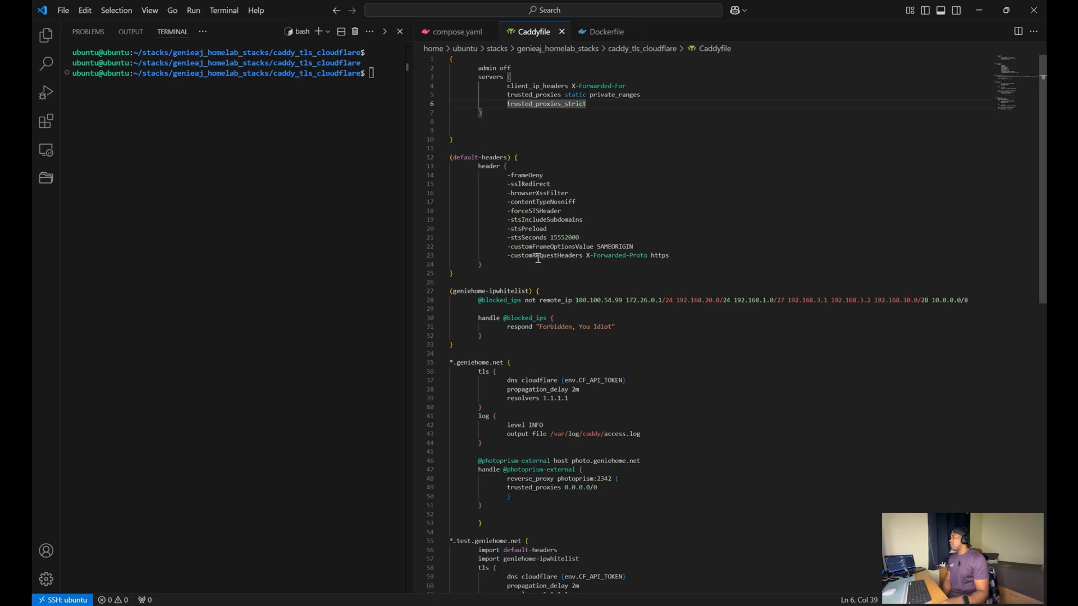
mouse_move(611, 243)
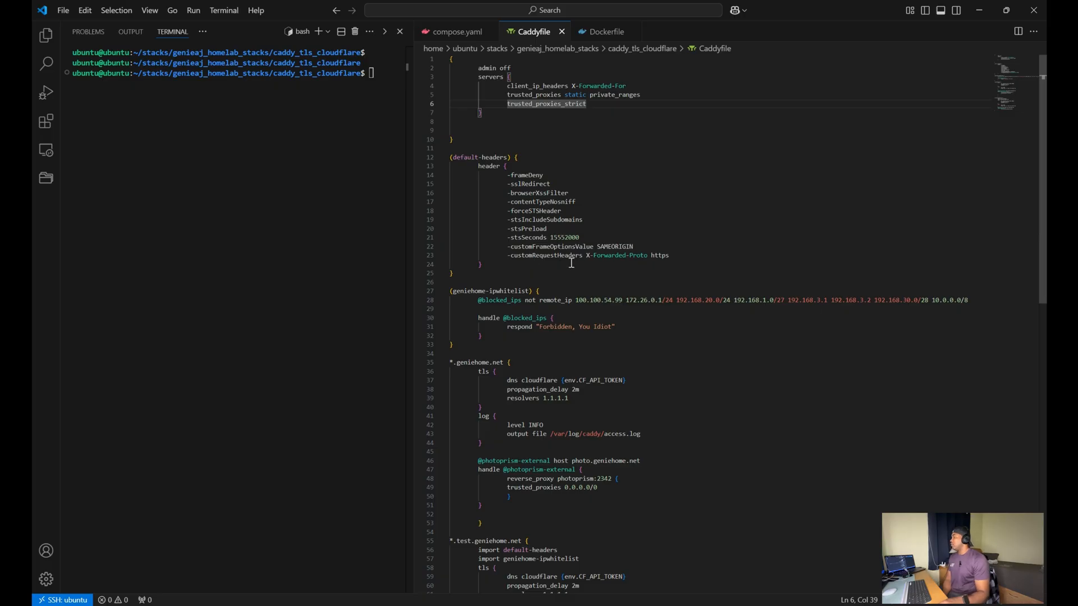
mouse_move(634, 285)
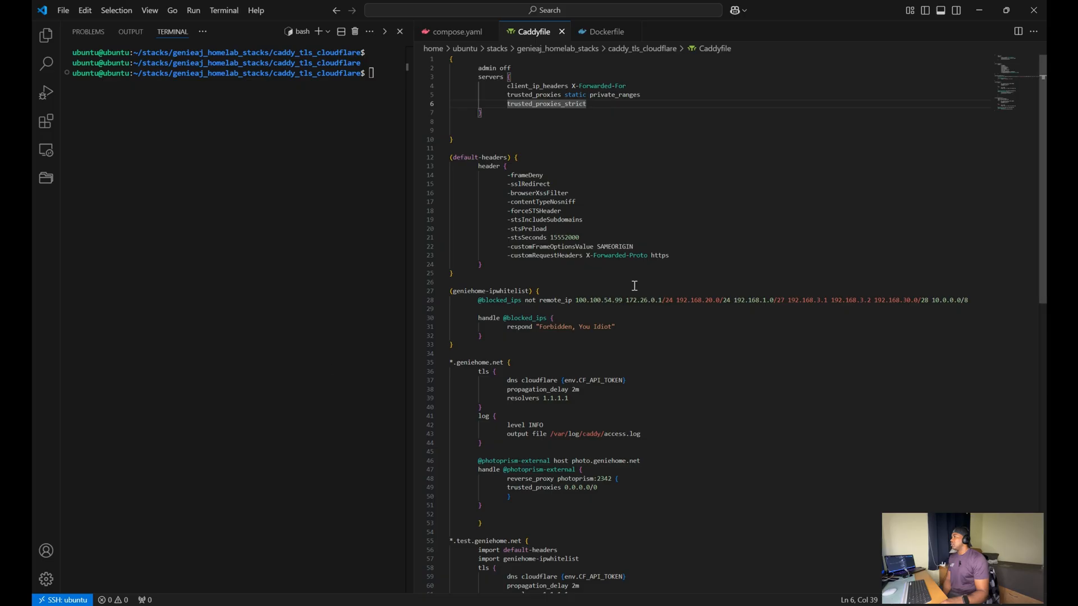
scroll(down, 3)
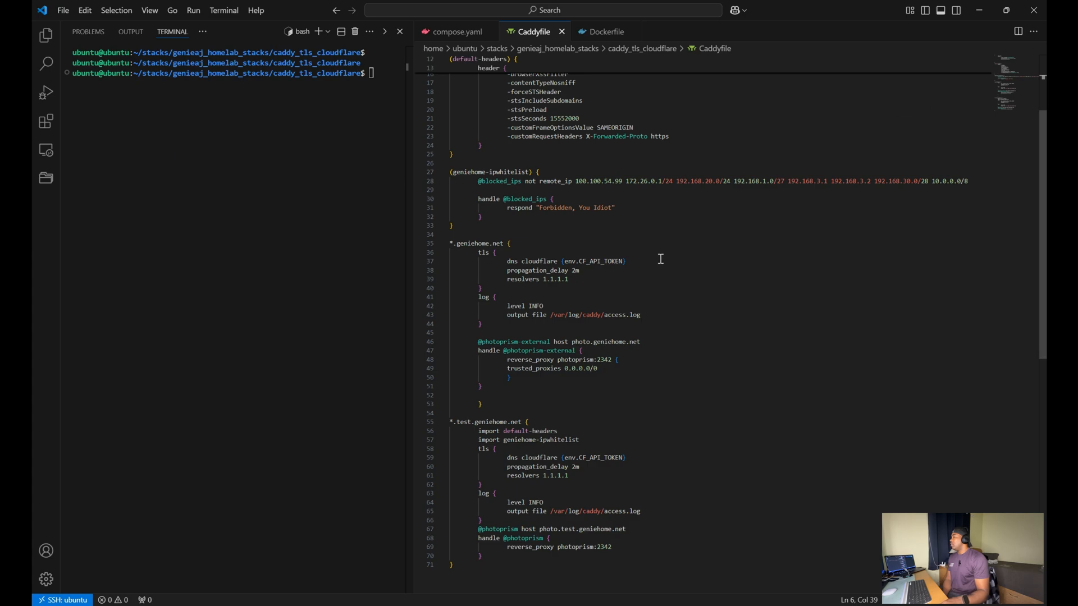
mouse_move(491, 186)
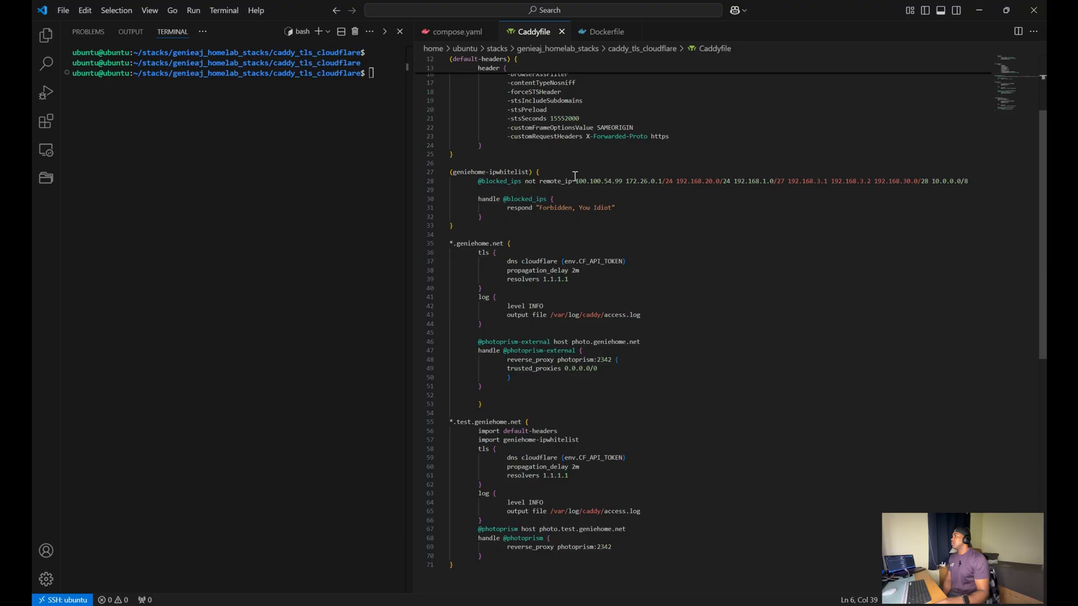
mouse_move(556, 181)
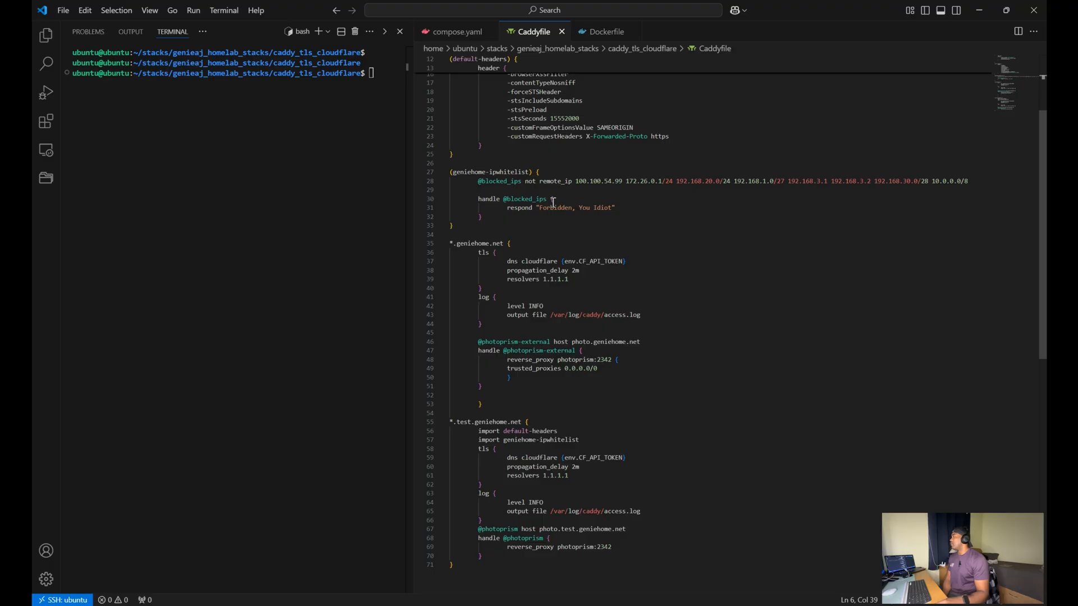
mouse_move(580, 229)
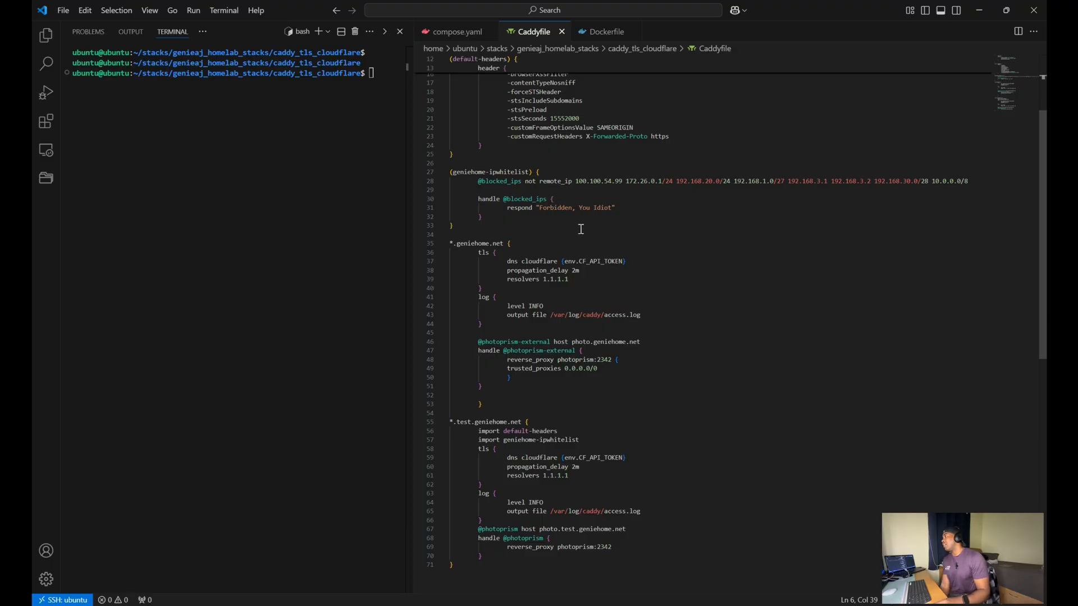
scroll(up, 3)
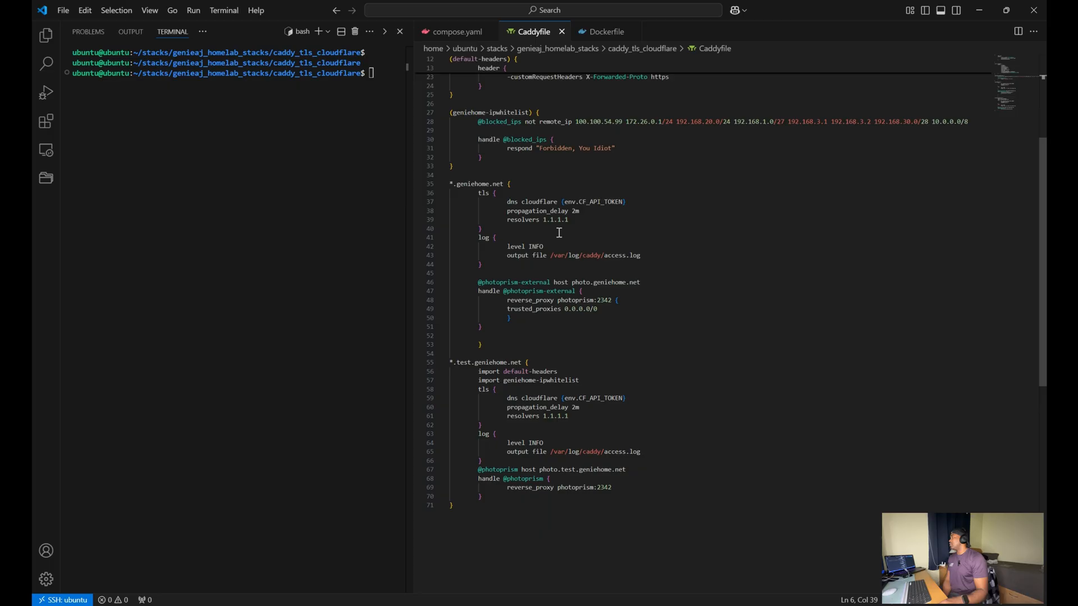
scroll(up, 3)
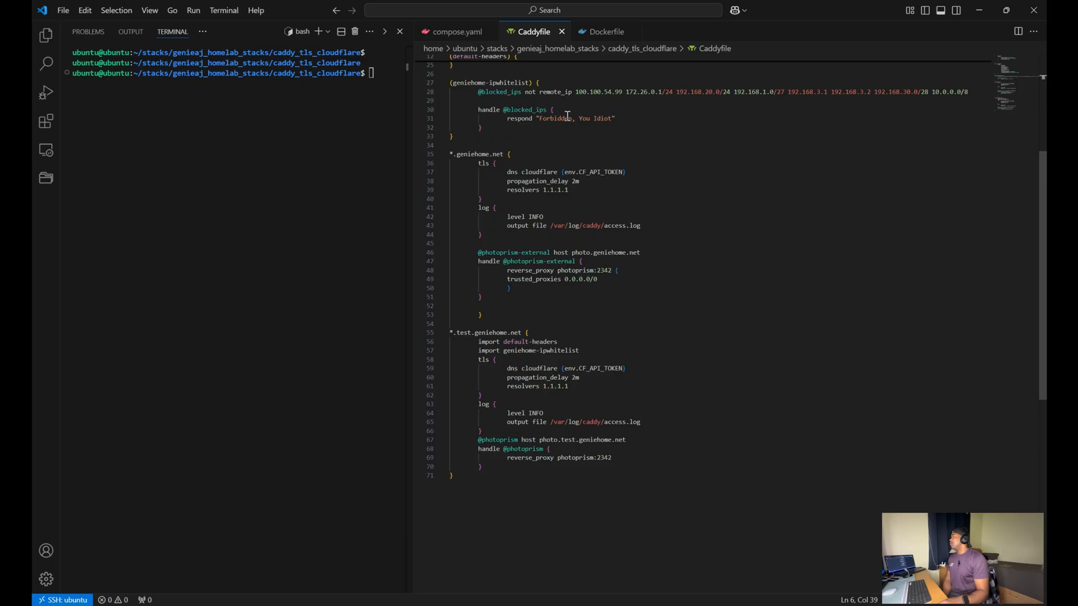
mouse_move(603, 169)
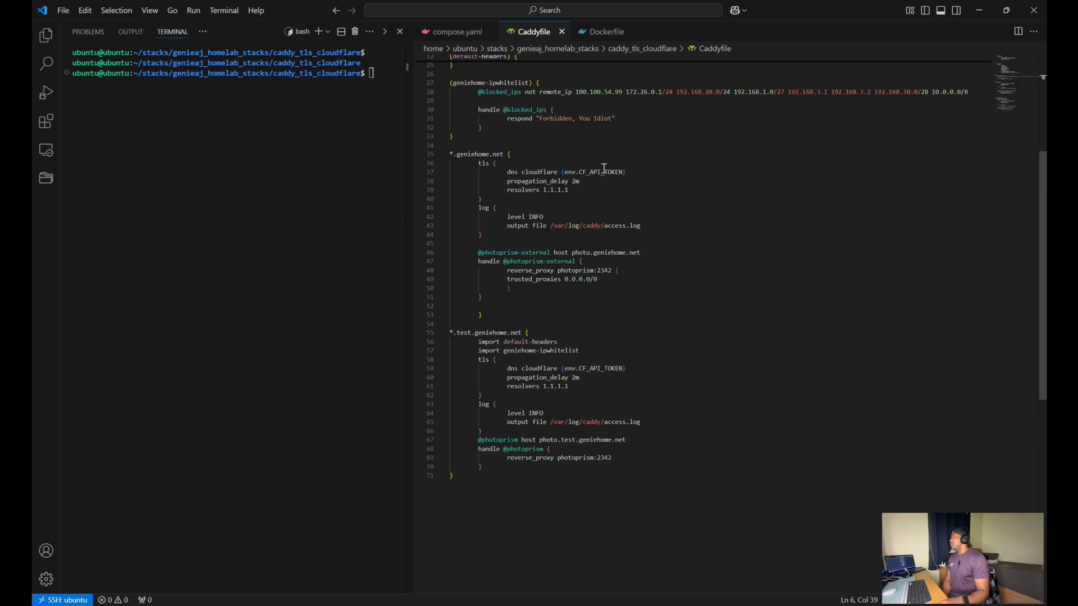
mouse_move(543, 175)
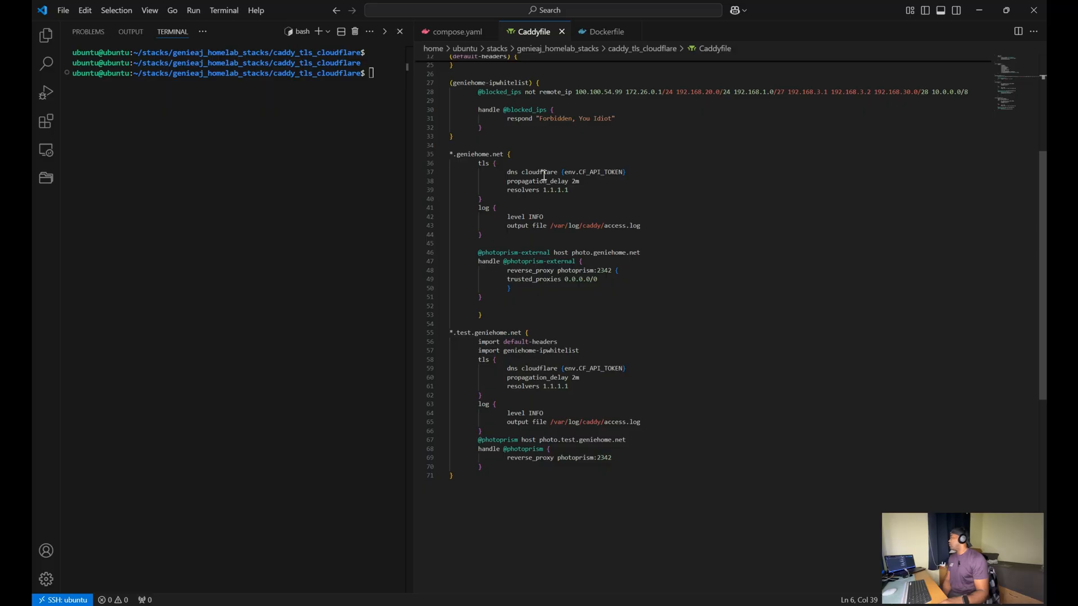
mouse_move(514, 171)
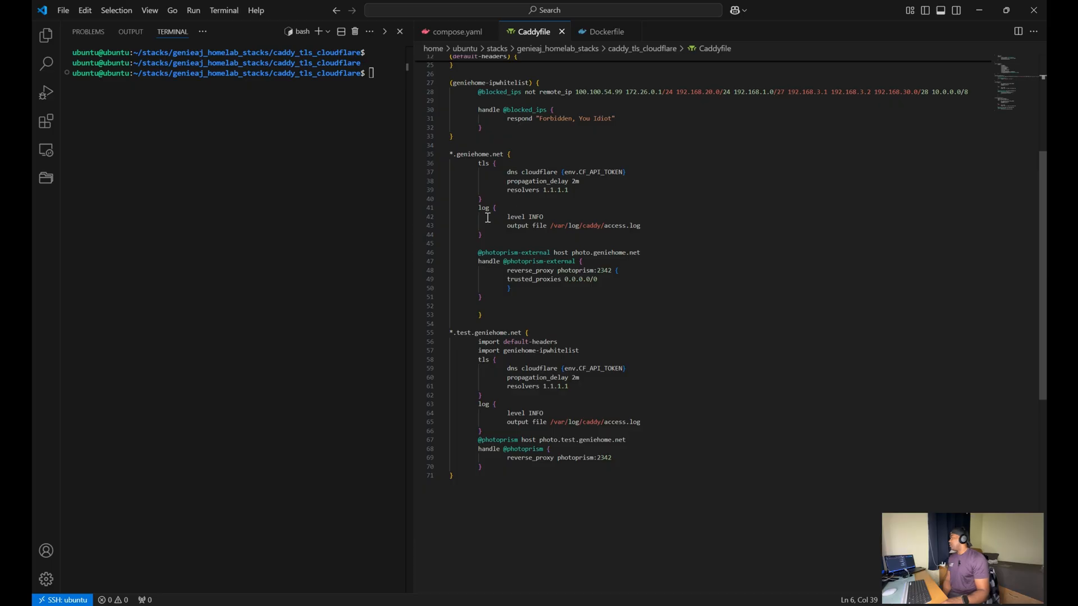
mouse_move(524, 227)
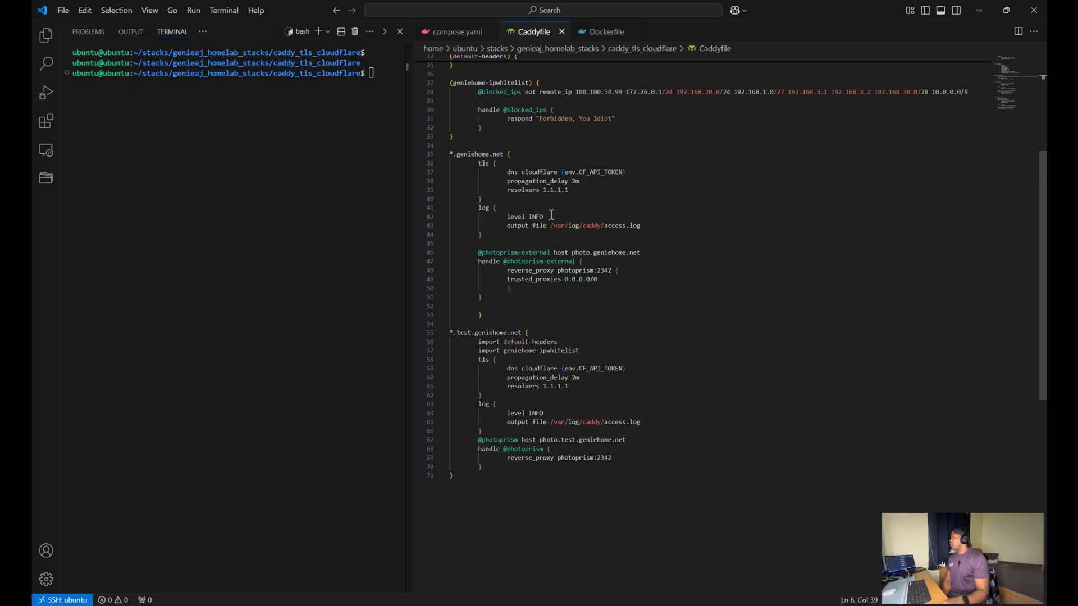
mouse_move(533, 212)
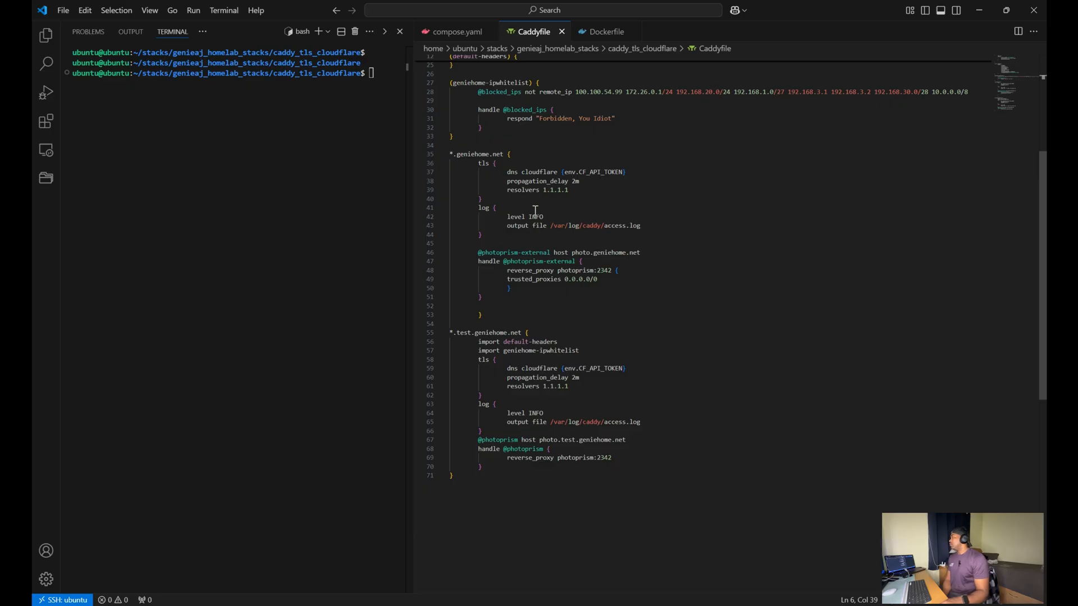
mouse_move(532, 238)
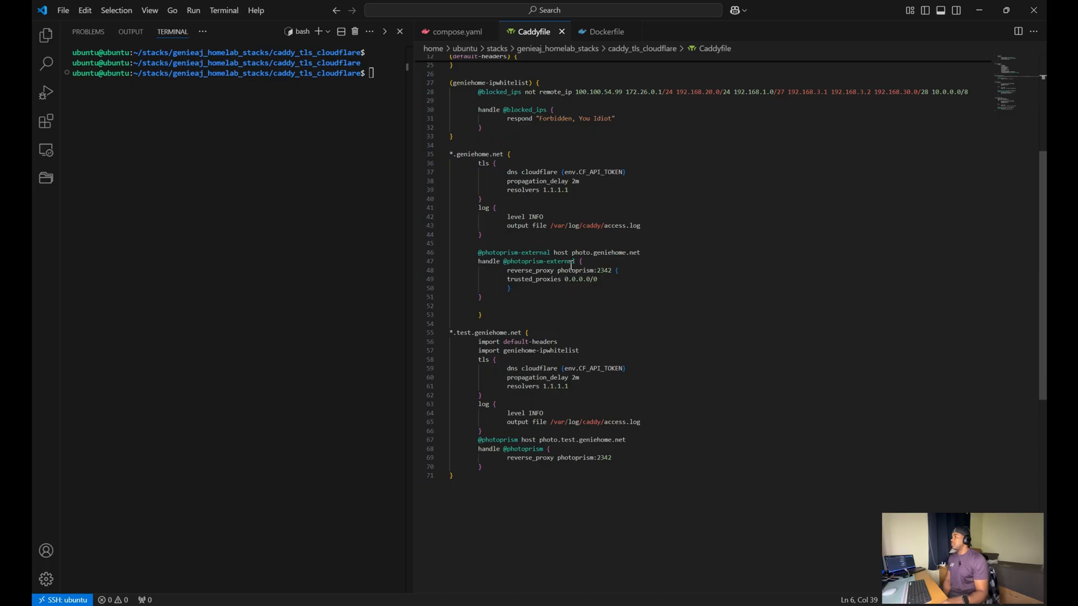
mouse_move(514, 273)
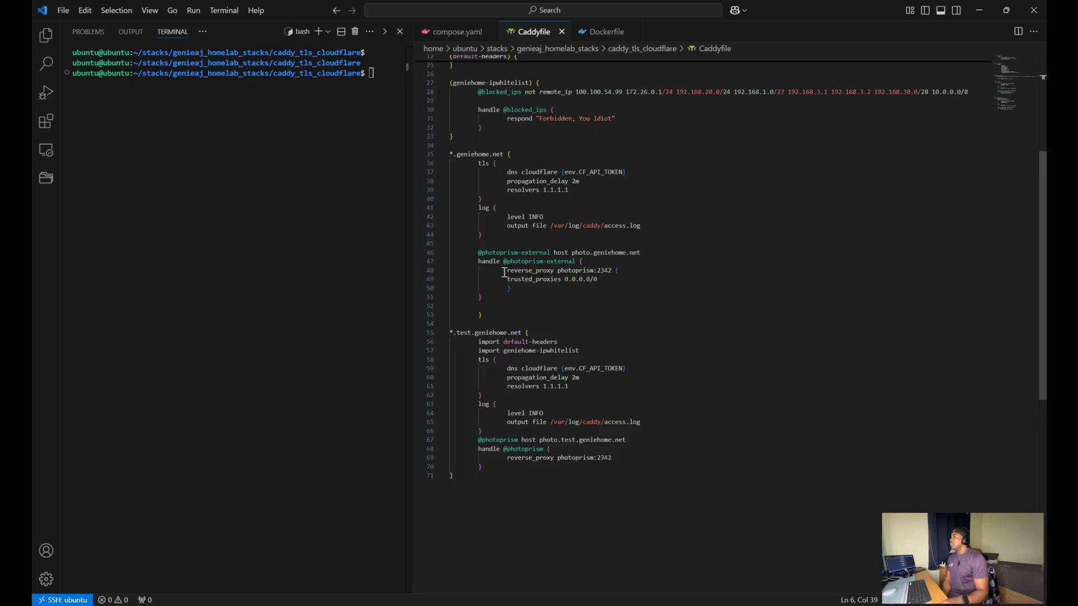
double_click(529, 271)
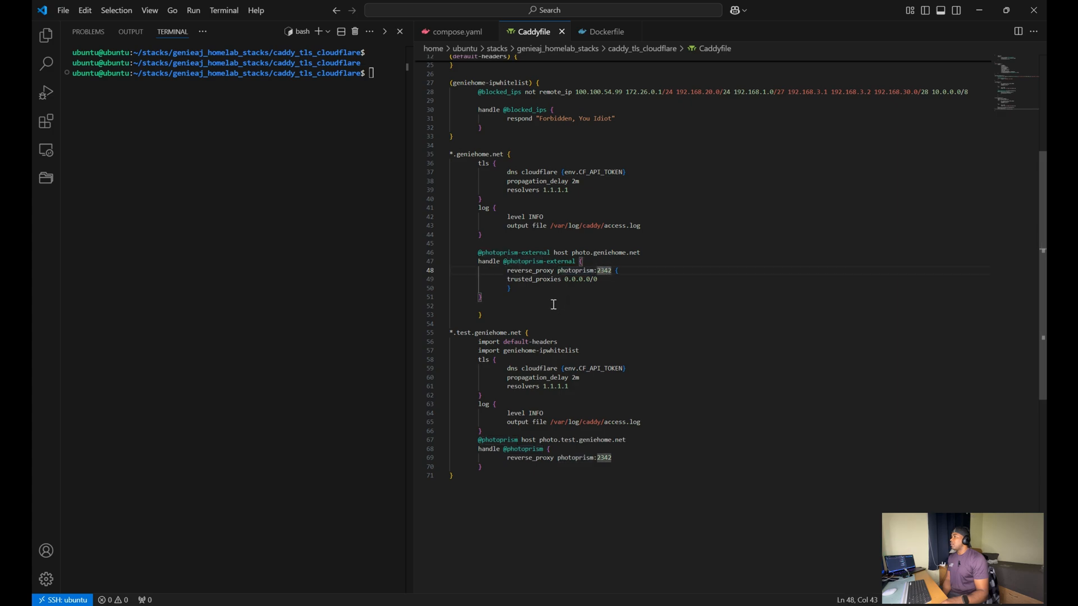
double_click(532, 280)
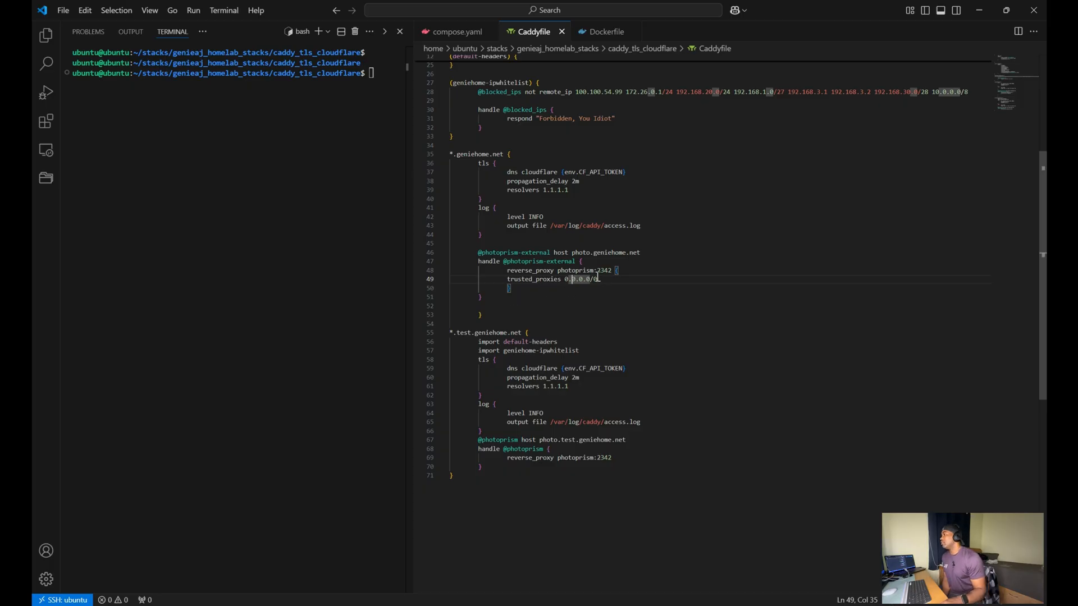
mouse_move(654, 321)
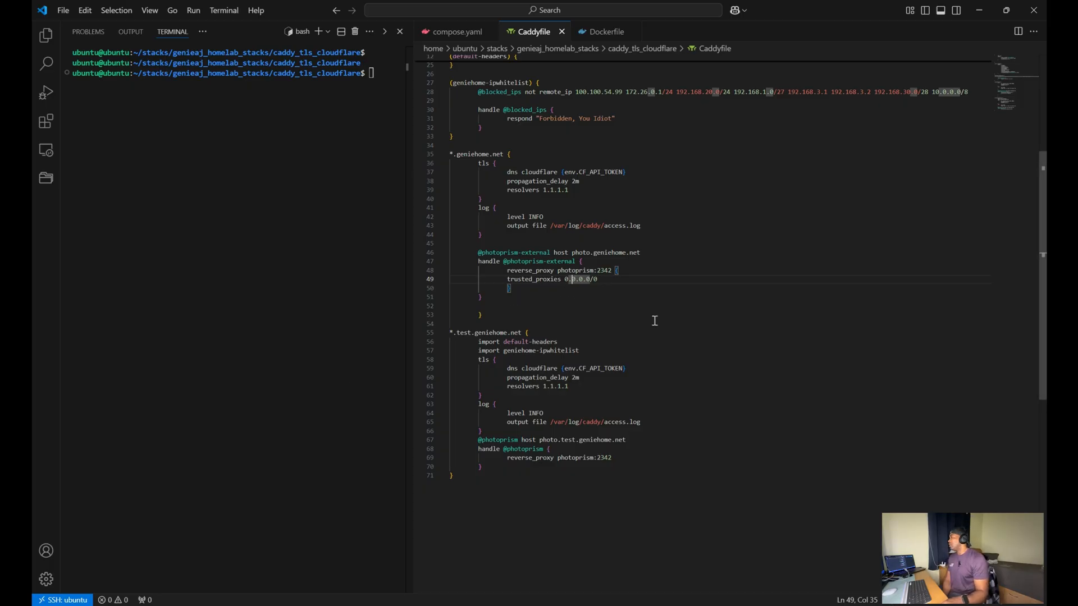
scroll(down, 3)
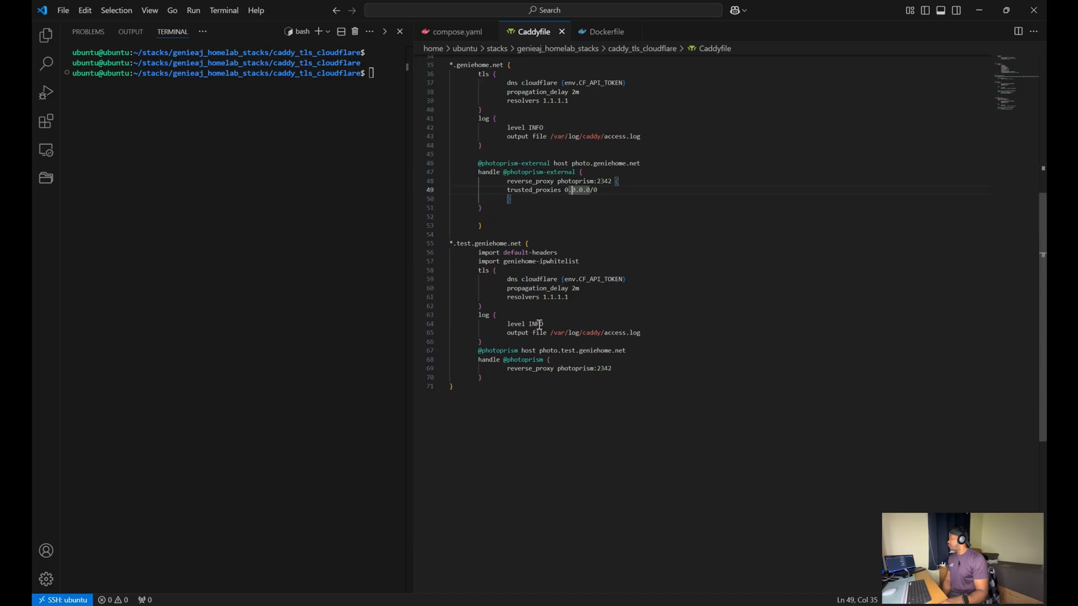
scroll(up, 3)
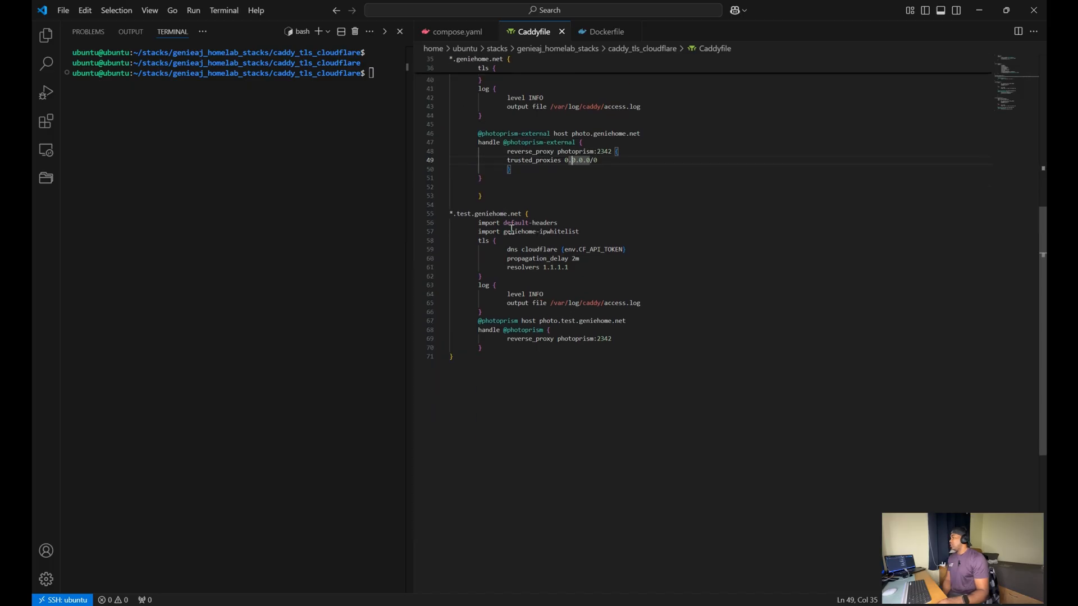
mouse_move(647, 229)
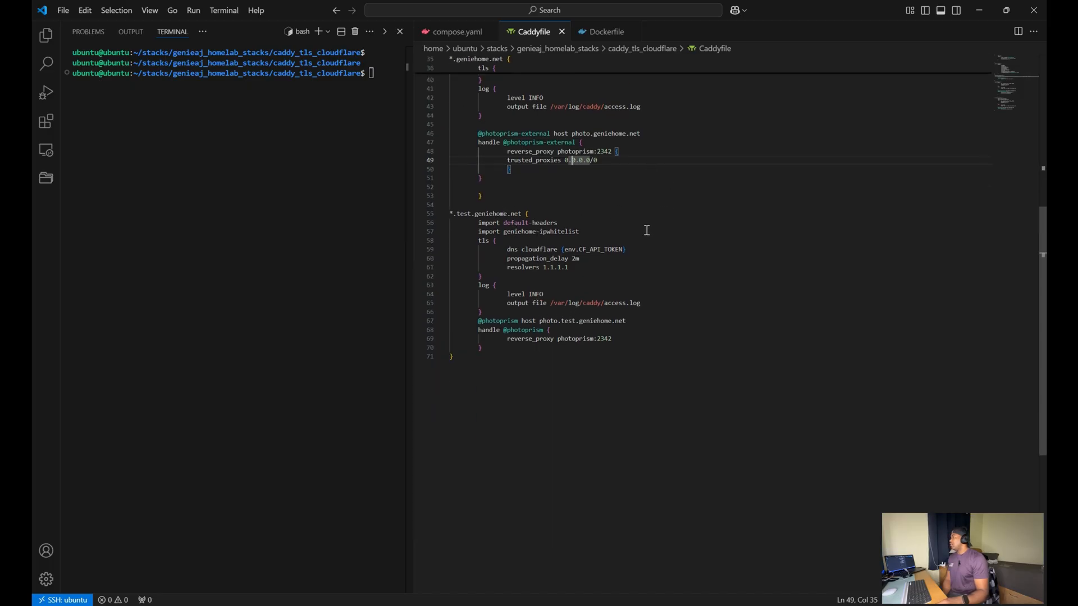
mouse_move(547, 243)
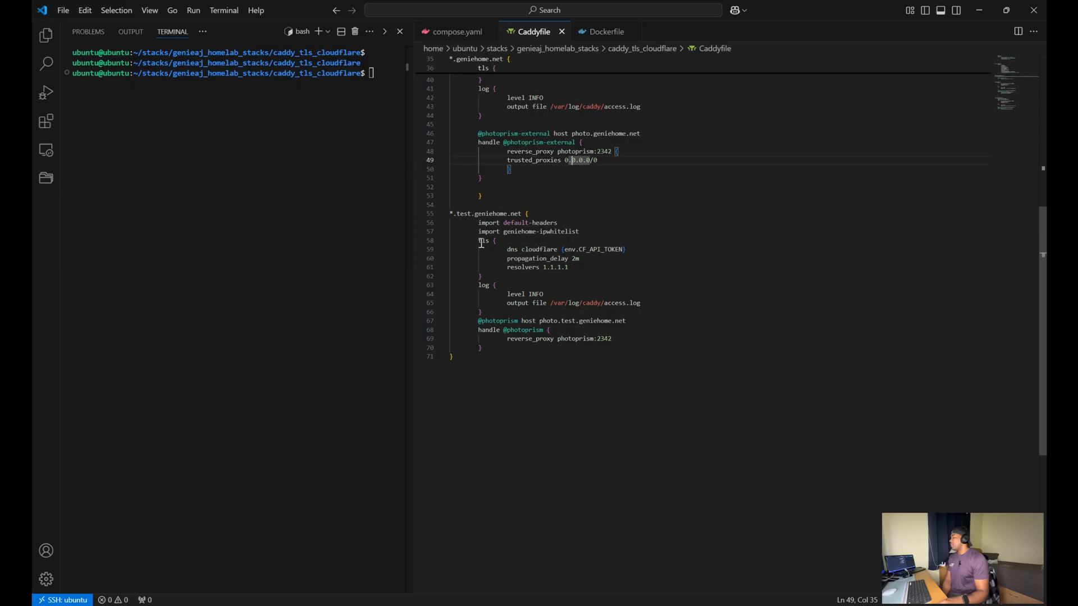
mouse_move(559, 255)
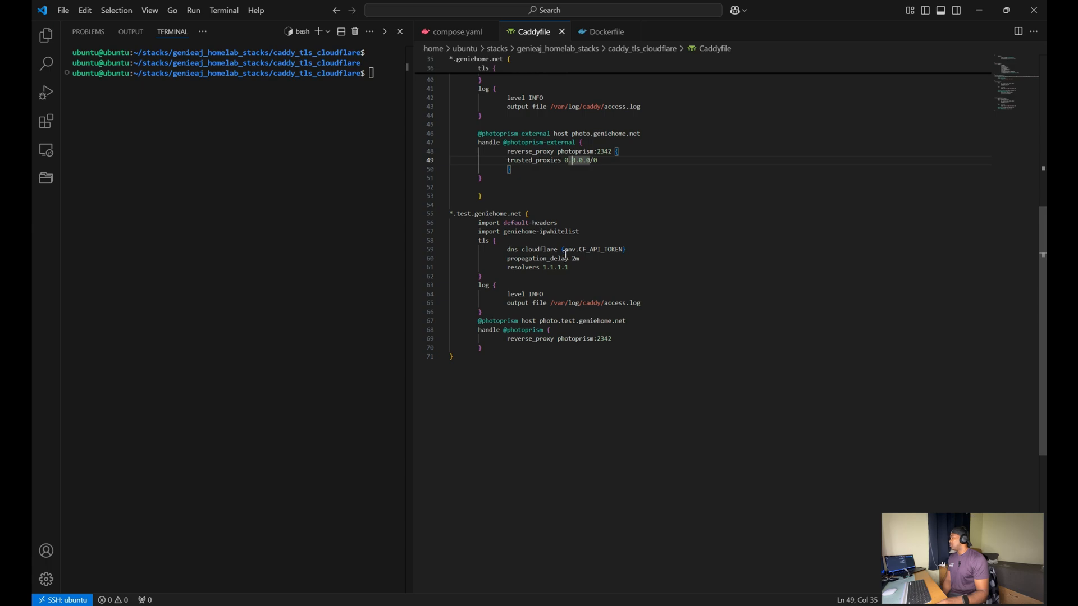
mouse_move(520, 249)
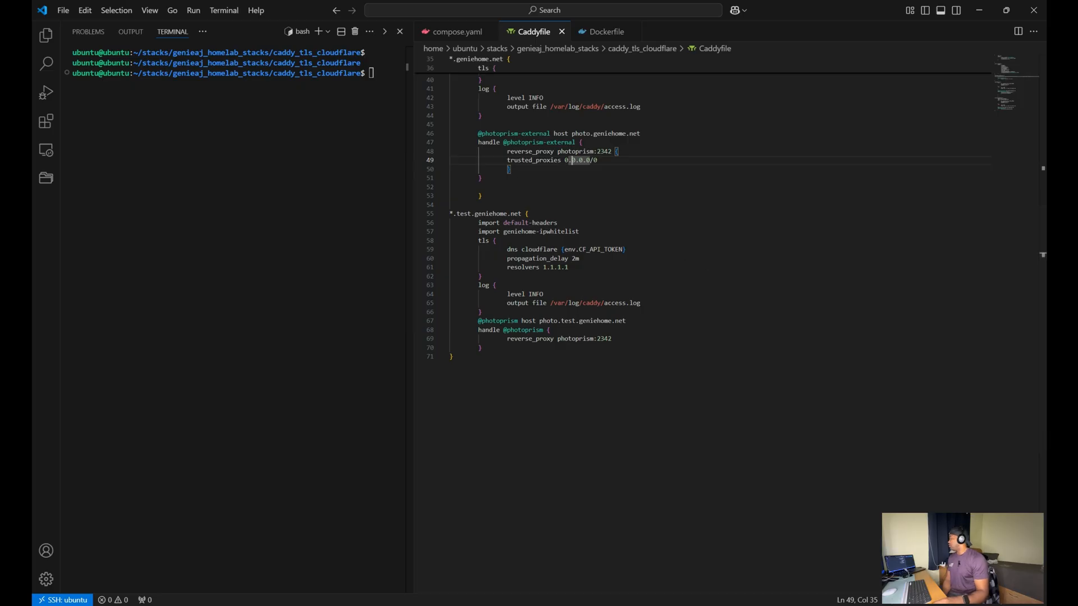
mouse_move(615, 313)
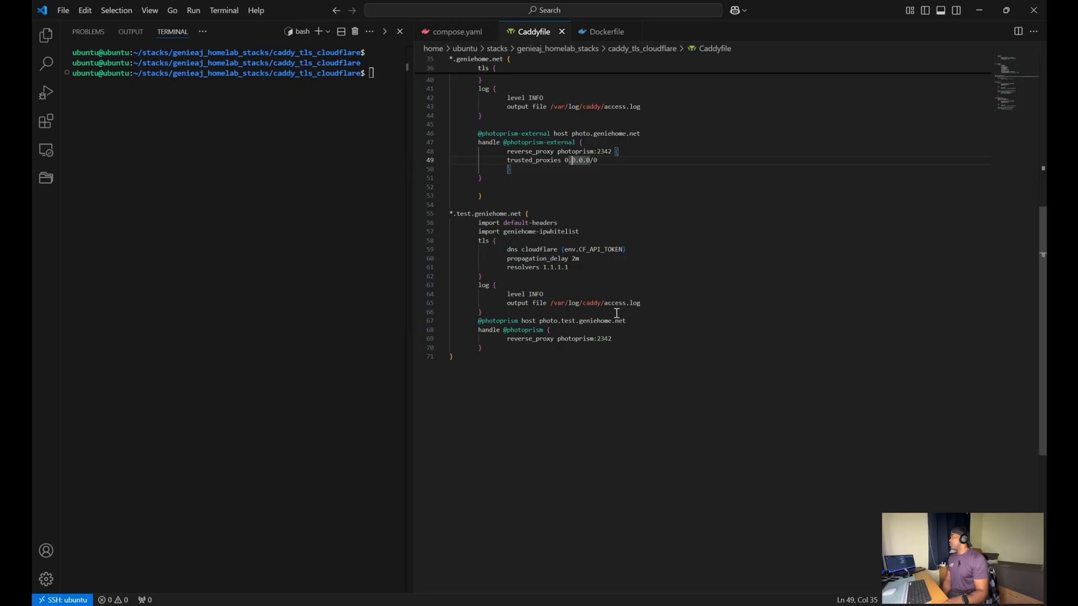
mouse_move(547, 347)
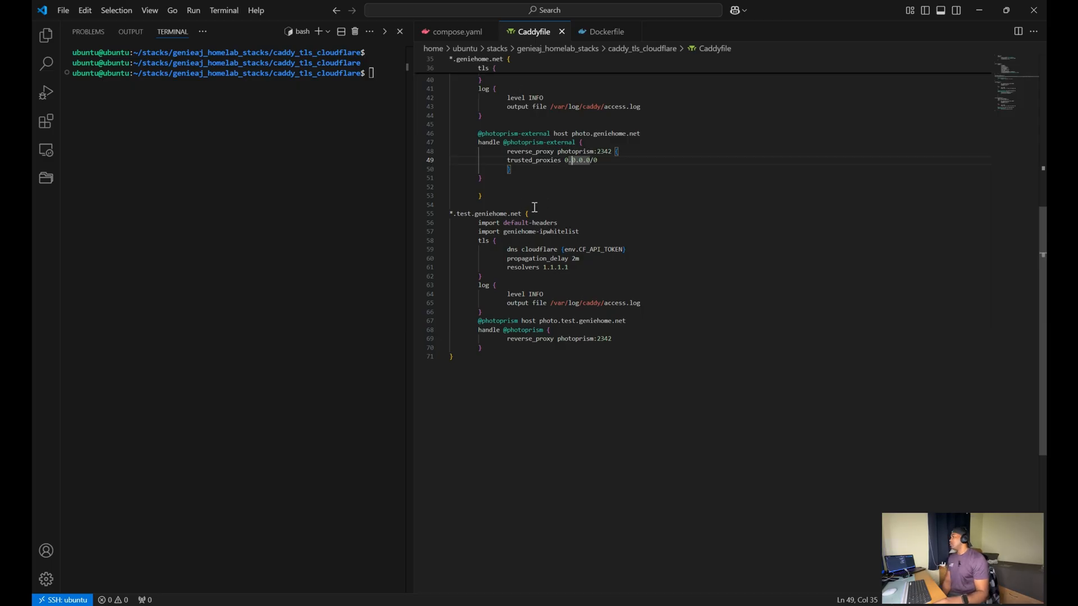
mouse_move(542, 246)
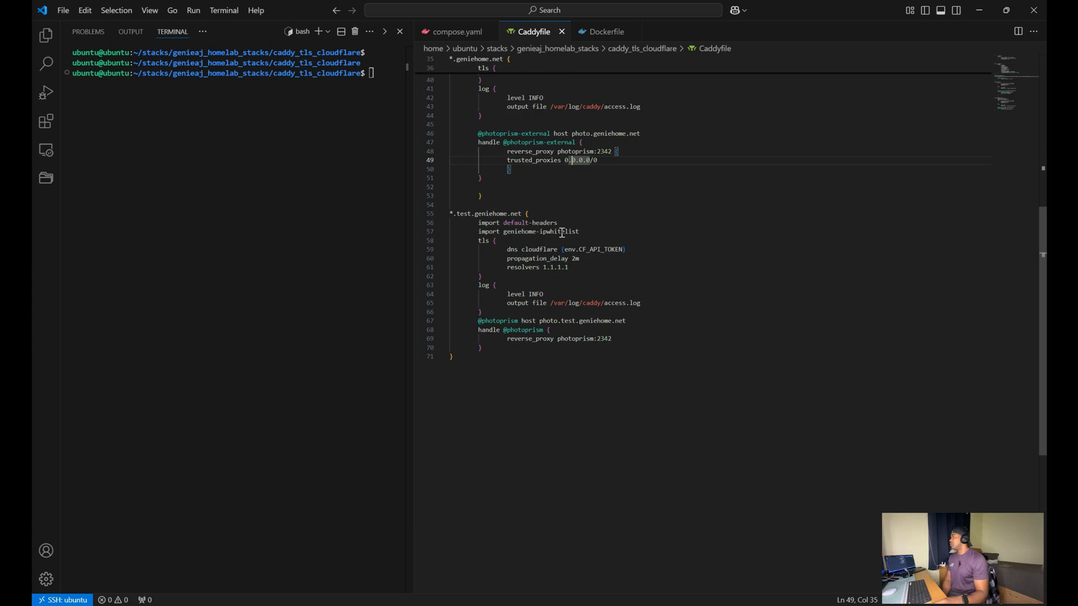
mouse_move(577, 257)
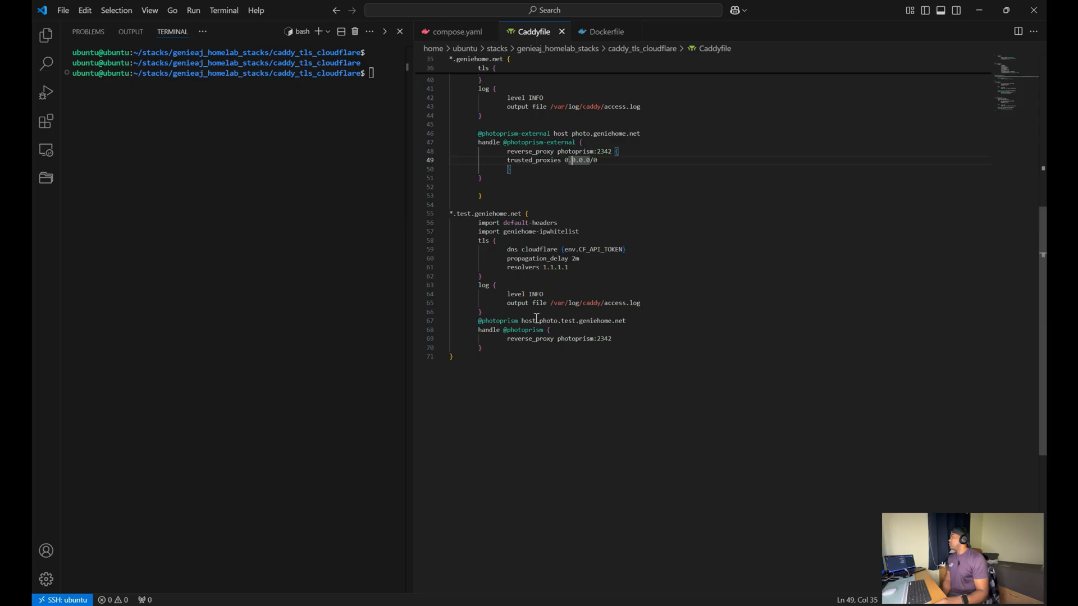
mouse_move(556, 320)
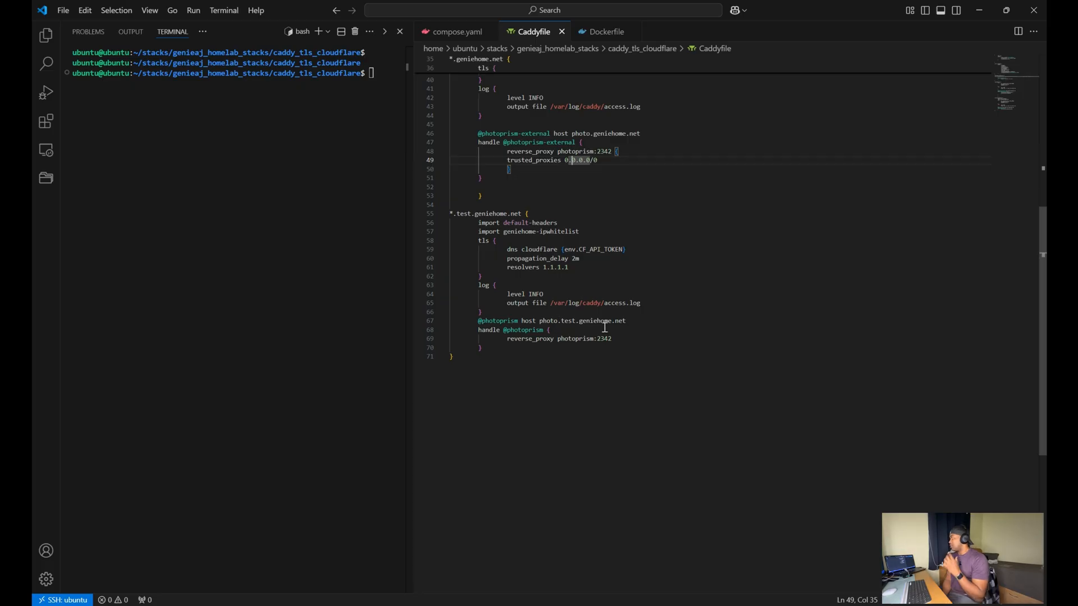
mouse_move(536, 338)
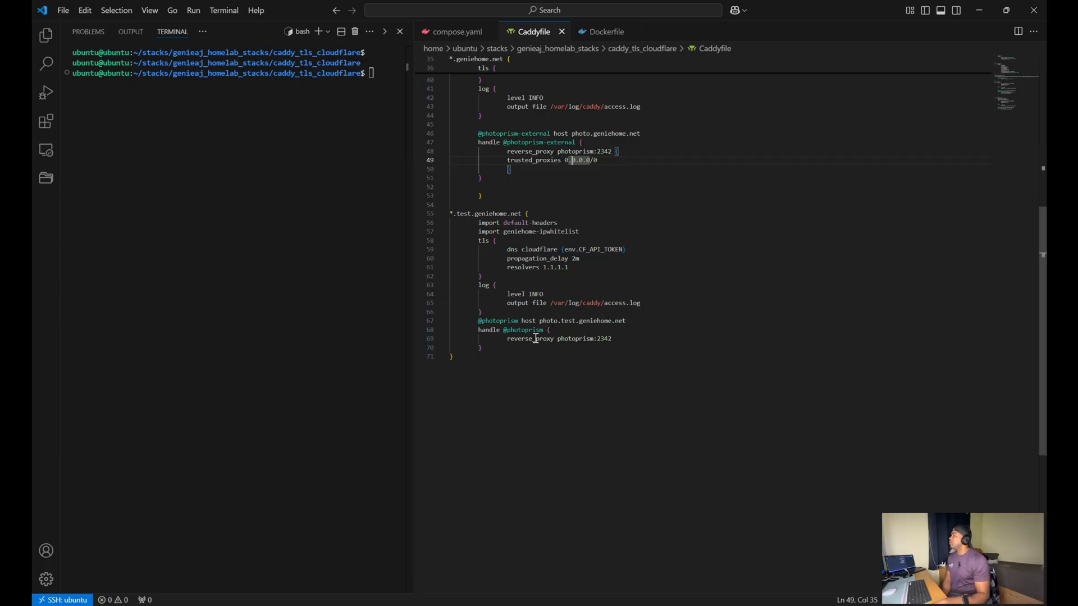
mouse_move(595, 247)
text(cd ..)
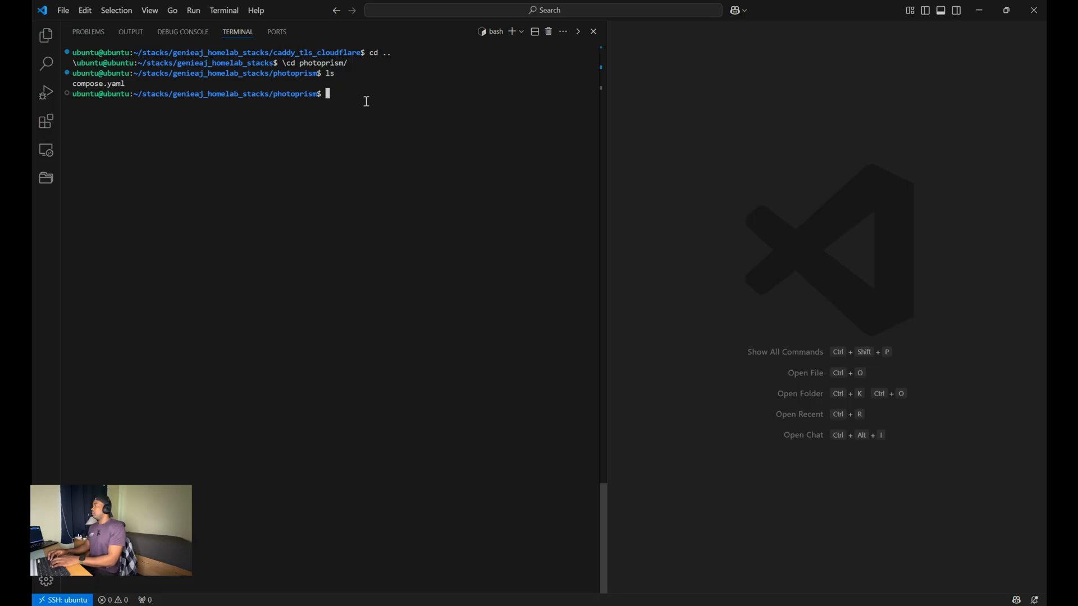
Open photoprism's compose.yaml and review its 2342 port mapping without changes
text(code compose.yaml)
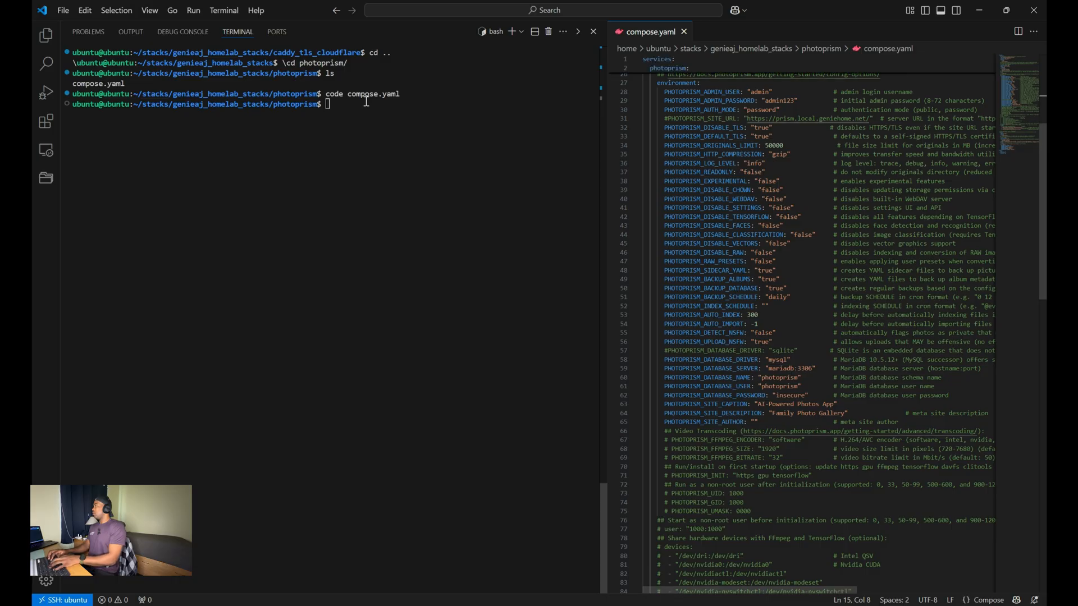
scroll(up, 3)
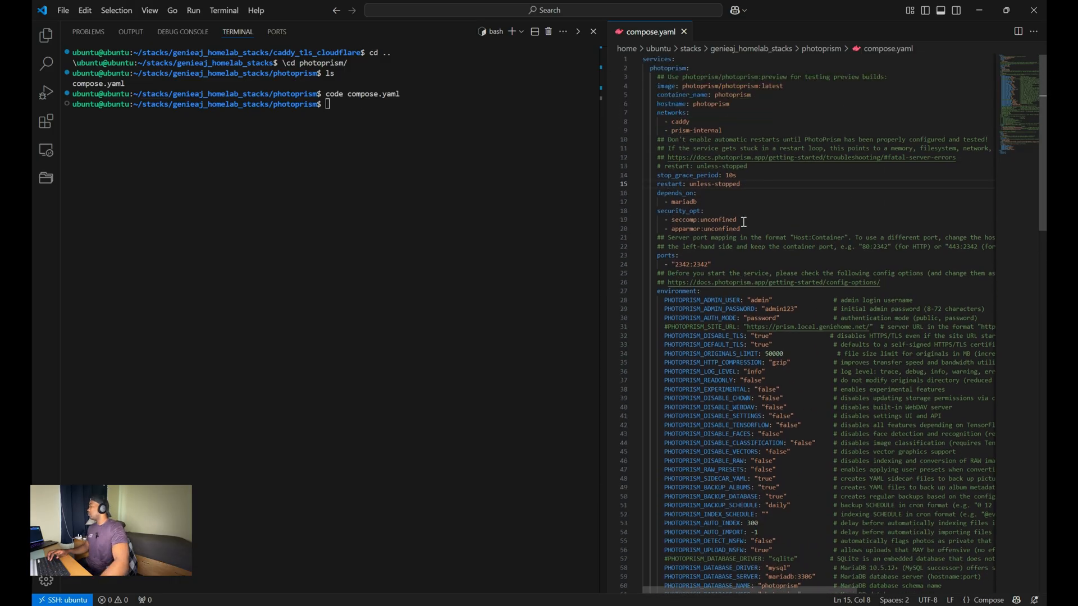
mouse_move(638, 263)
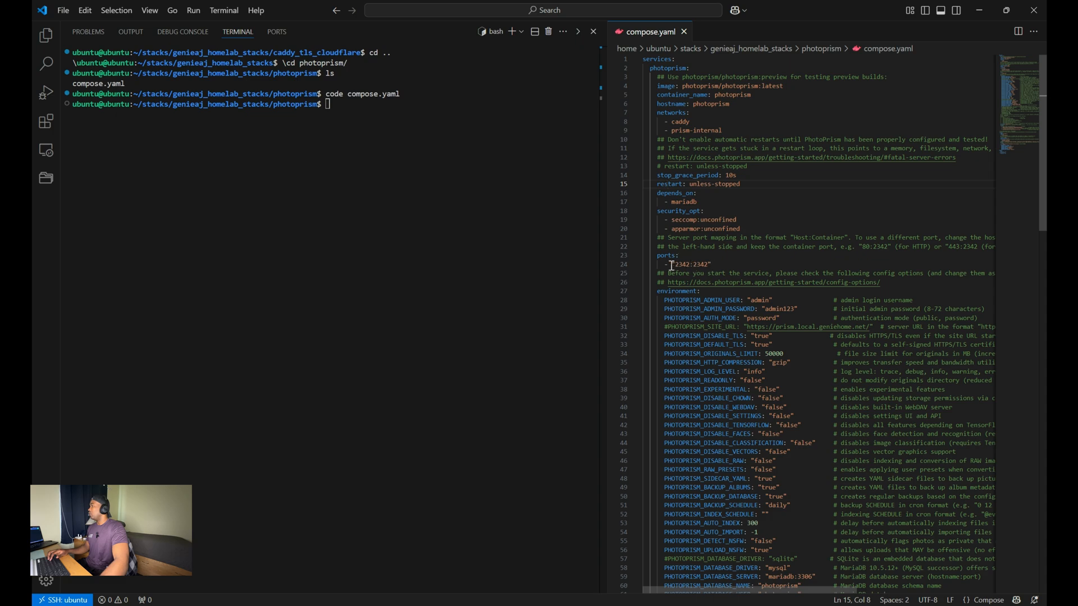
double_click(683, 265)
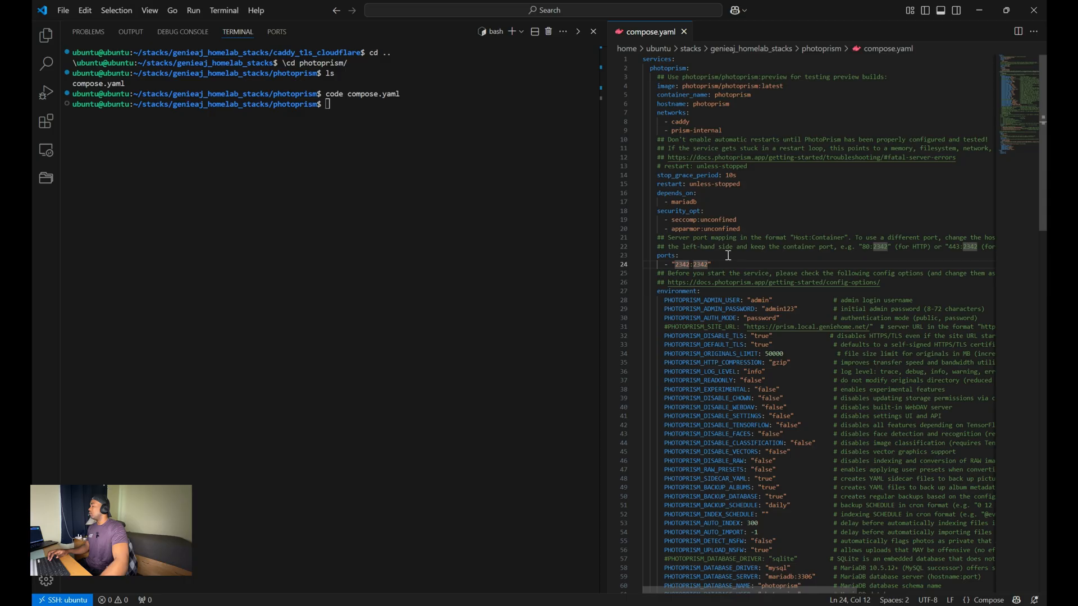
mouse_move(765, 118)
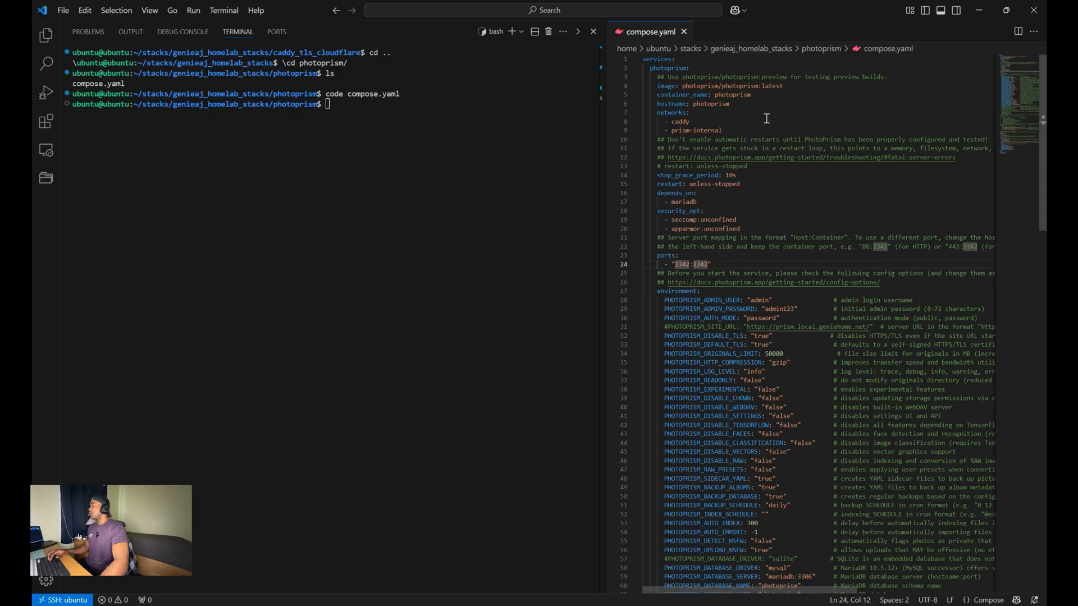
mouse_move(865, 304)
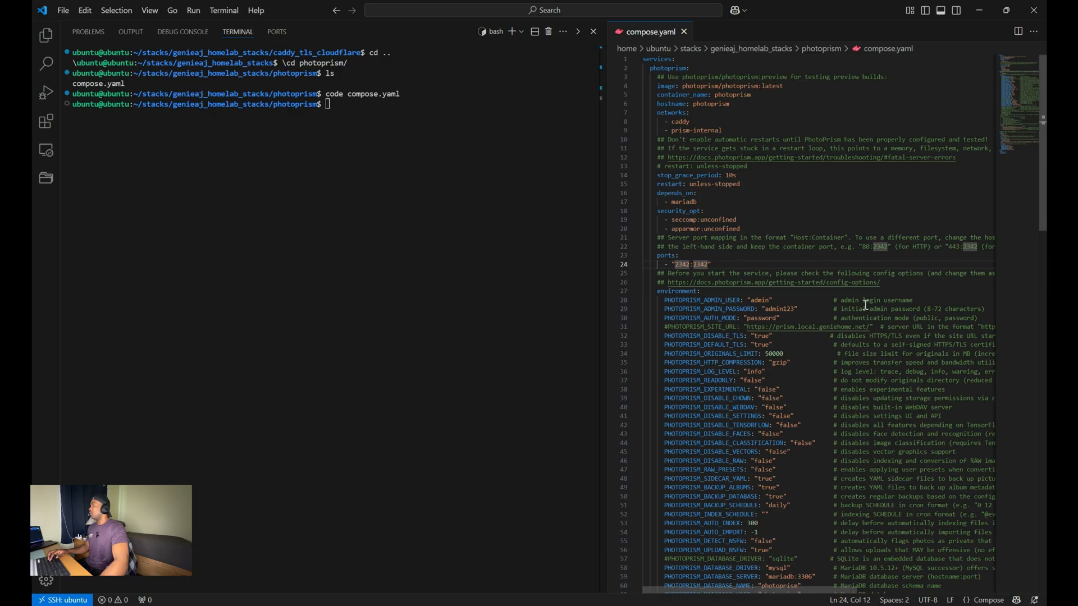
mouse_move(865, 304)
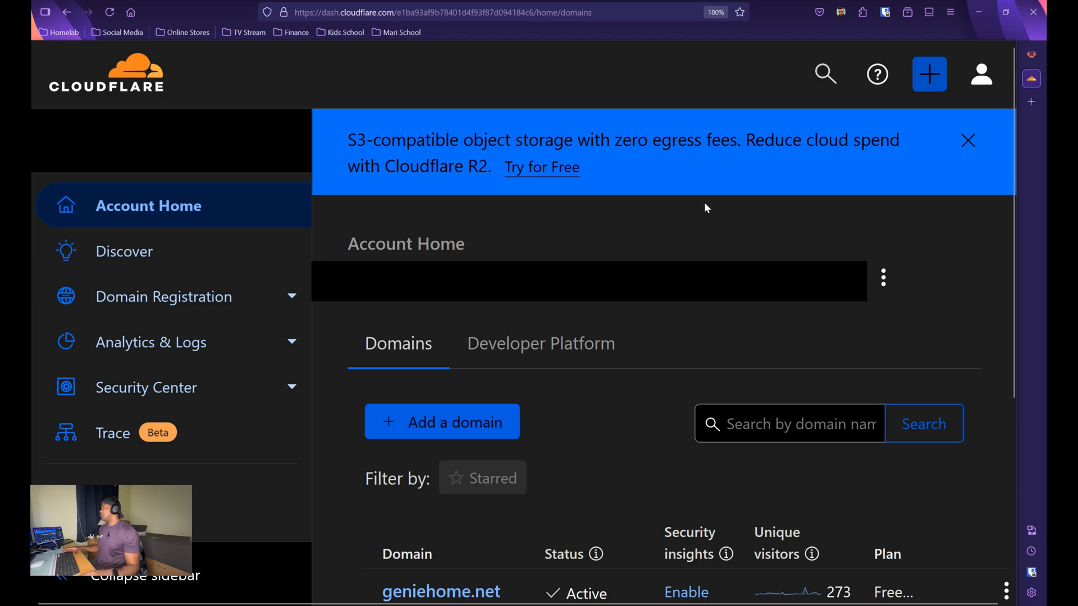
mouse_move(714, 169)
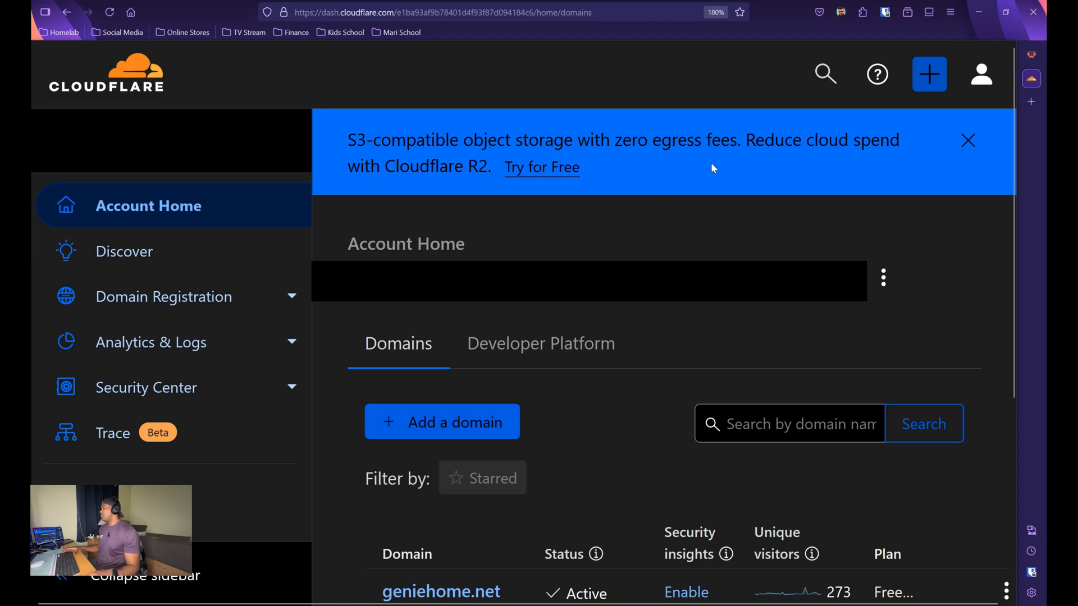
mouse_move(981, 74)
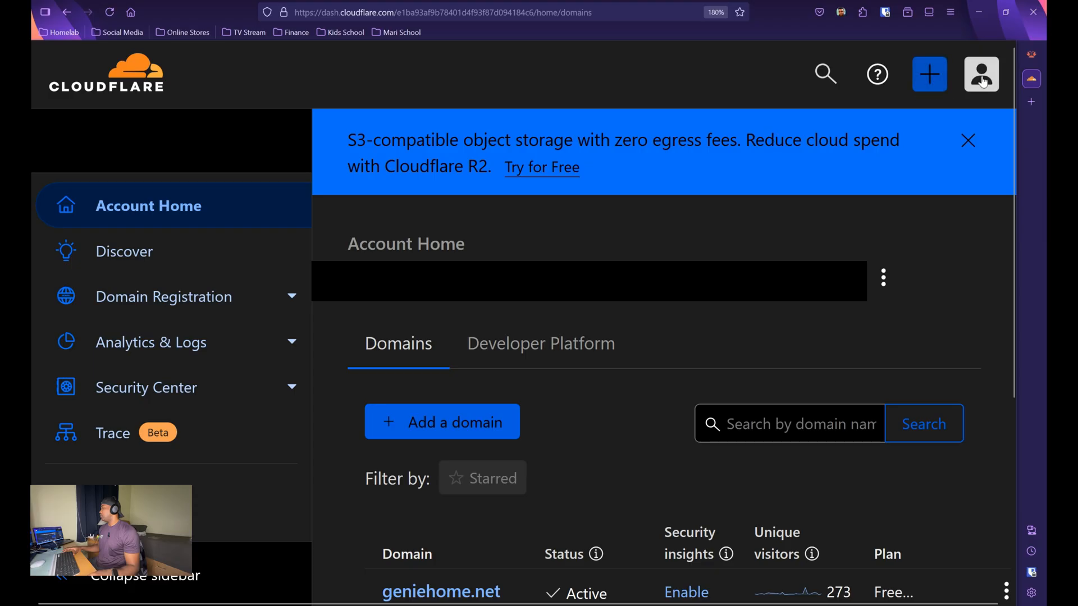
From the profile's API Tokens page, start a custom token and name it
click(981, 75)
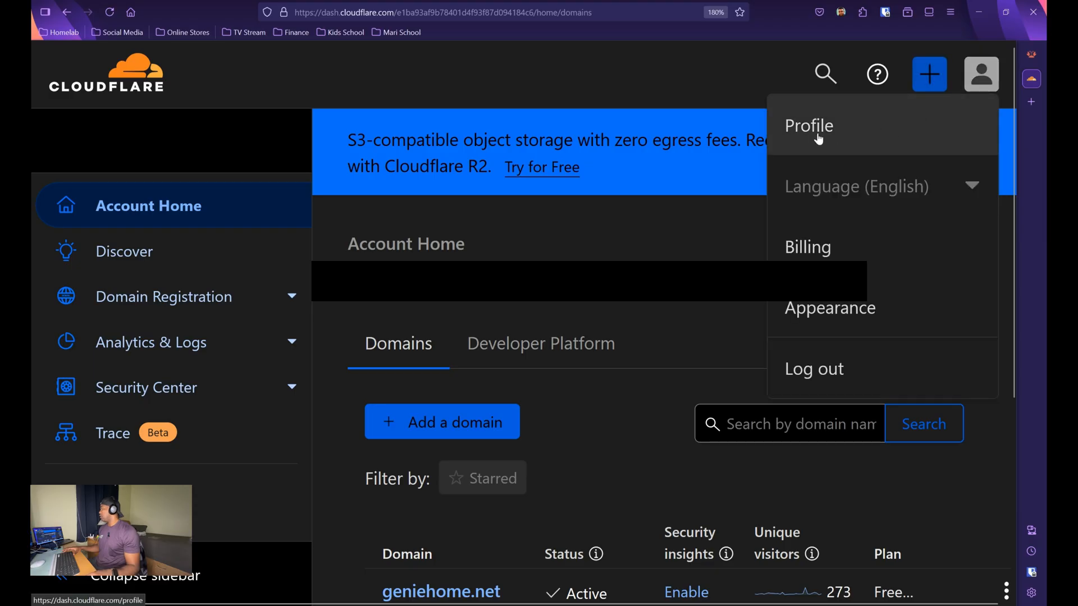
click(809, 126)
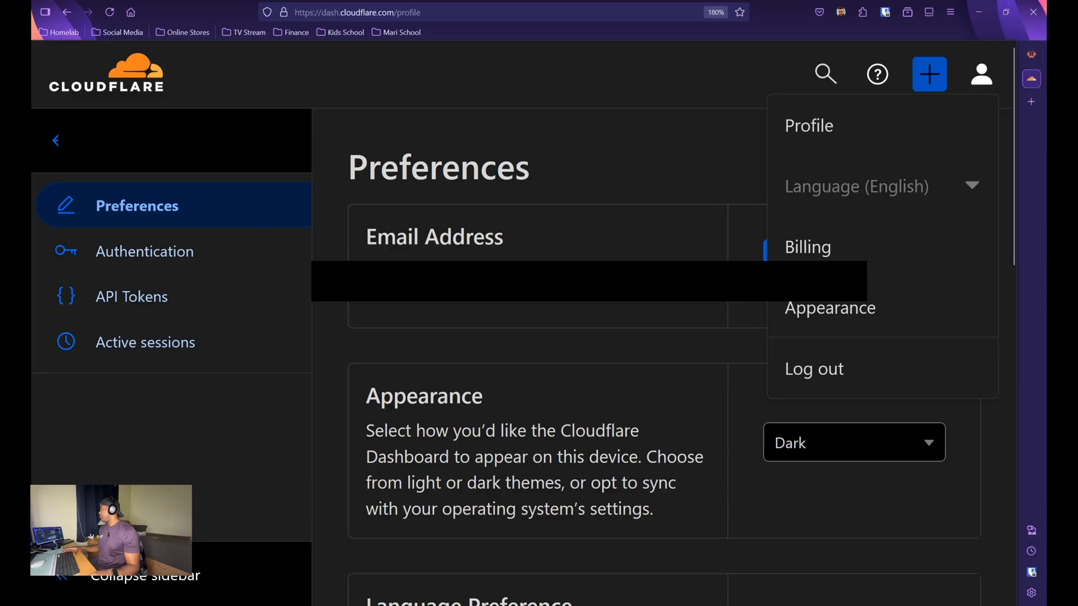
click(132, 297)
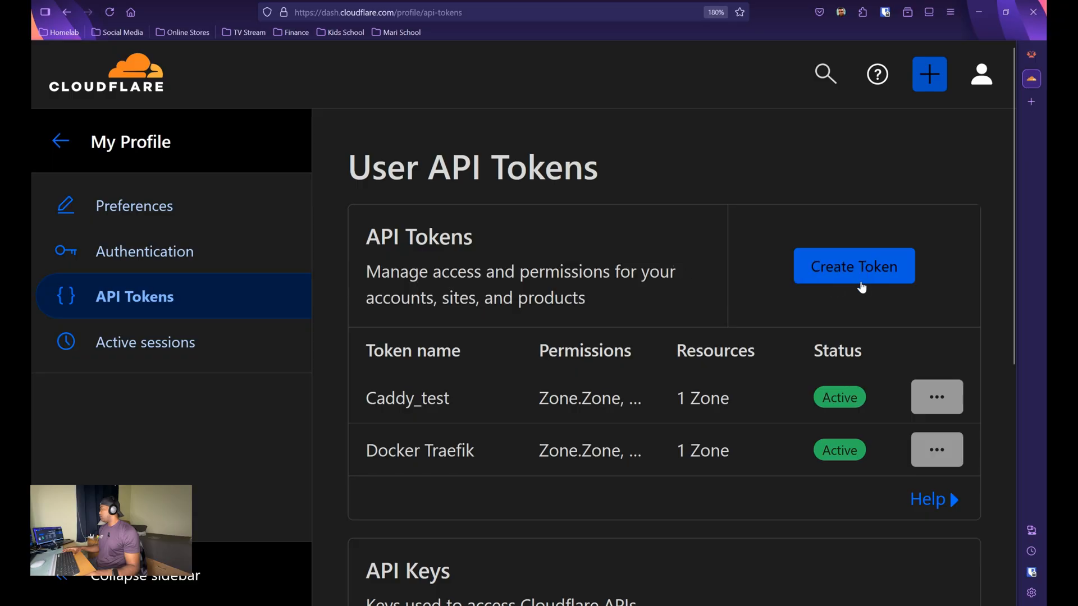
click(854, 266)
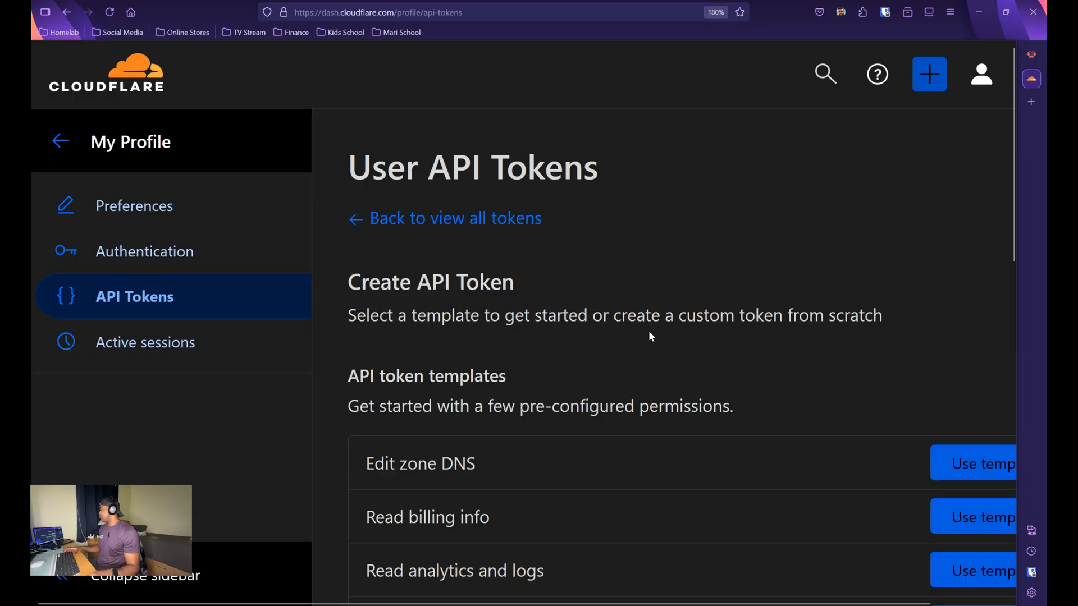
scroll(down, 3)
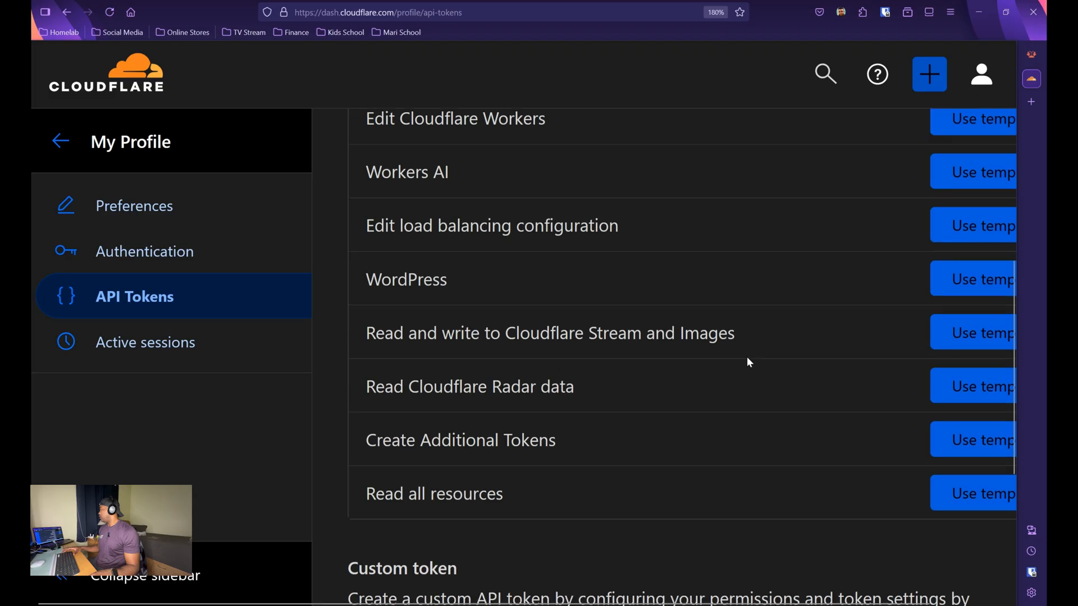
scroll(down, 3)
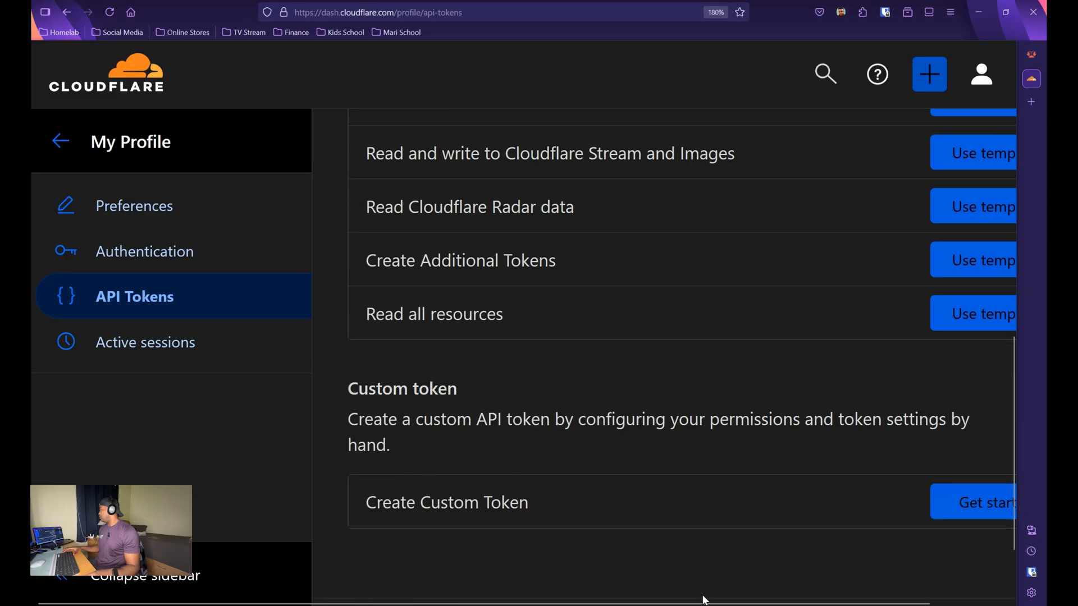
click(984, 502)
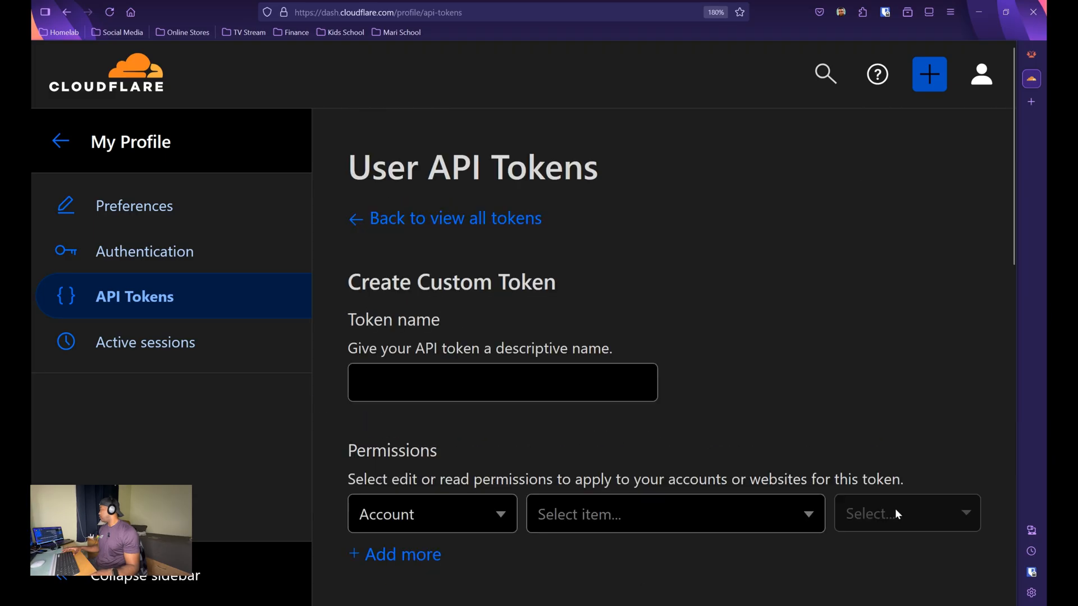
click(143, 576)
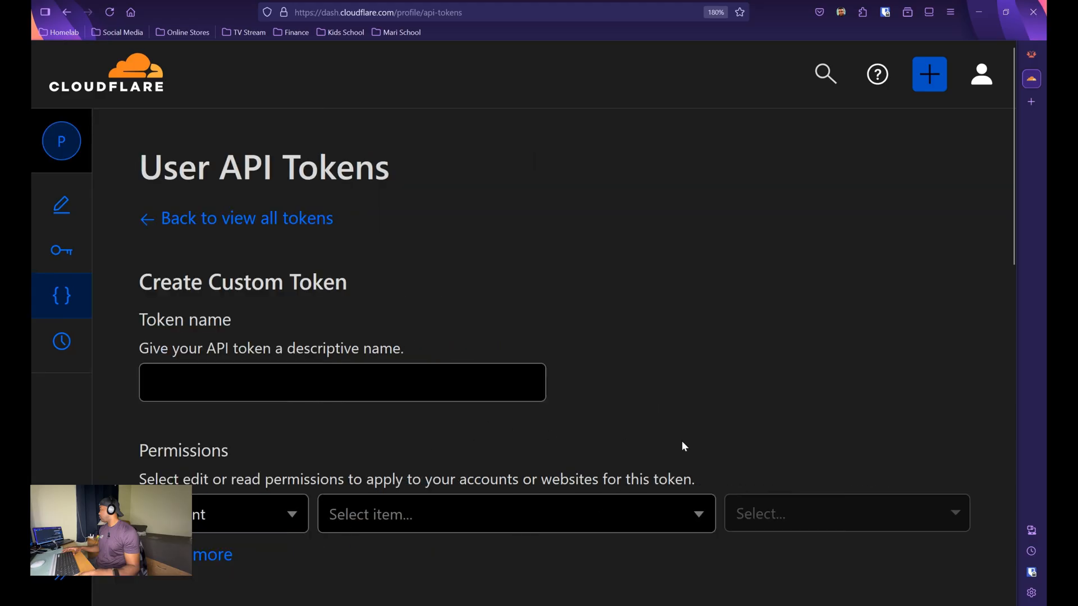
mouse_move(681, 411)
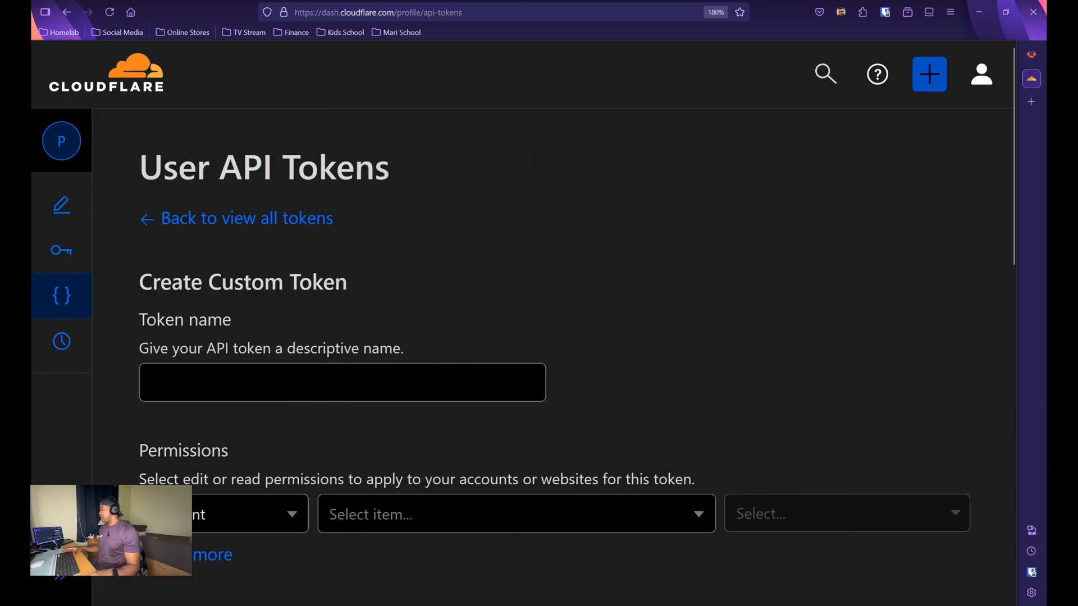
text(na)
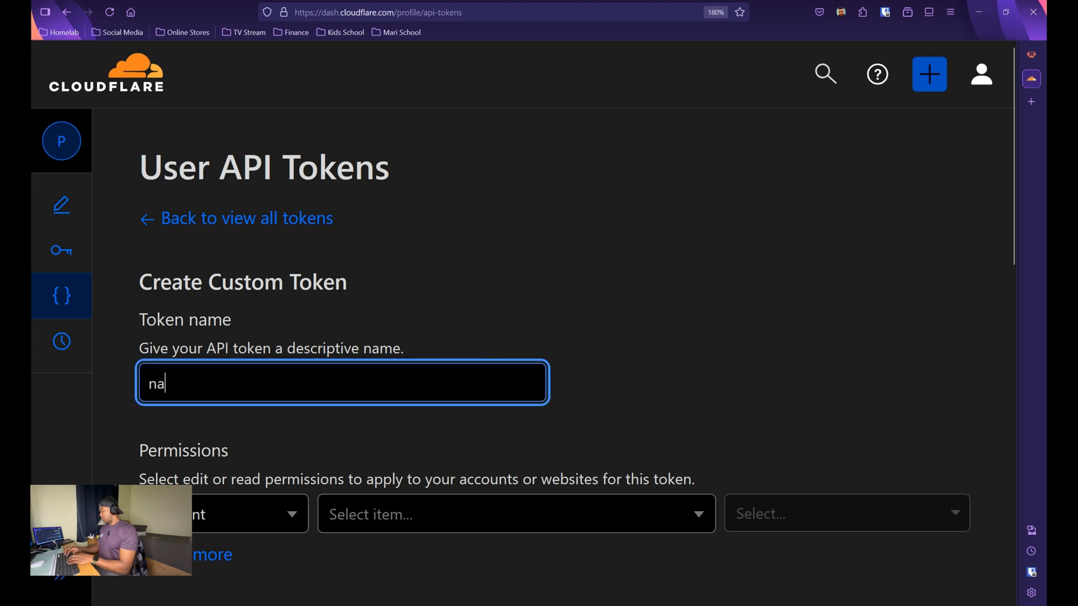
scroll(down, 3)
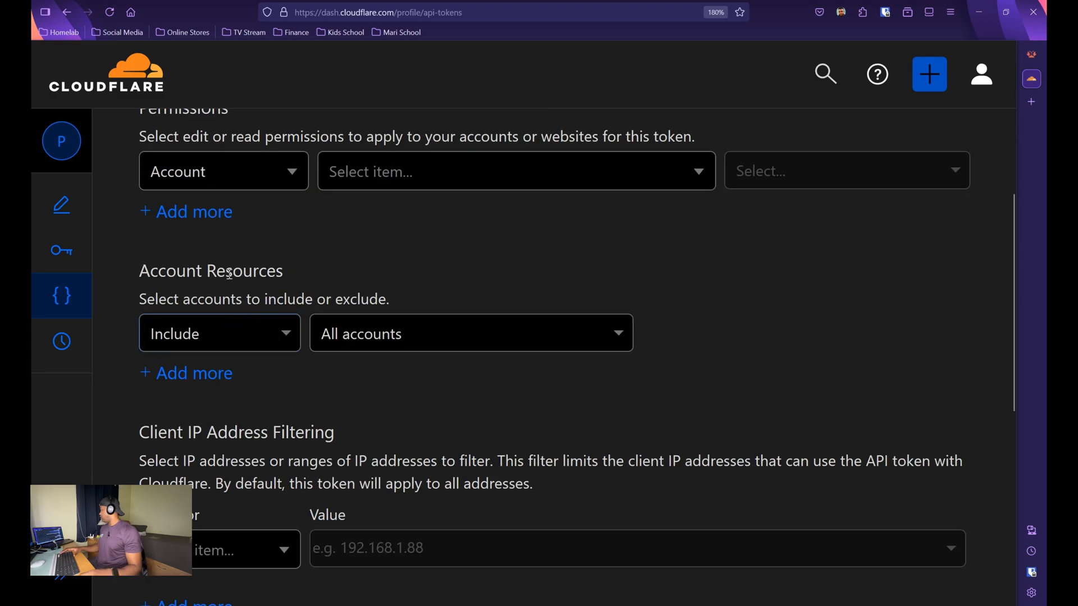
Set permission 1 to Zone > Zone > Read and permission 2 to Zone > DNS > Edit
click(193, 211)
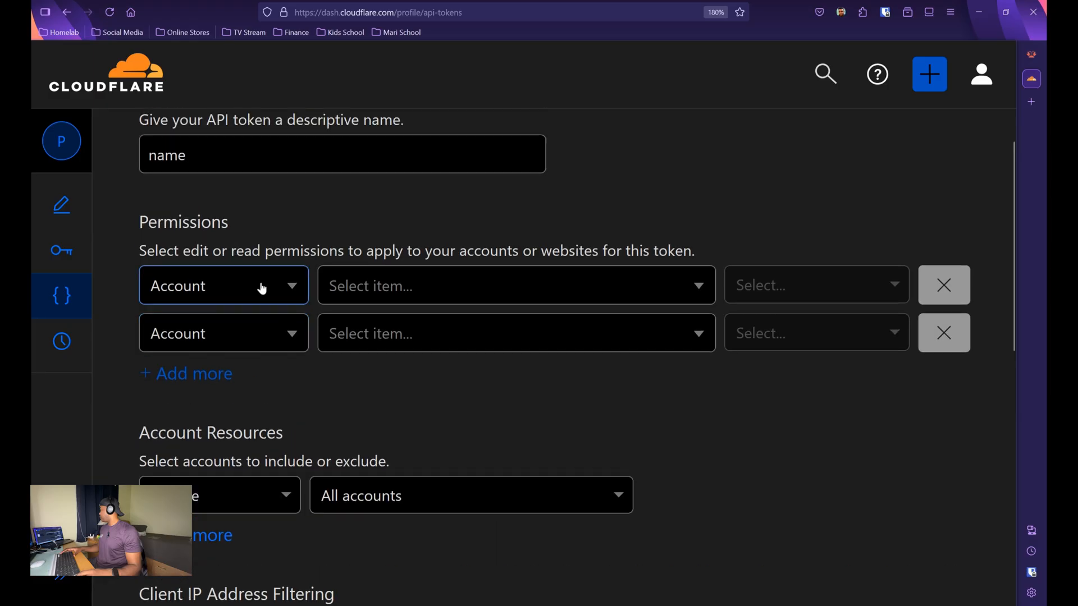
click(223, 285)
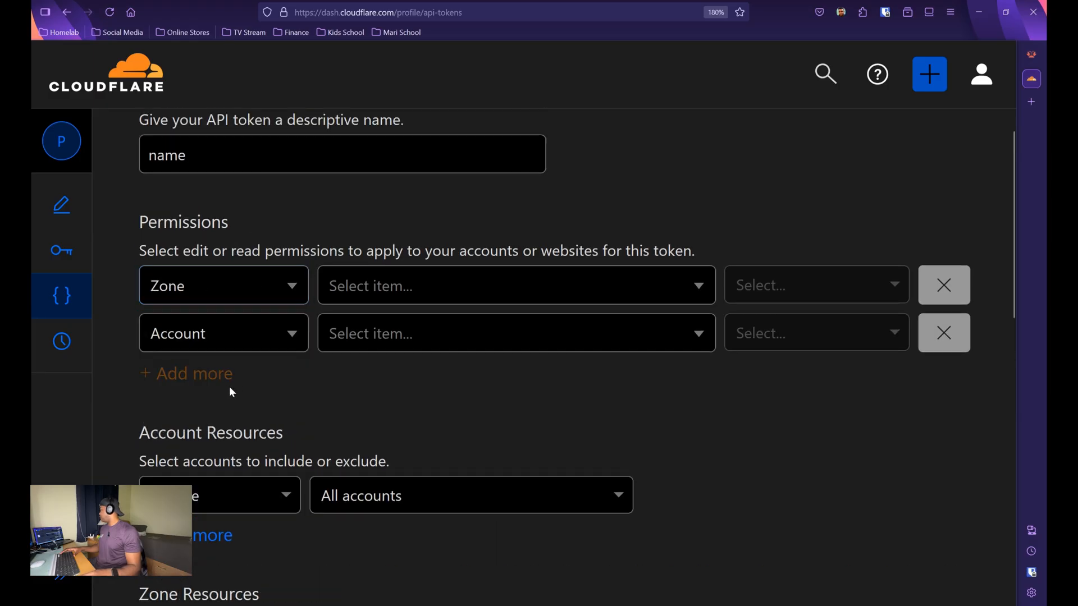
click(515, 285)
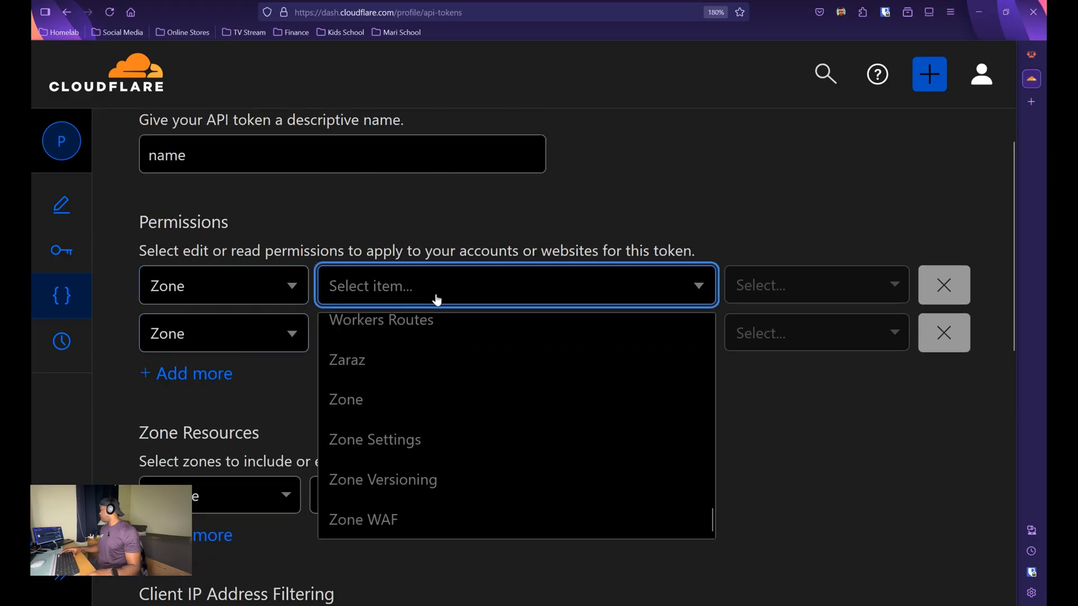
click(346, 399)
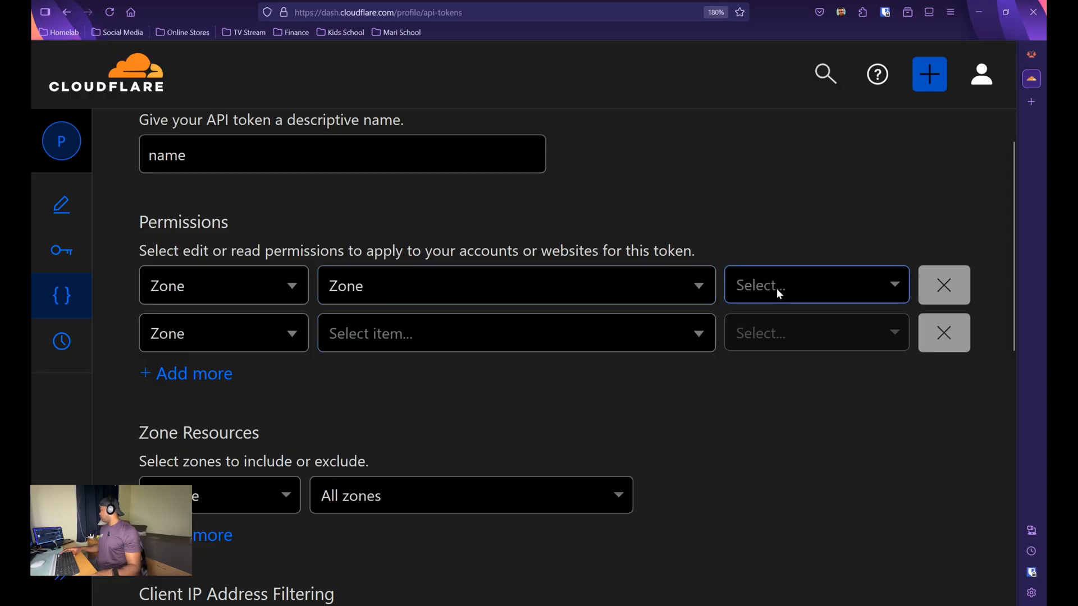
click(516, 333)
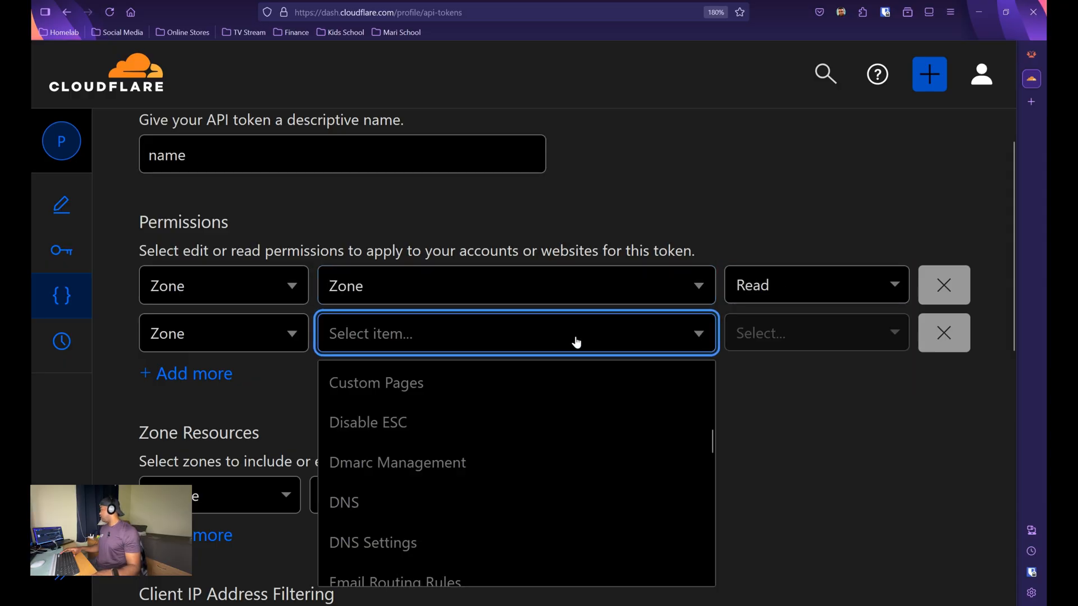
click(344, 502)
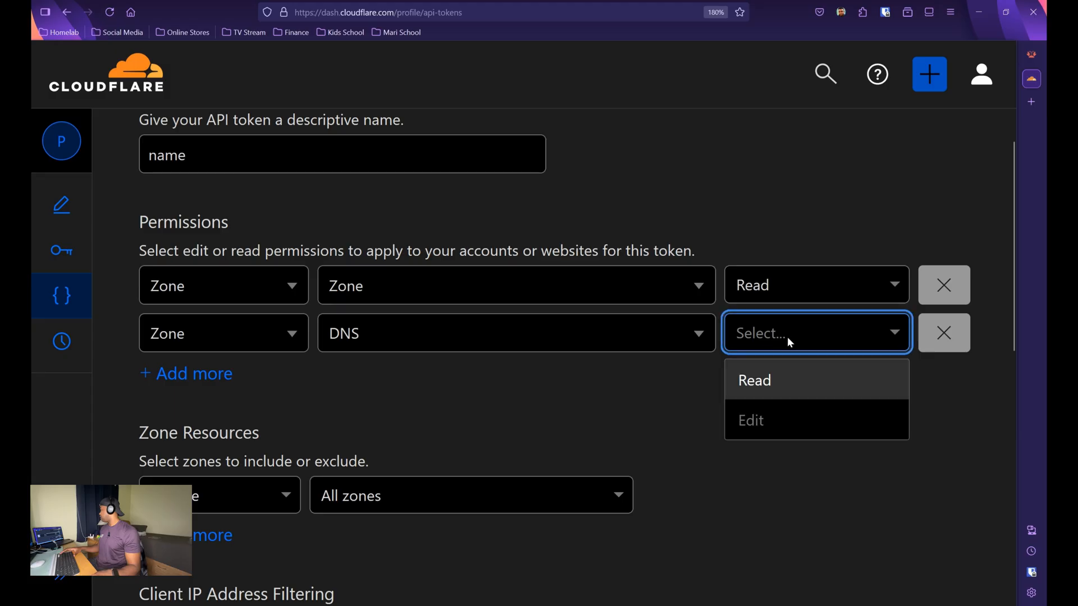
click(751, 420)
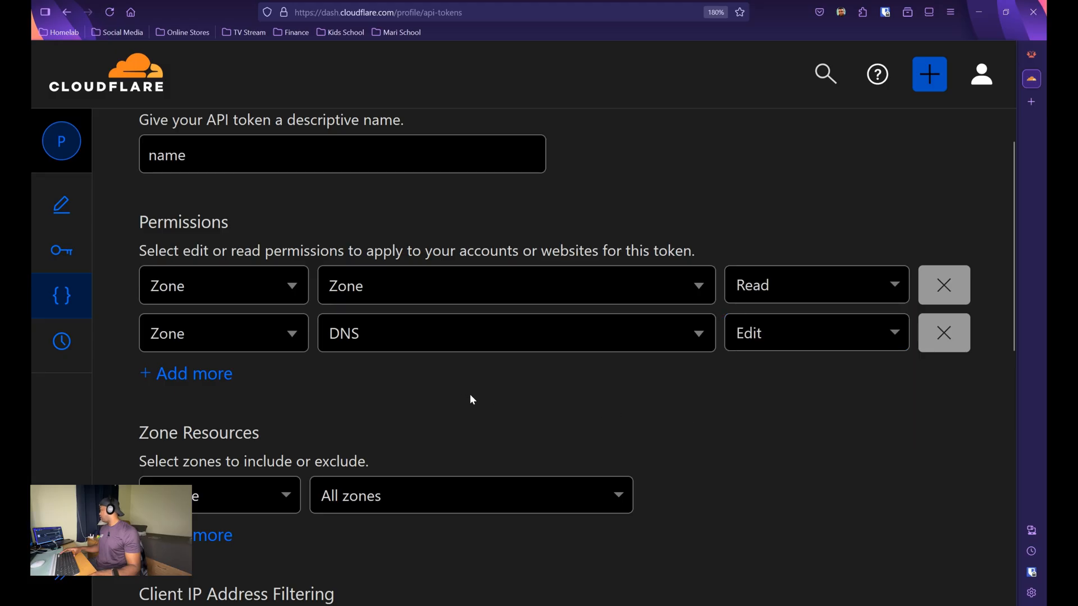
scroll(down, 3)
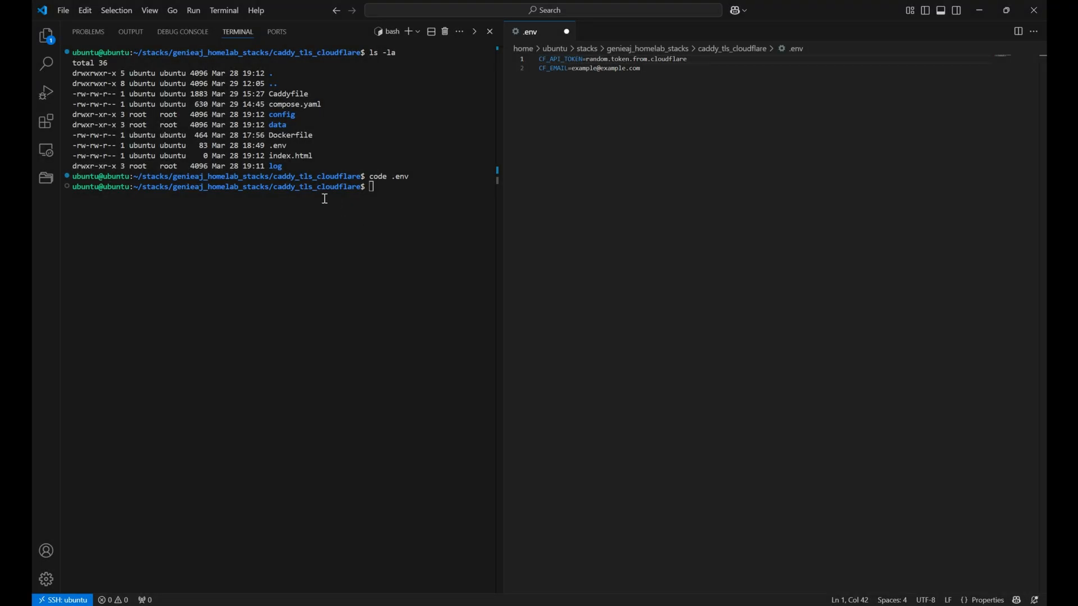
mouse_move(372, 224)
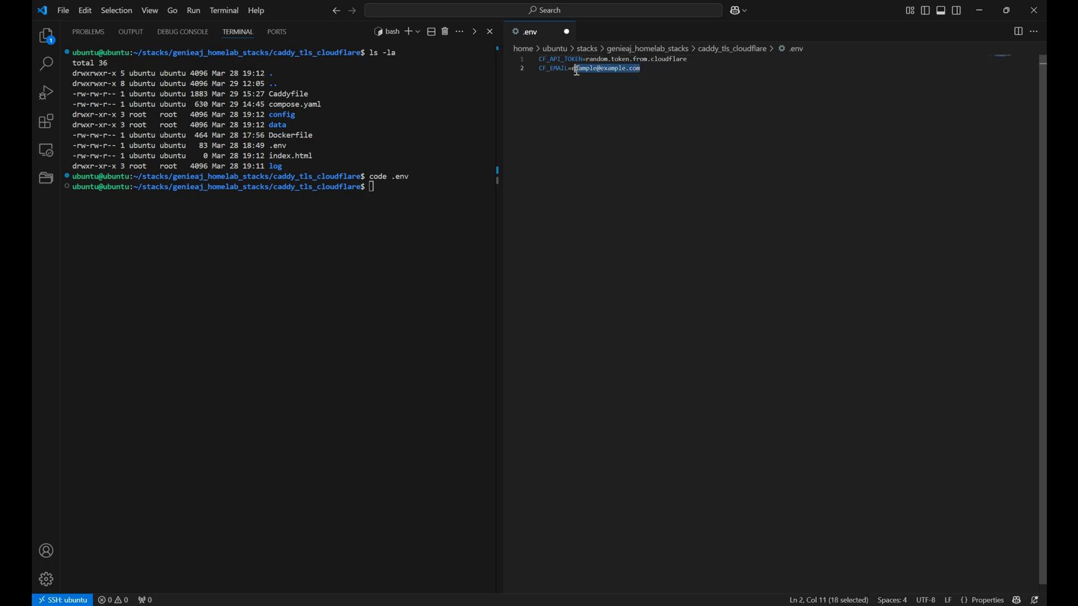
Replace the CF_EMAIL placeholder in caddy's .env with your own email
click(638, 68)
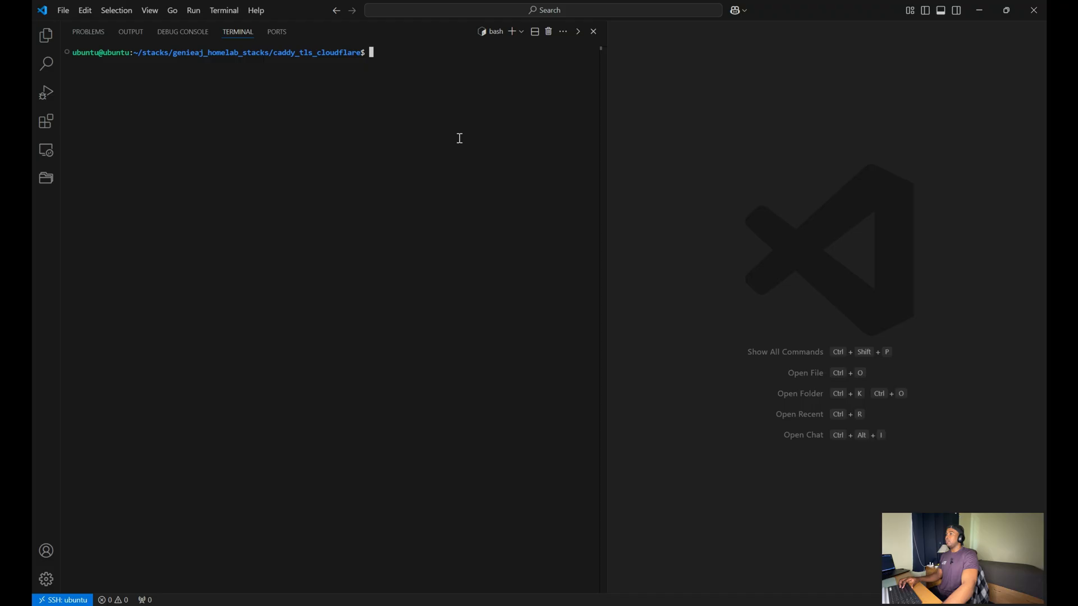
mouse_move(423, 113)
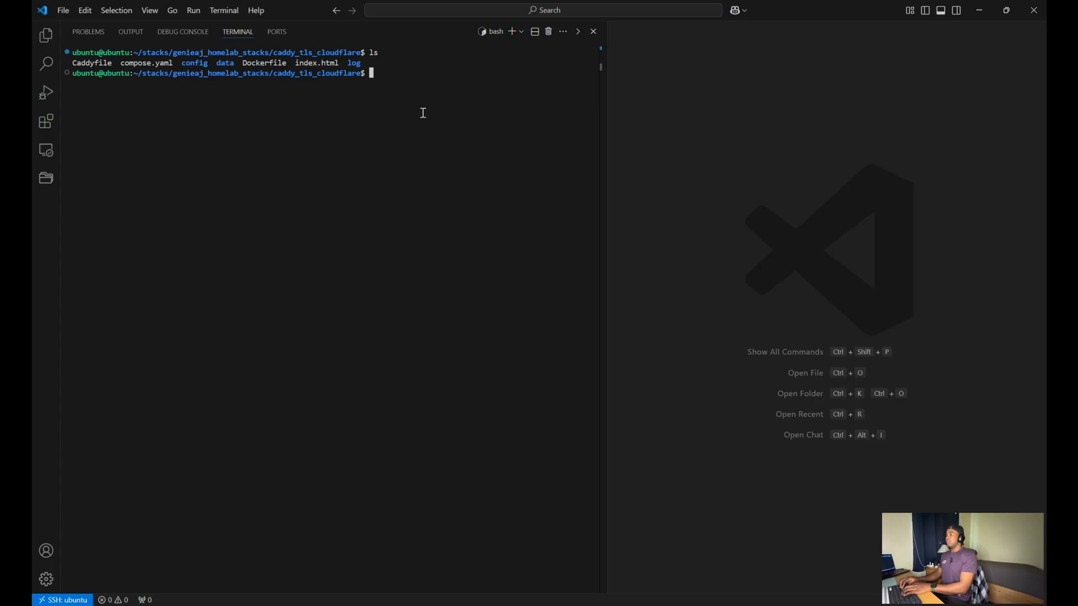
Run sudo docker compose up -d for caddy, then sudo docker logs caddy
text(sudo docker com)
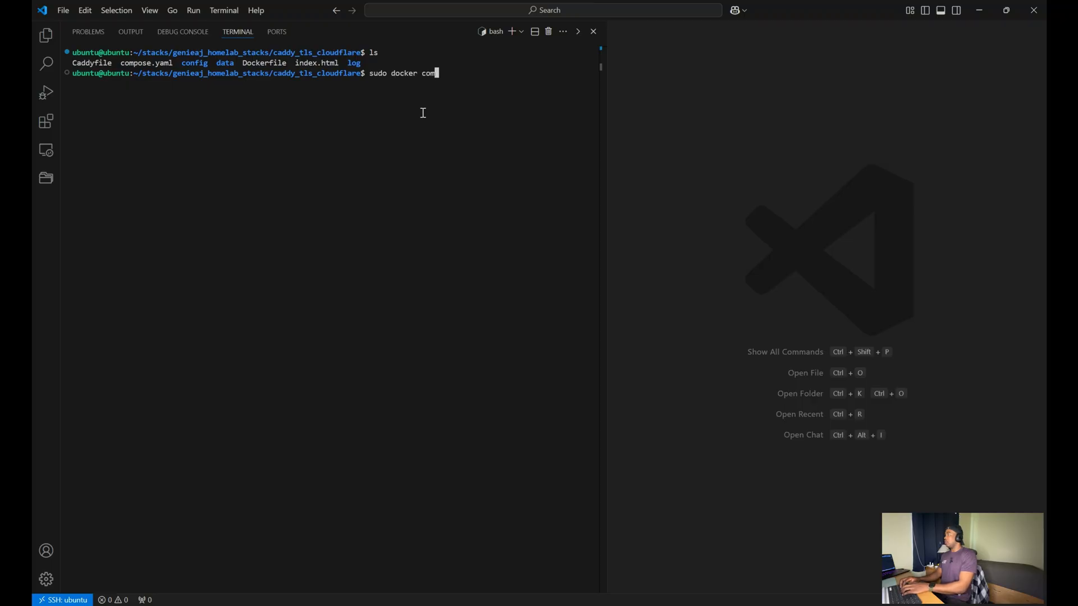
text(pose up -d)
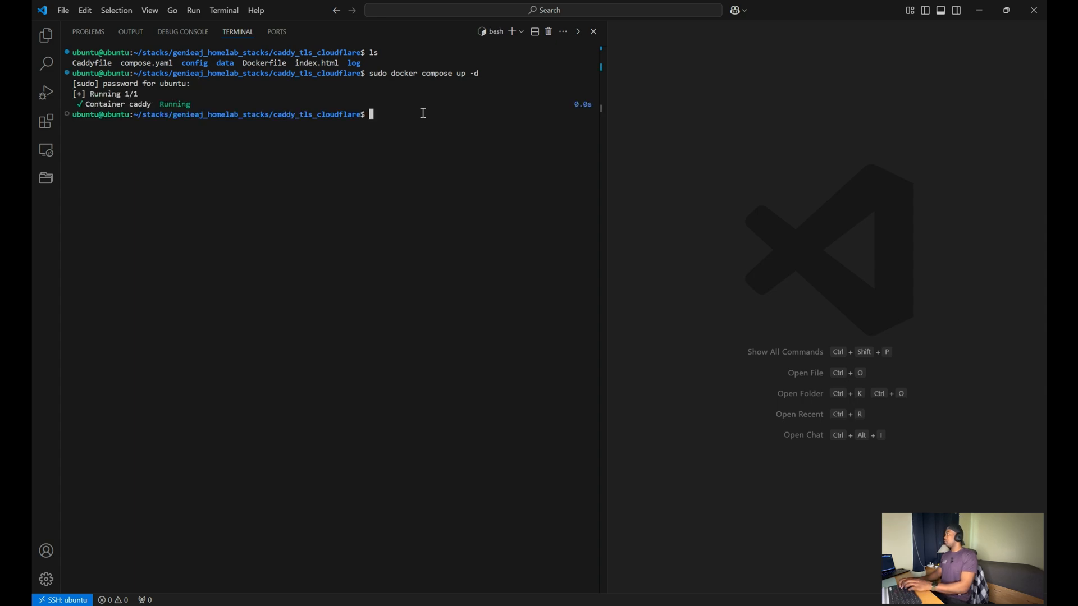
mouse_move(428, 149)
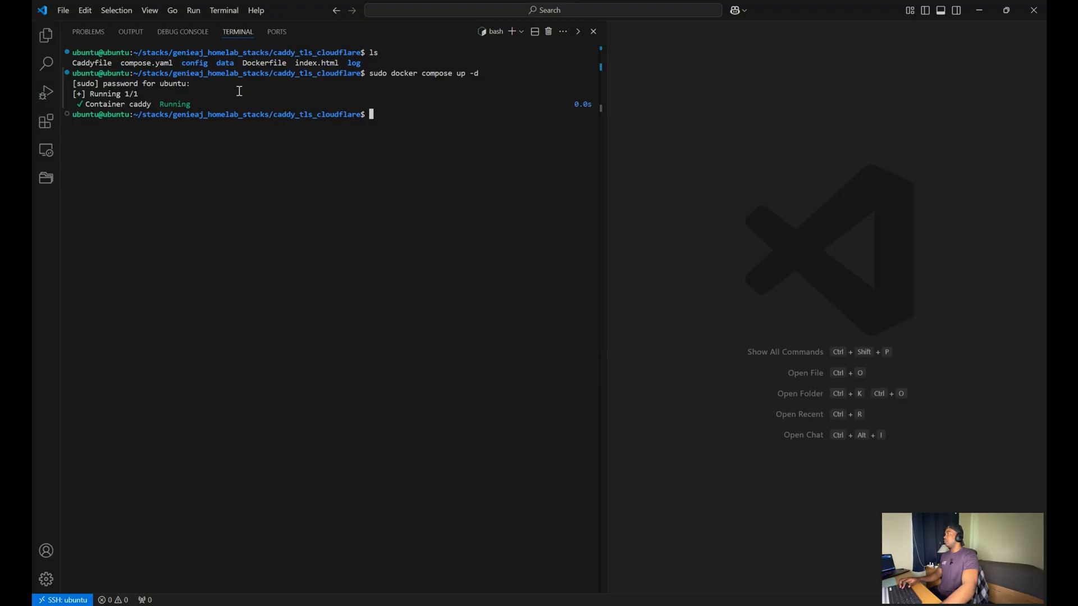
mouse_move(205, 136)
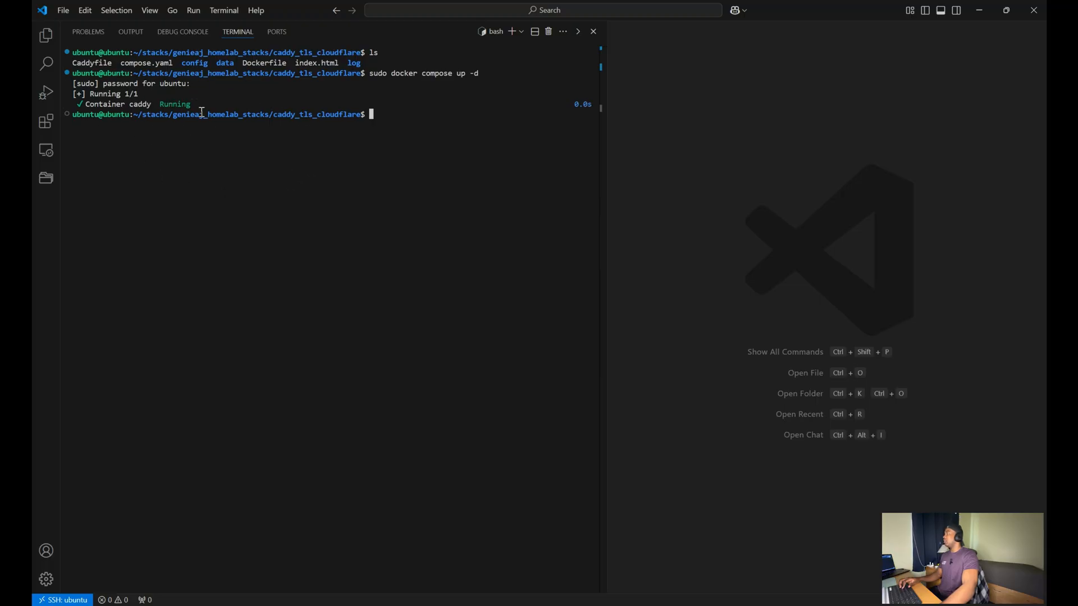
mouse_move(772, 240)
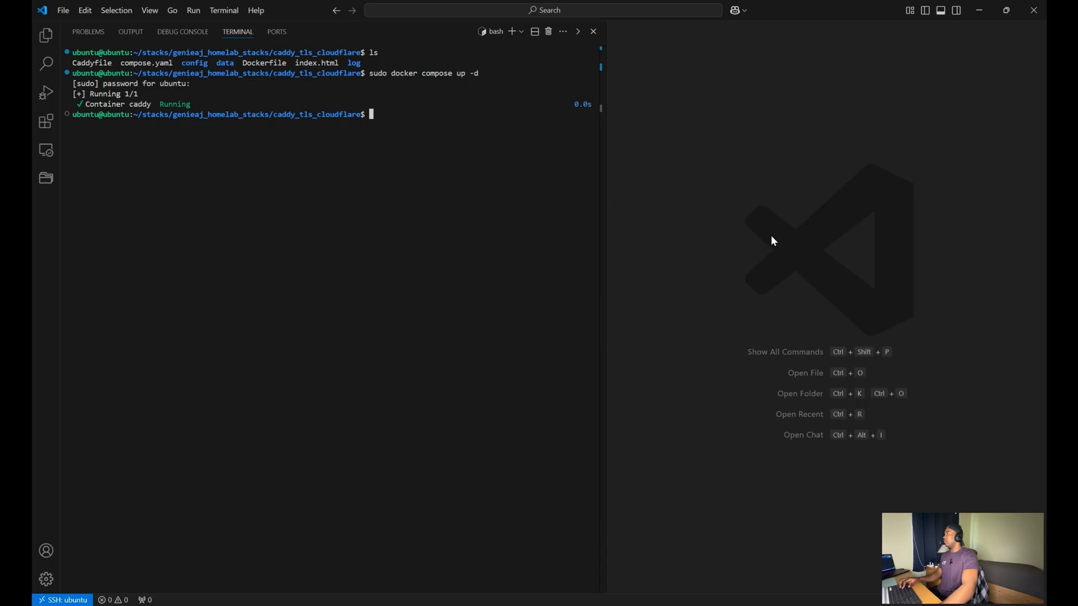
mouse_move(465, 181)
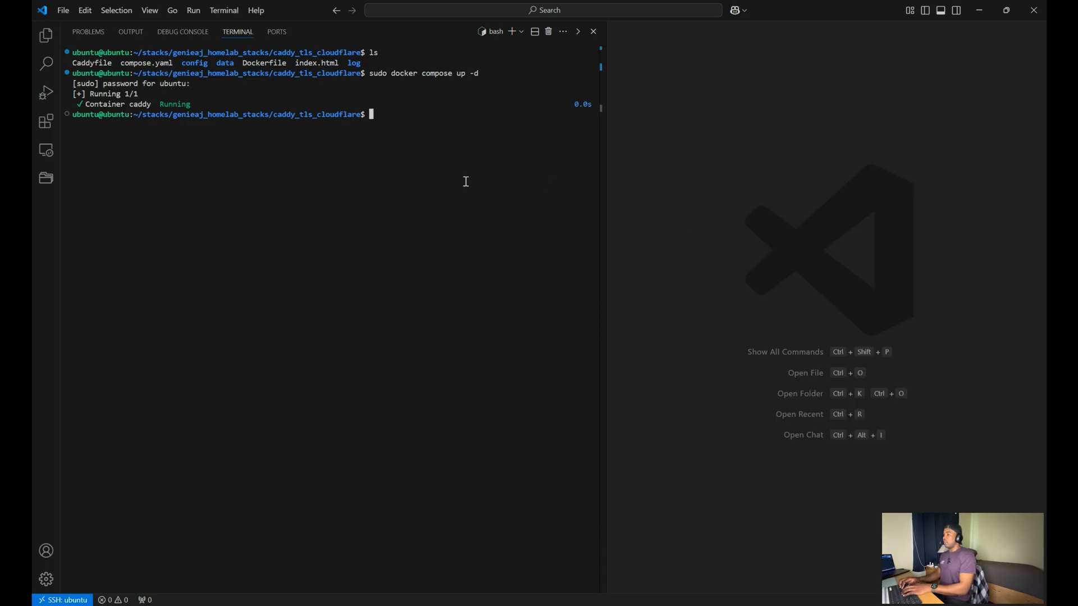
text(sudo docker logs cadd)
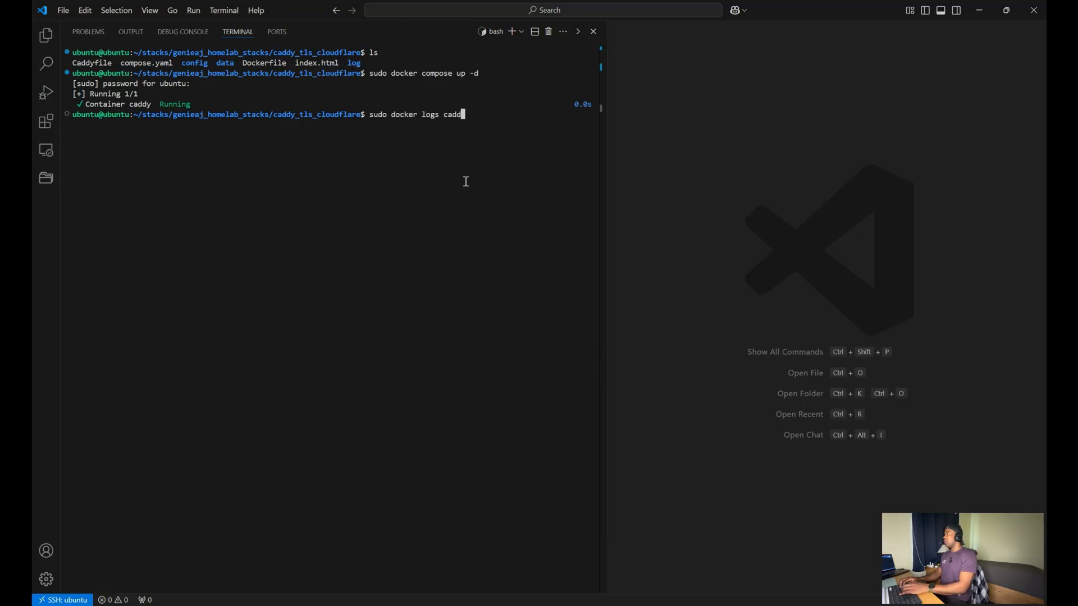
key(Return)
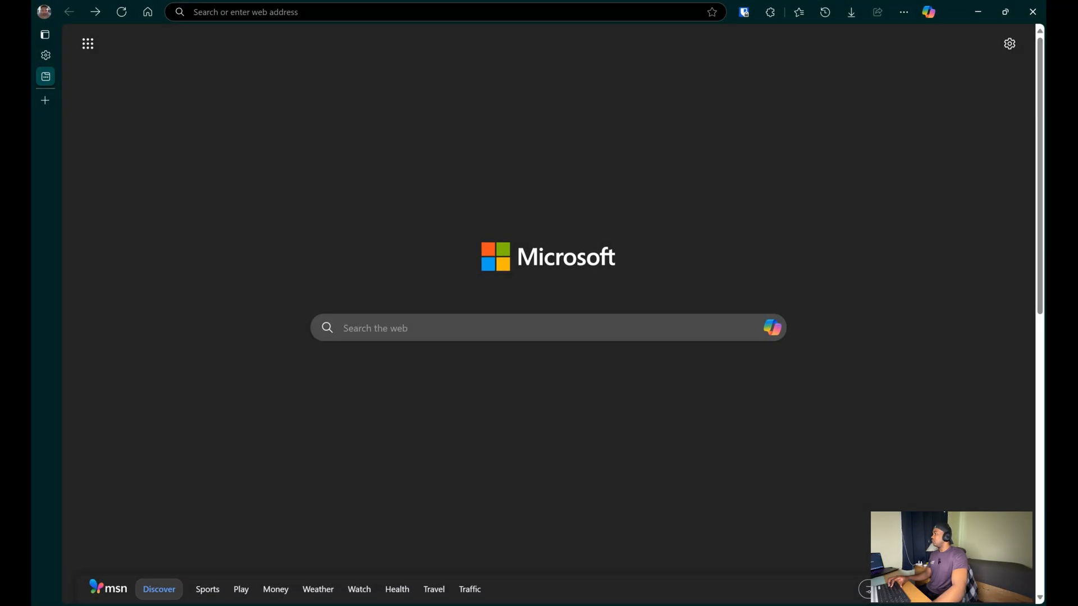
mouse_move(326, 324)
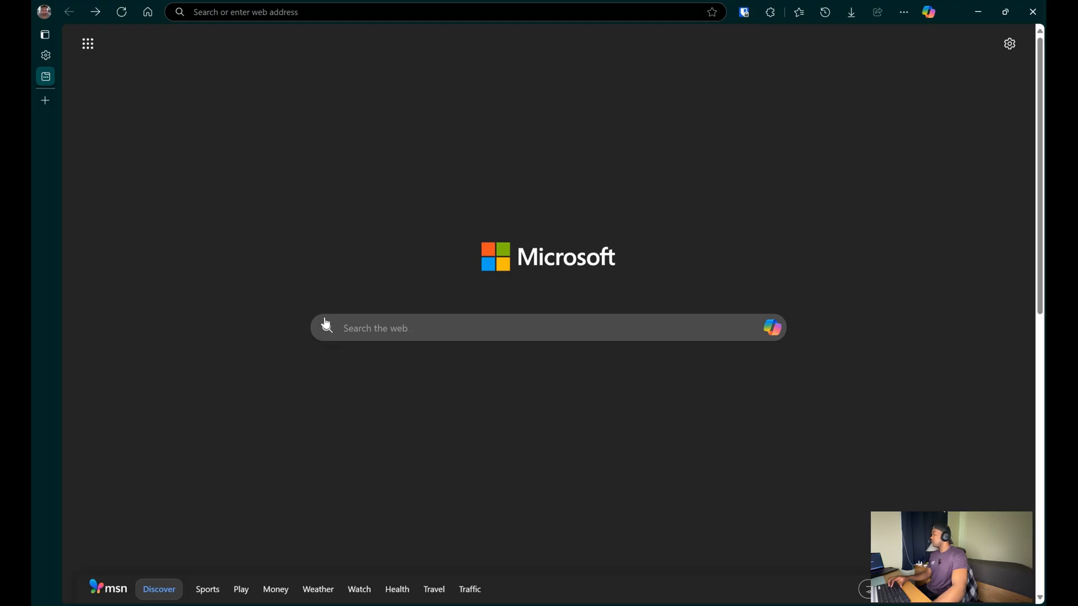
mouse_move(220, 219)
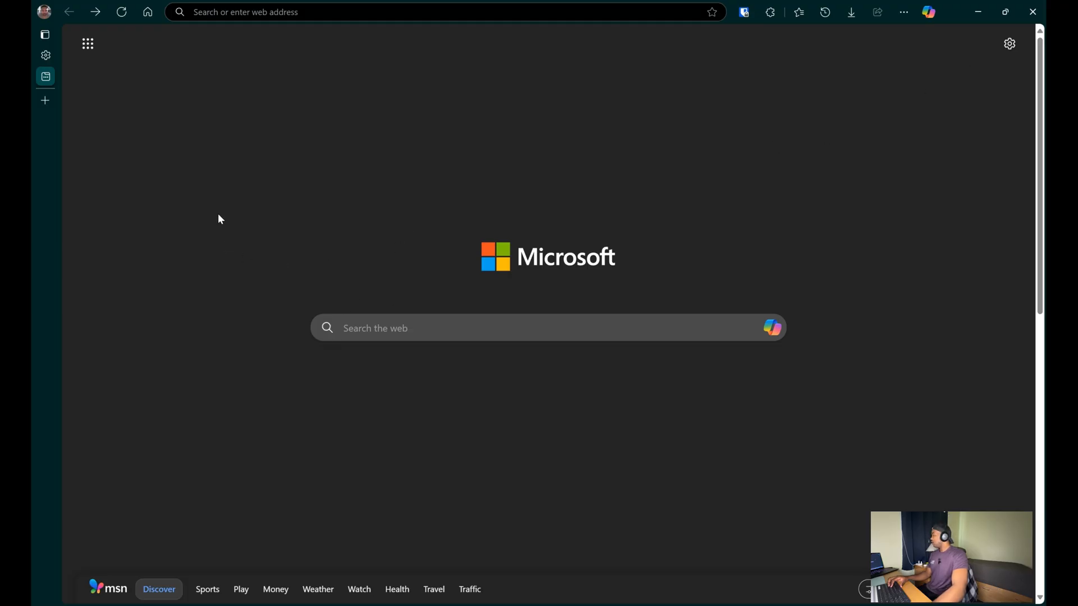
click(440, 11)
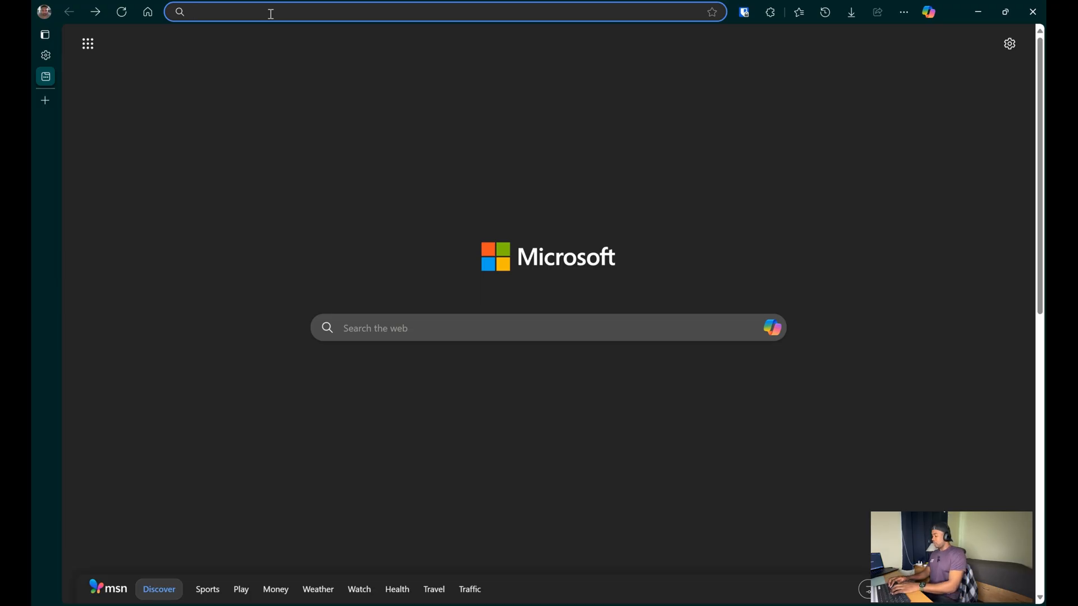
text(https://apple.com)
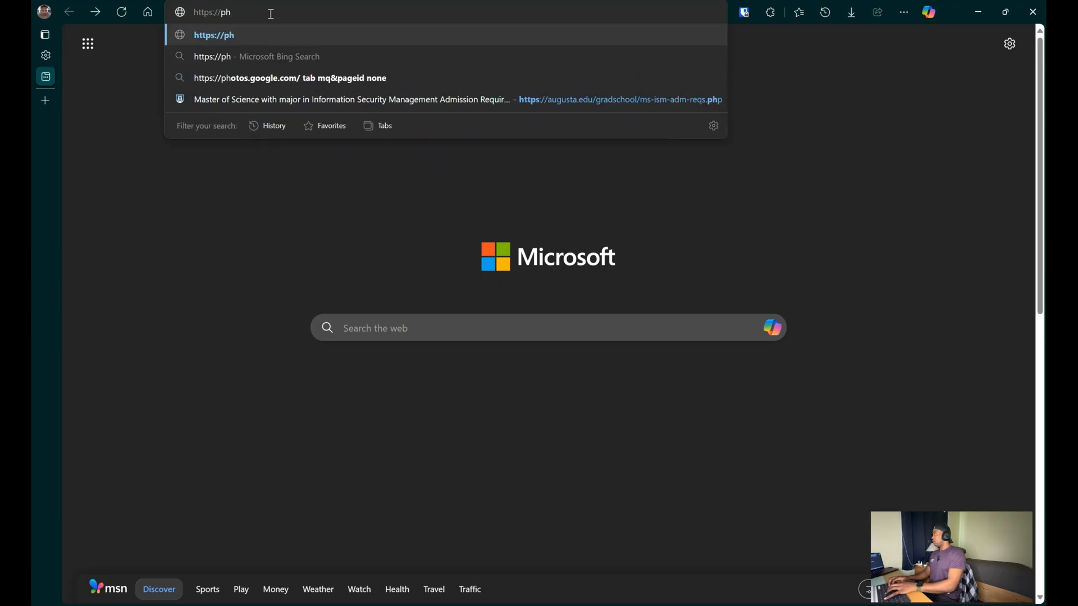
text(oto.test)
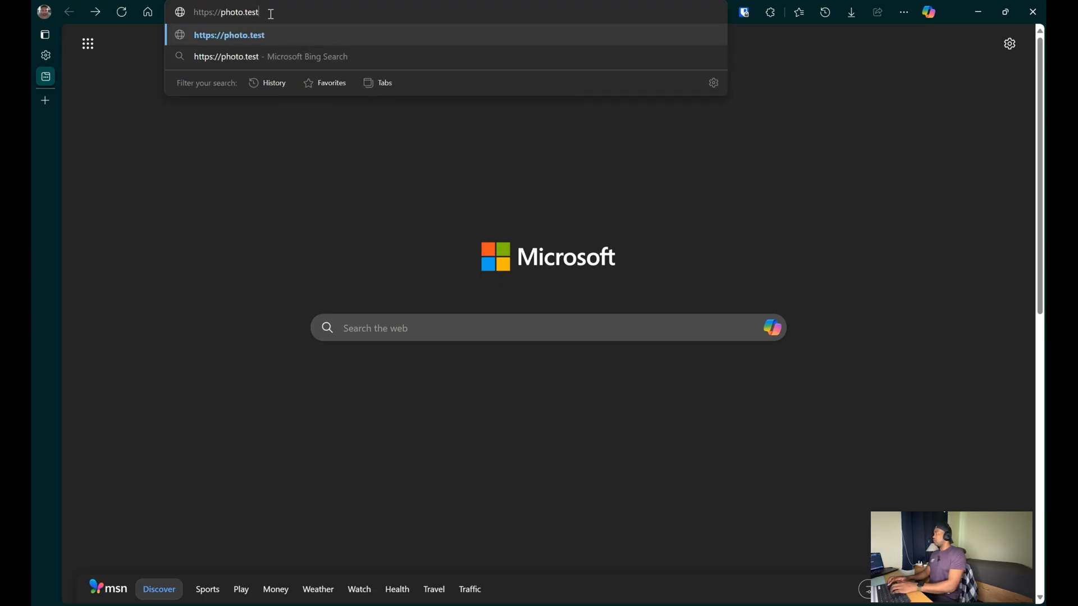
text(.geniehome.net/library/login)
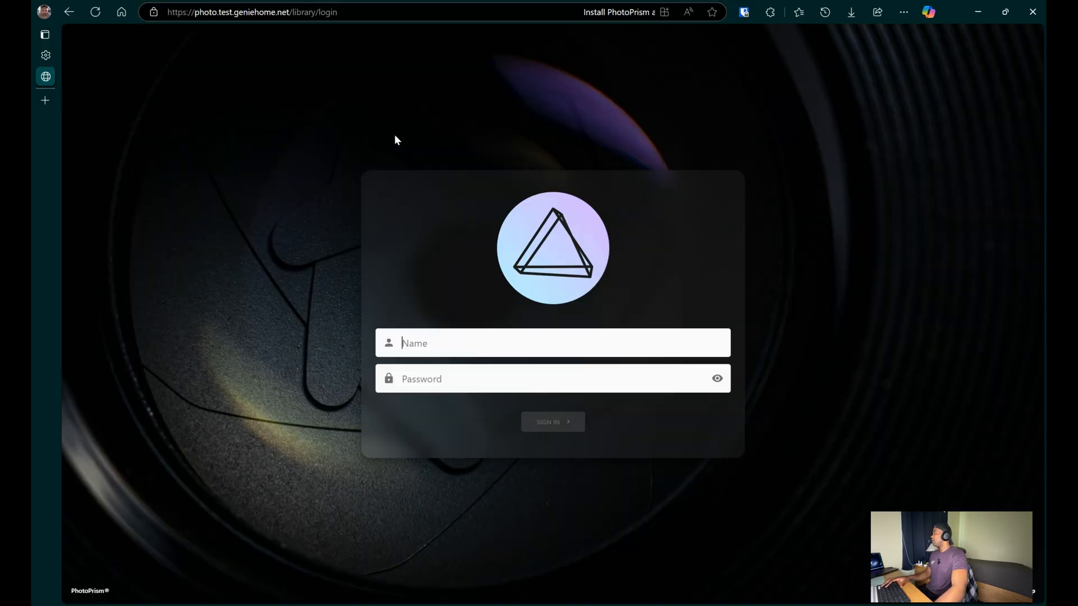
Sign in to PhotoPrism as admin with its password to reach the library view
click(553, 343)
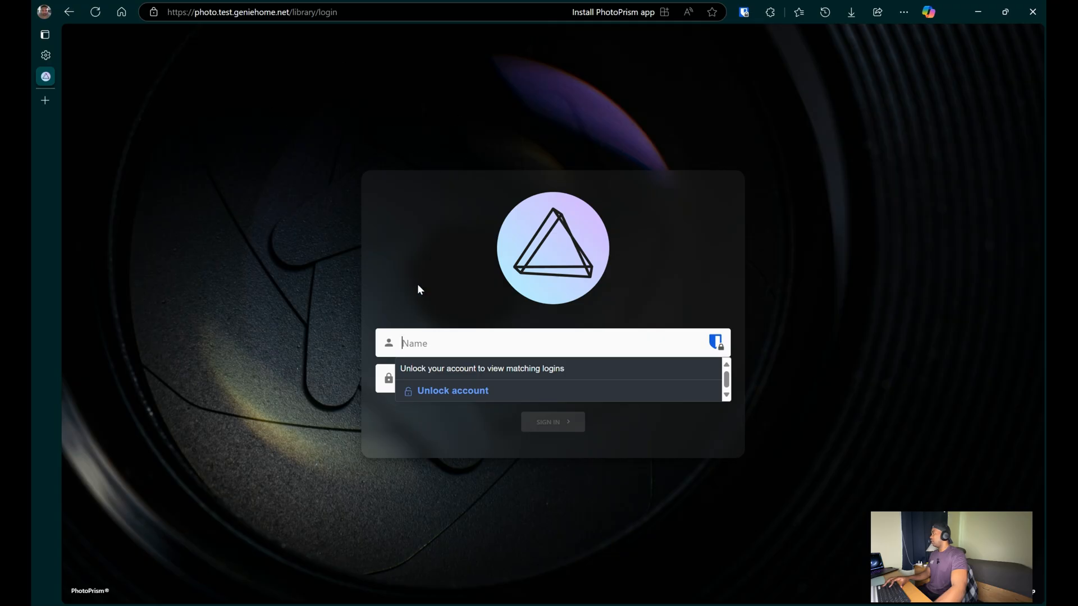
mouse_move(449, 348)
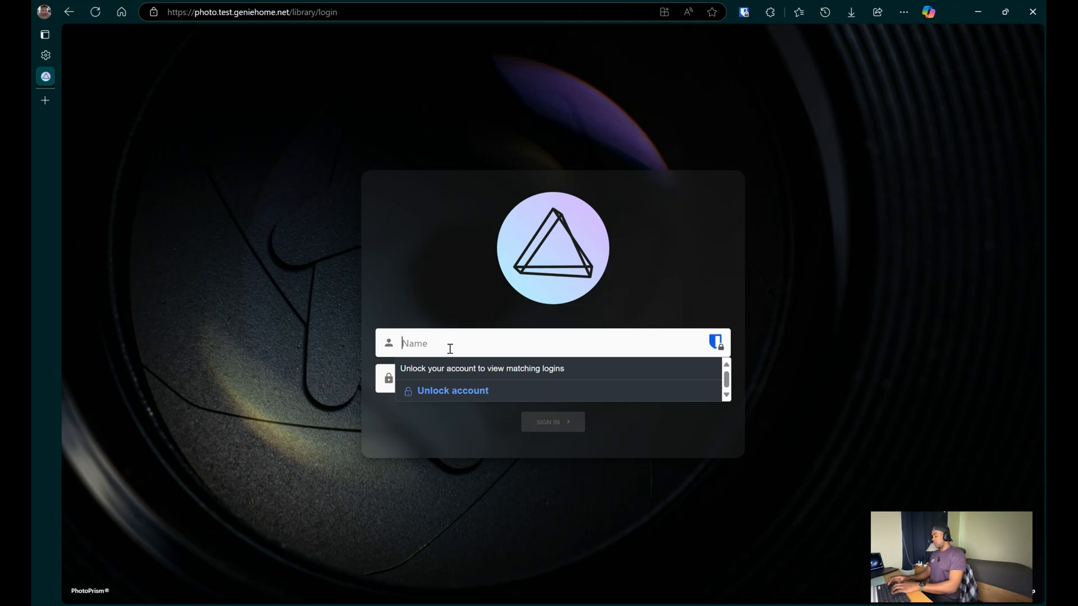
text(admin)
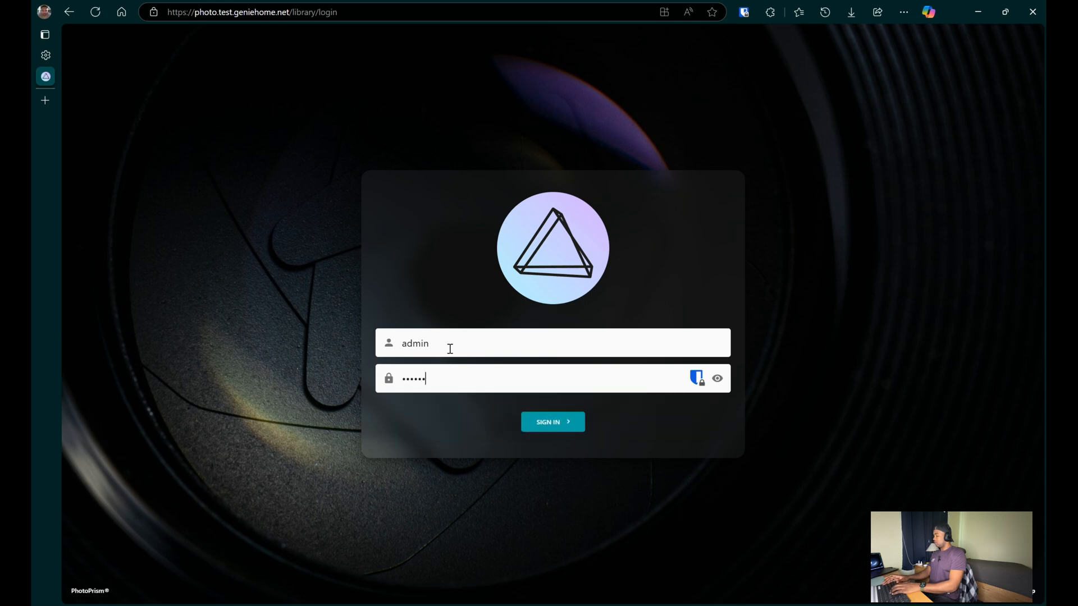
click(553, 422)
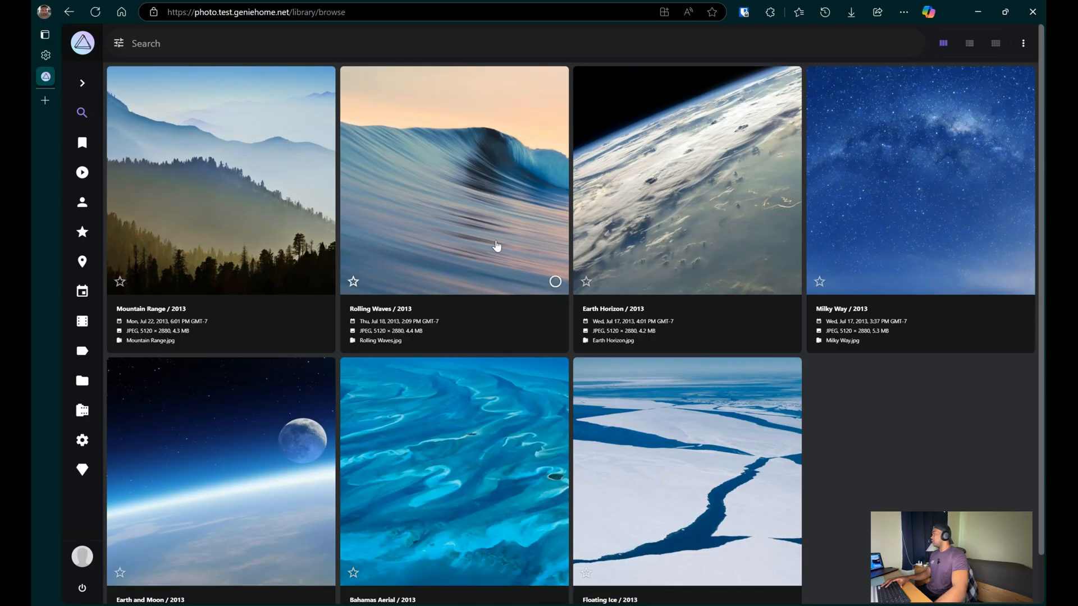
mouse_move(152, 26)
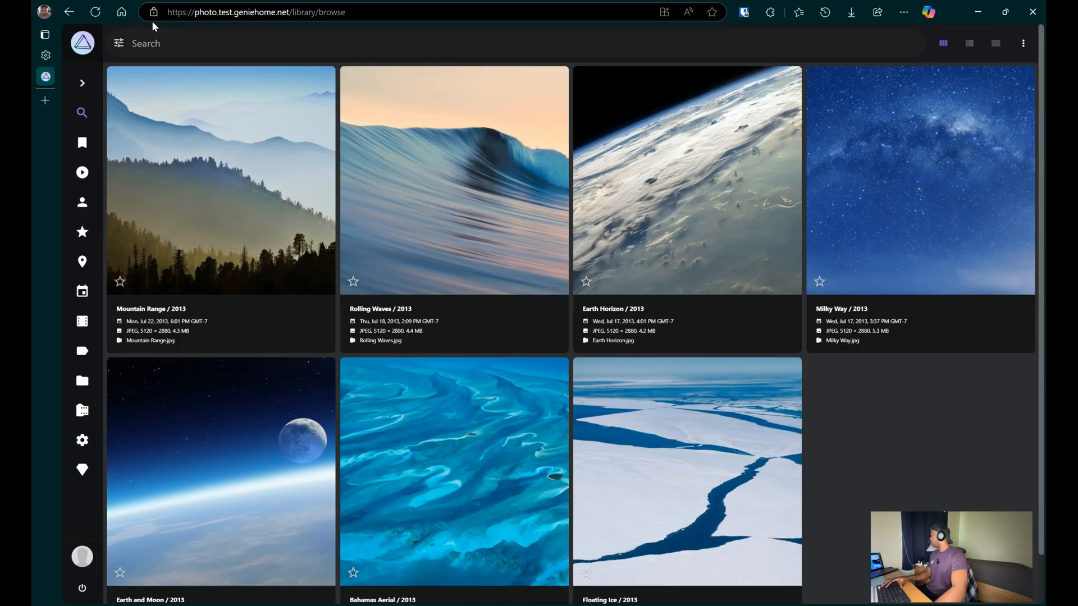